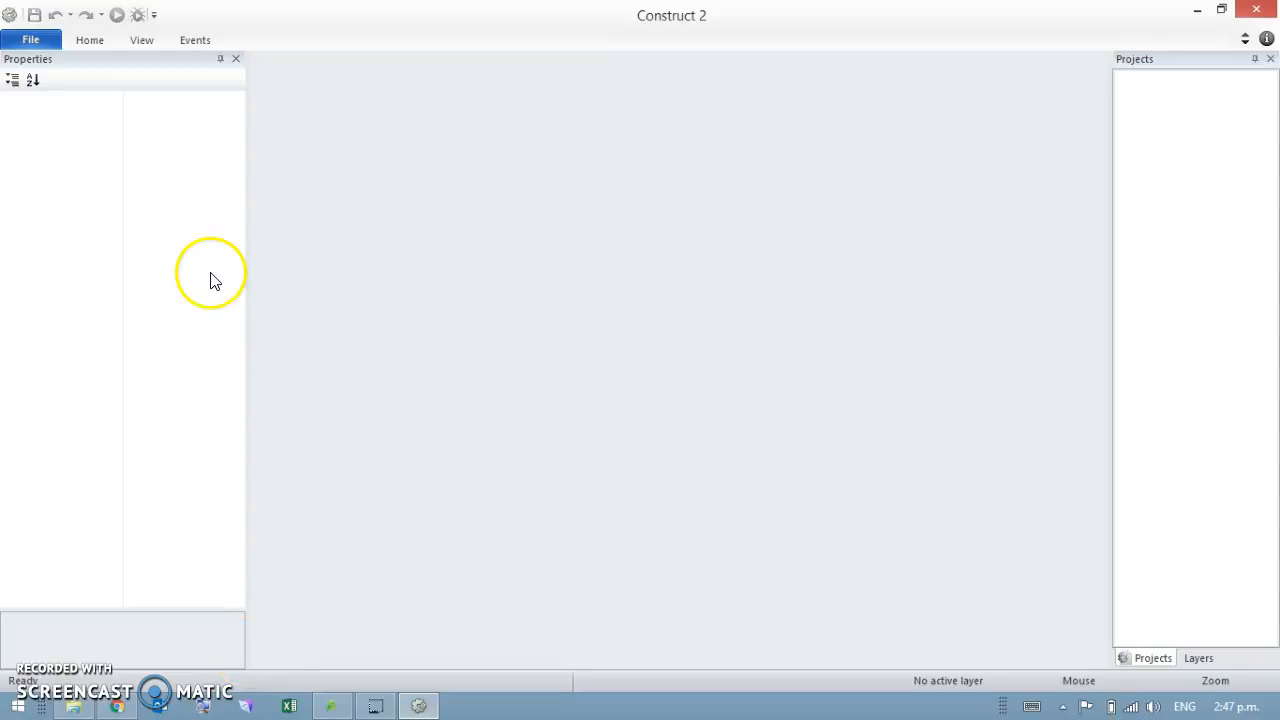
Open the existing infinite-jumping platformer project from the start screen.
click(30, 40)
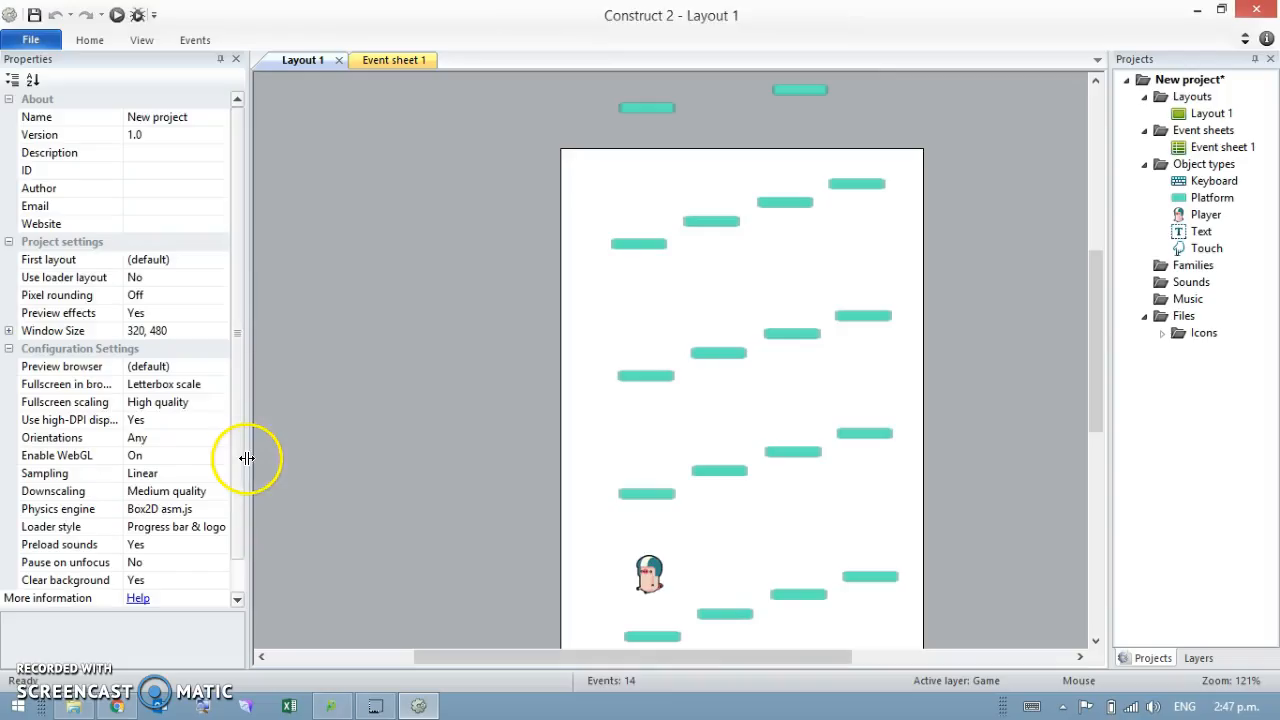
Start a new project, searching 'puzz' and choosing the Physics Puzzle template.
click(32, 40)
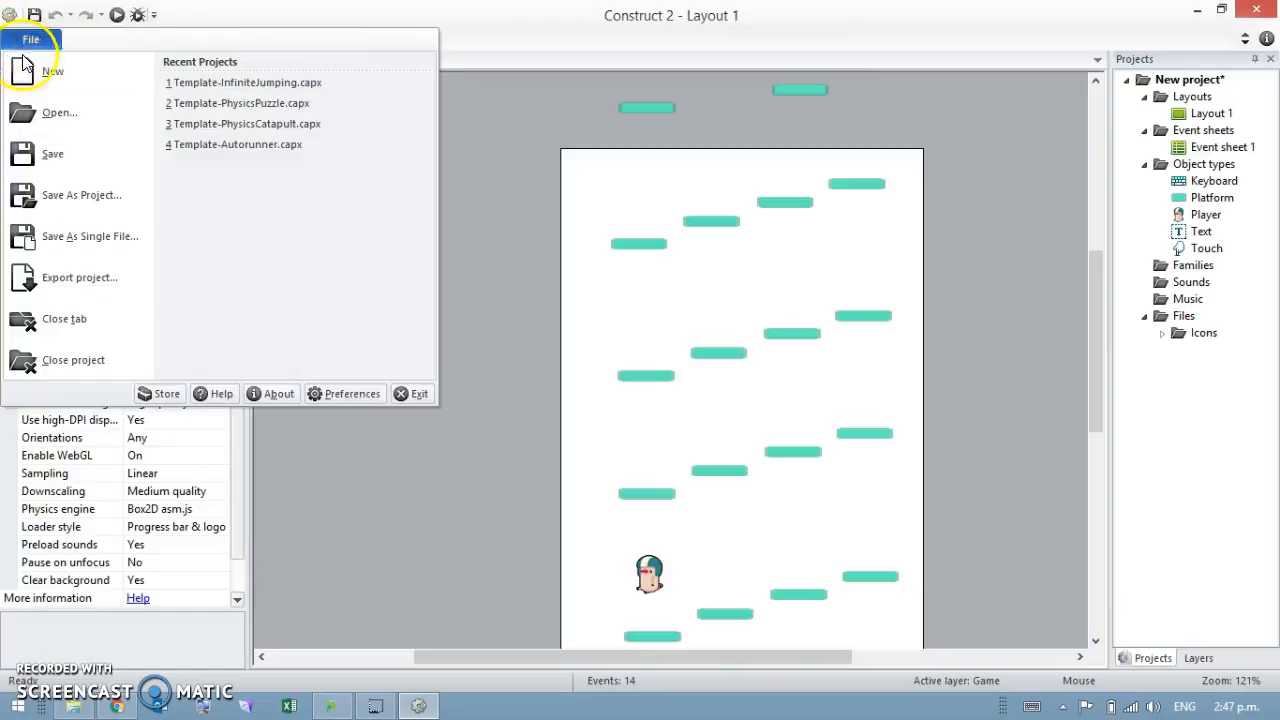
click(52, 70)
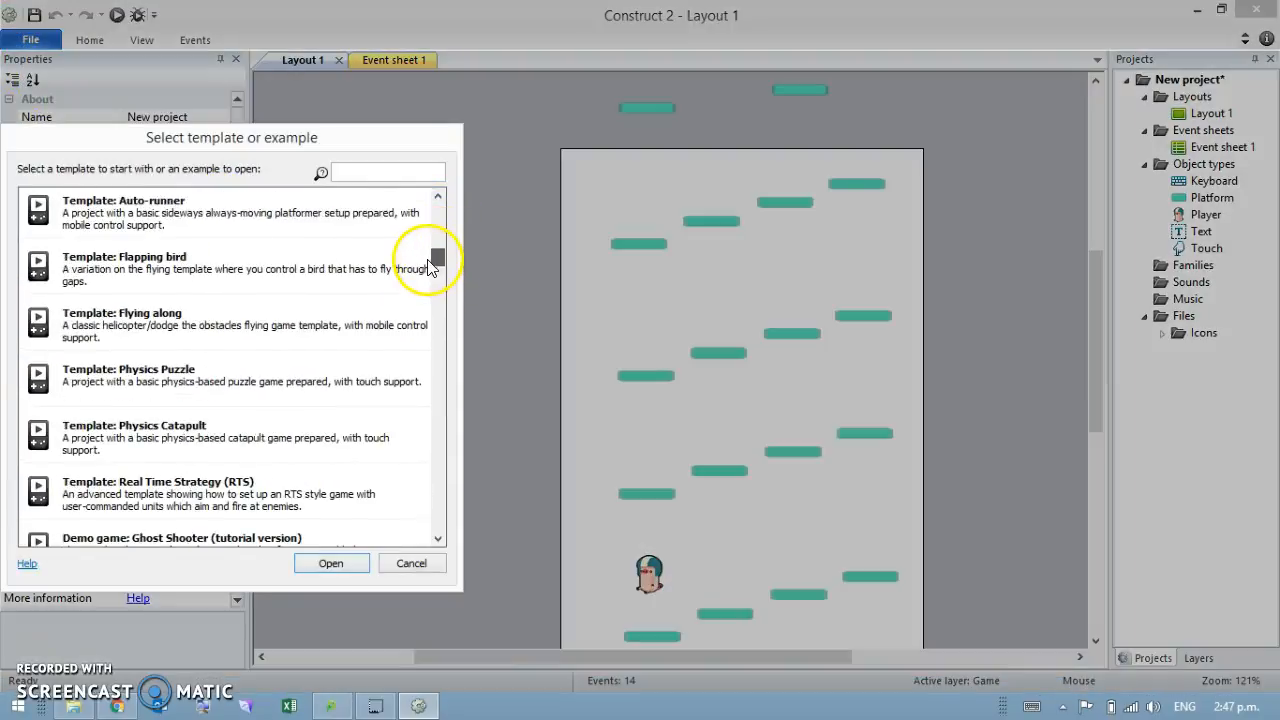
text(pl)
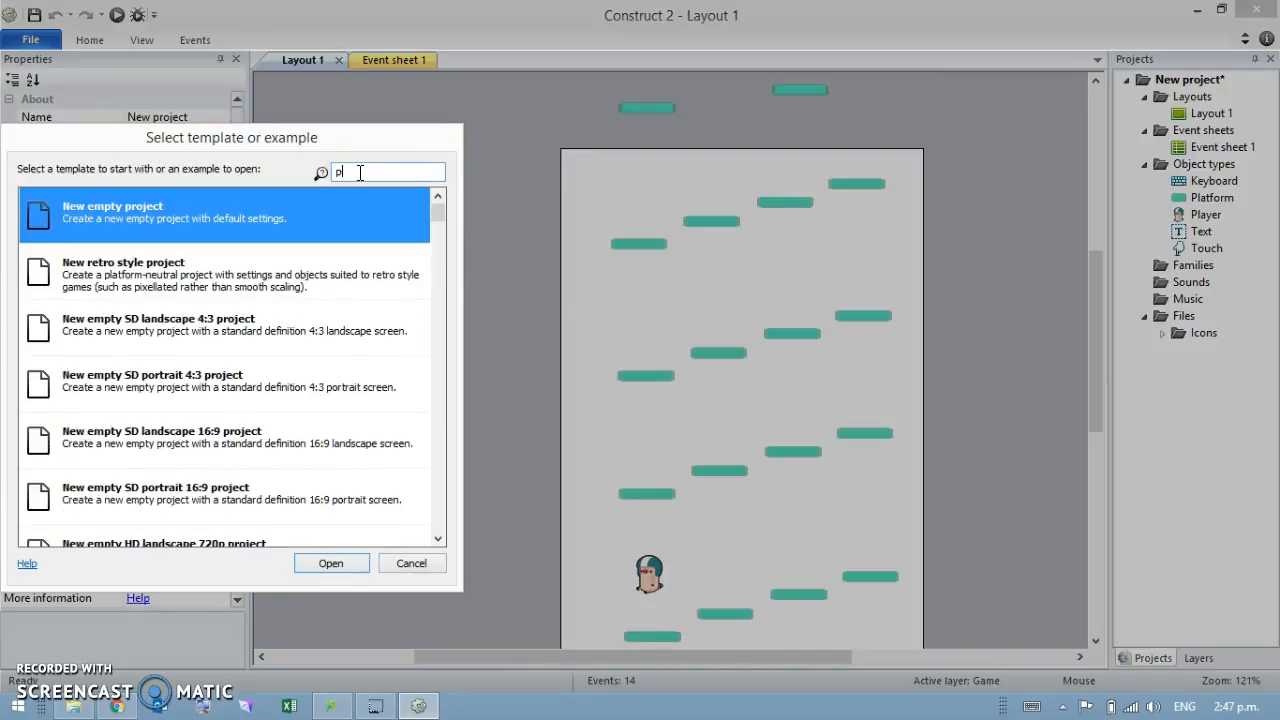
text(puzz)
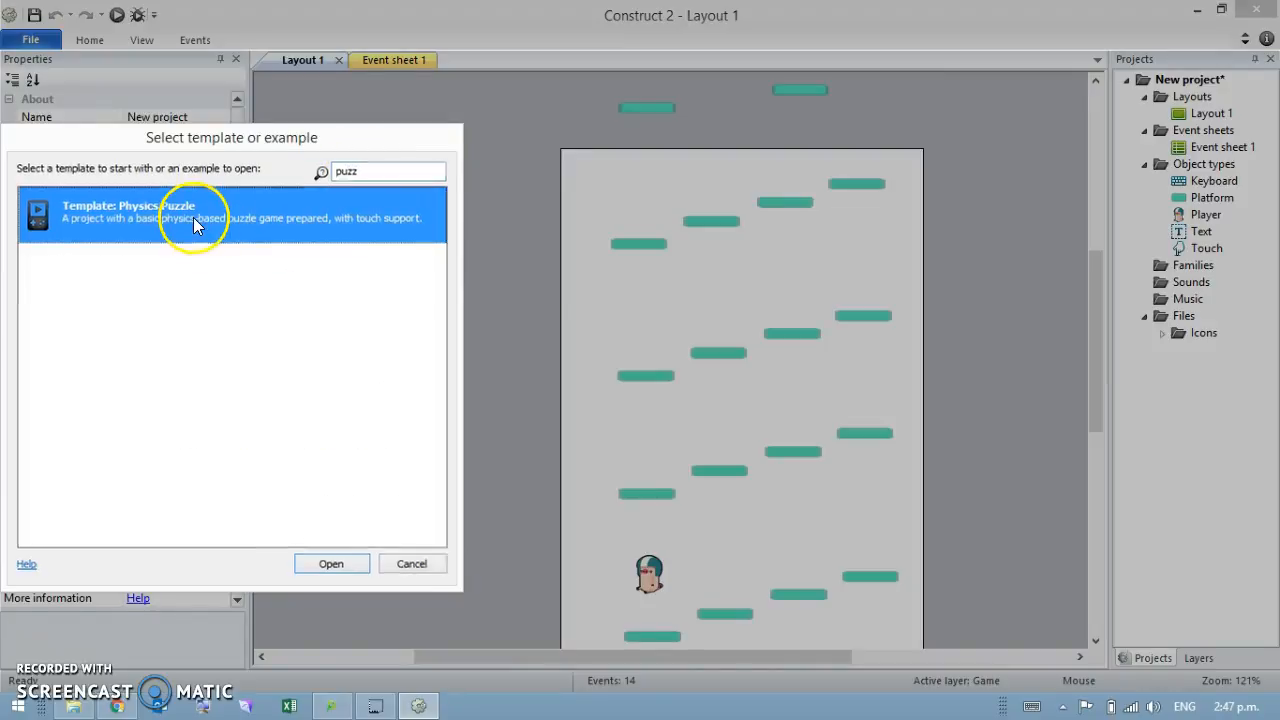
click(332, 564)
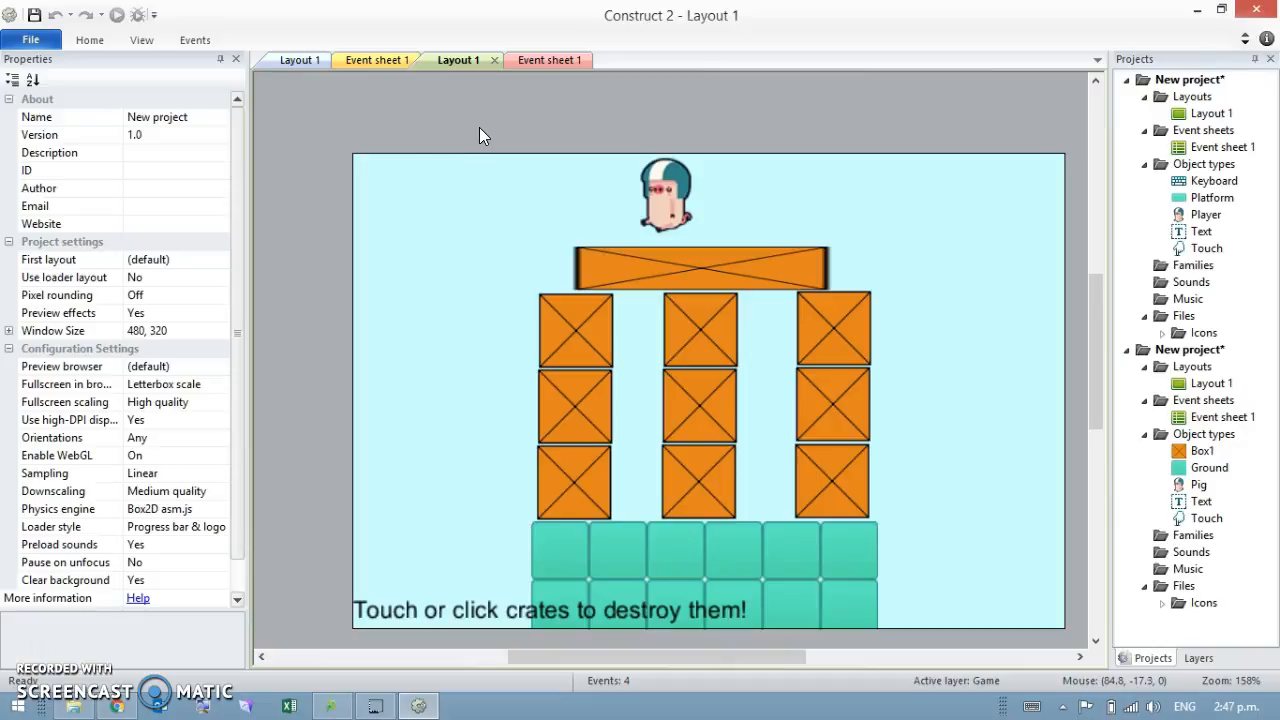
mouse_move(484, 136)
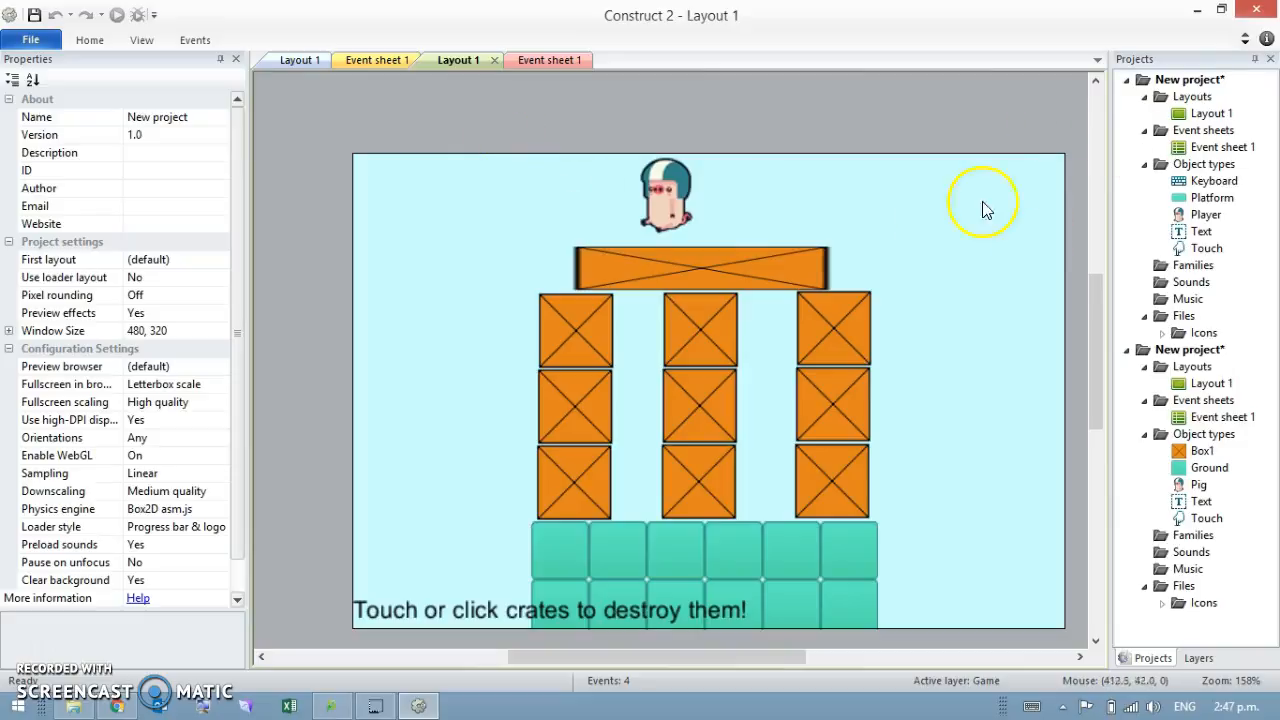
mouse_move(656, 396)
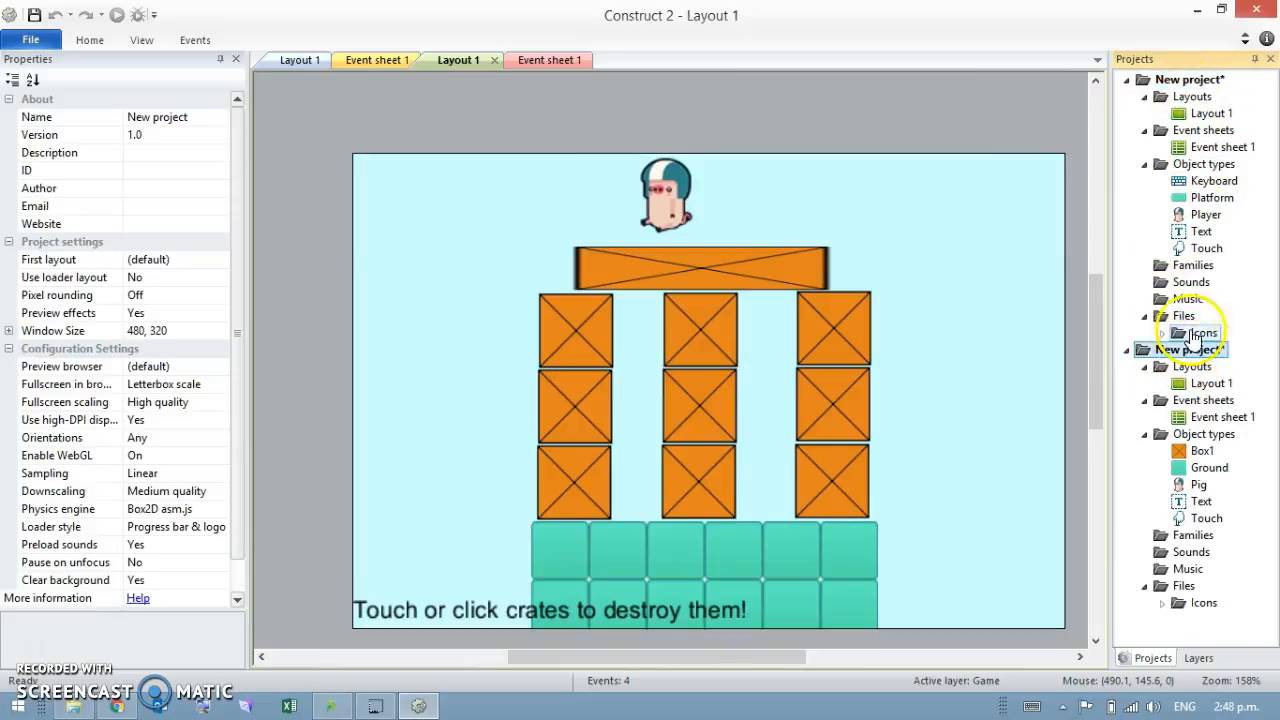
Name the platformer project MainGame in its project properties.
click(1212, 384)
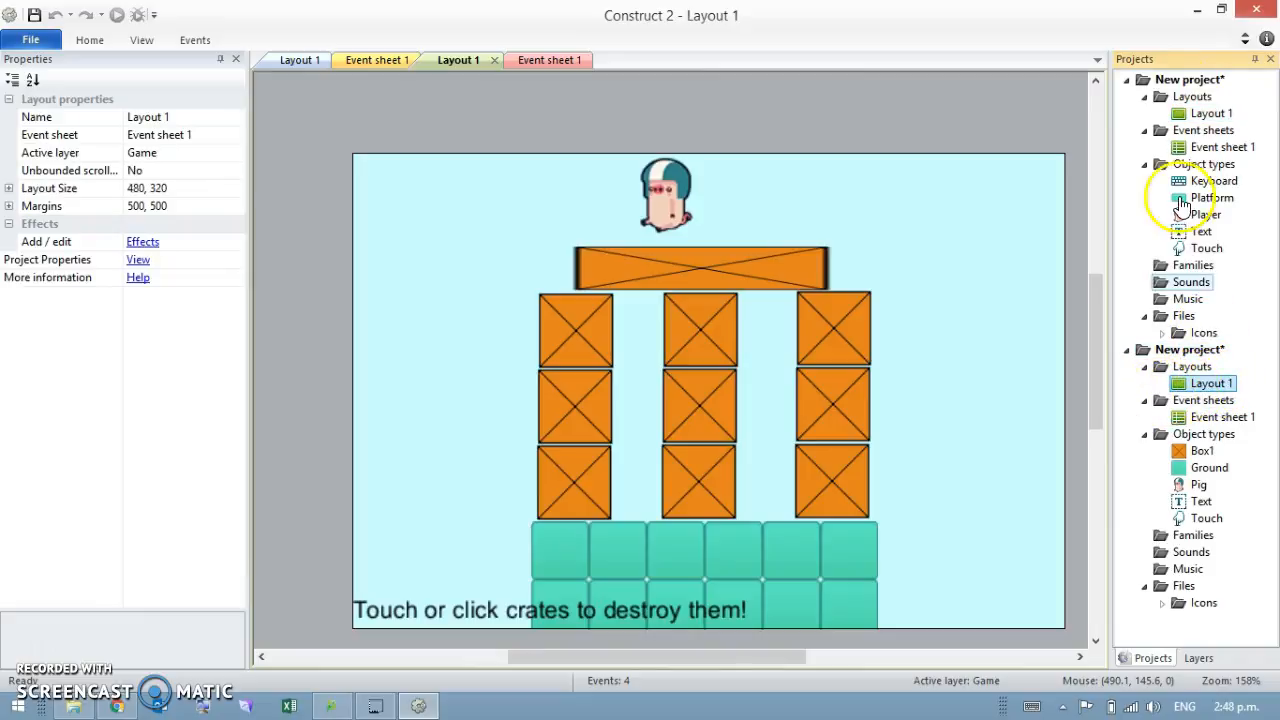
click(1188, 80)
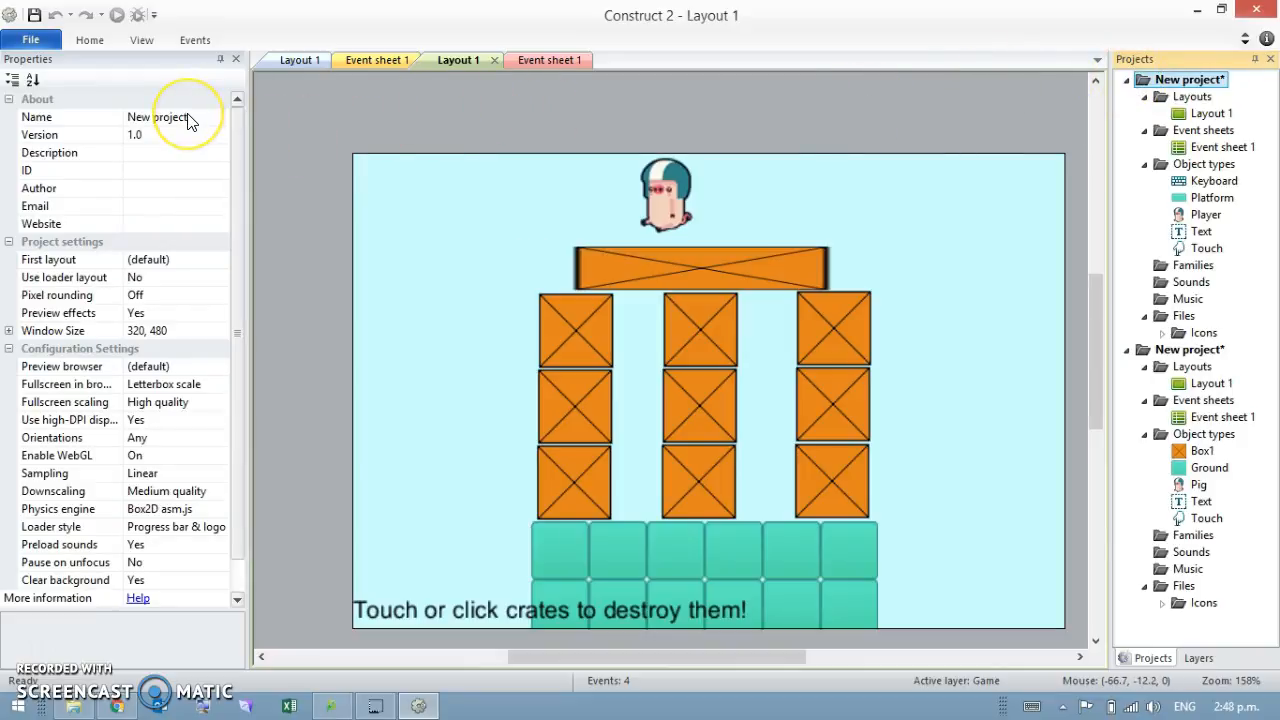
click(302, 60)
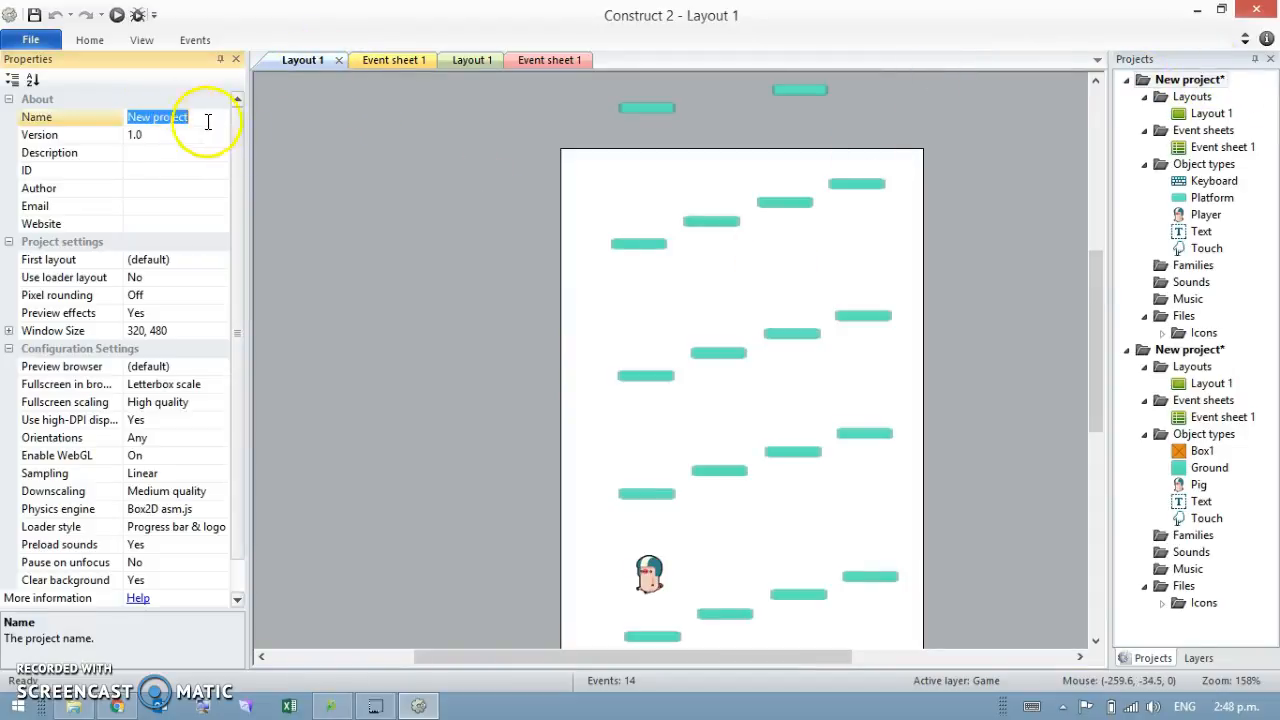
mouse_move(248, 140)
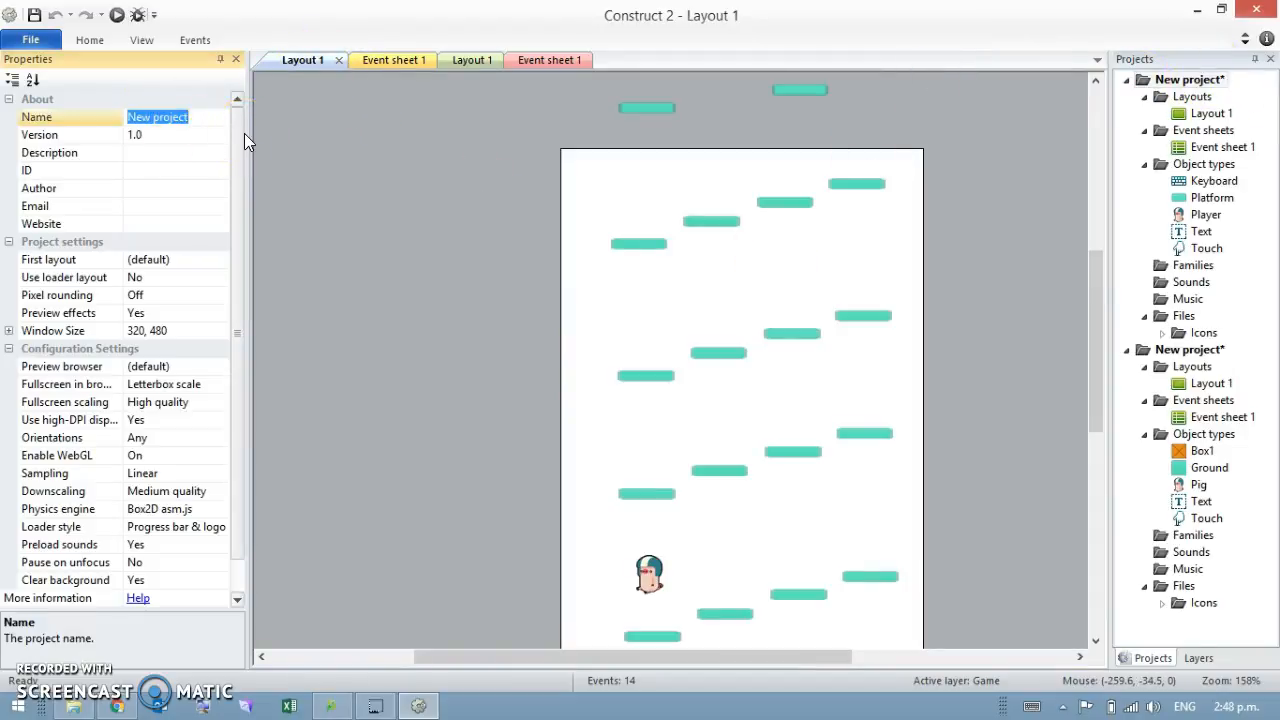
text(MainGame*)
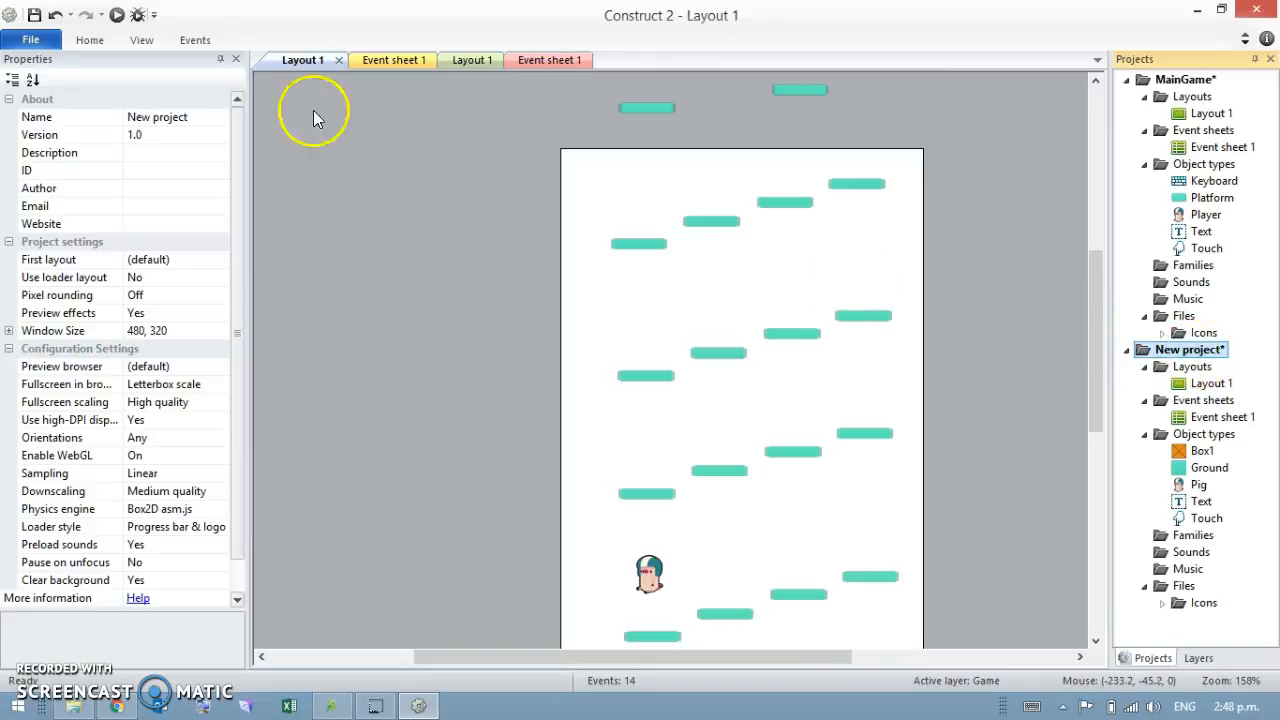
Name the physics puzzle project Physics in its project properties.
click(176, 116)
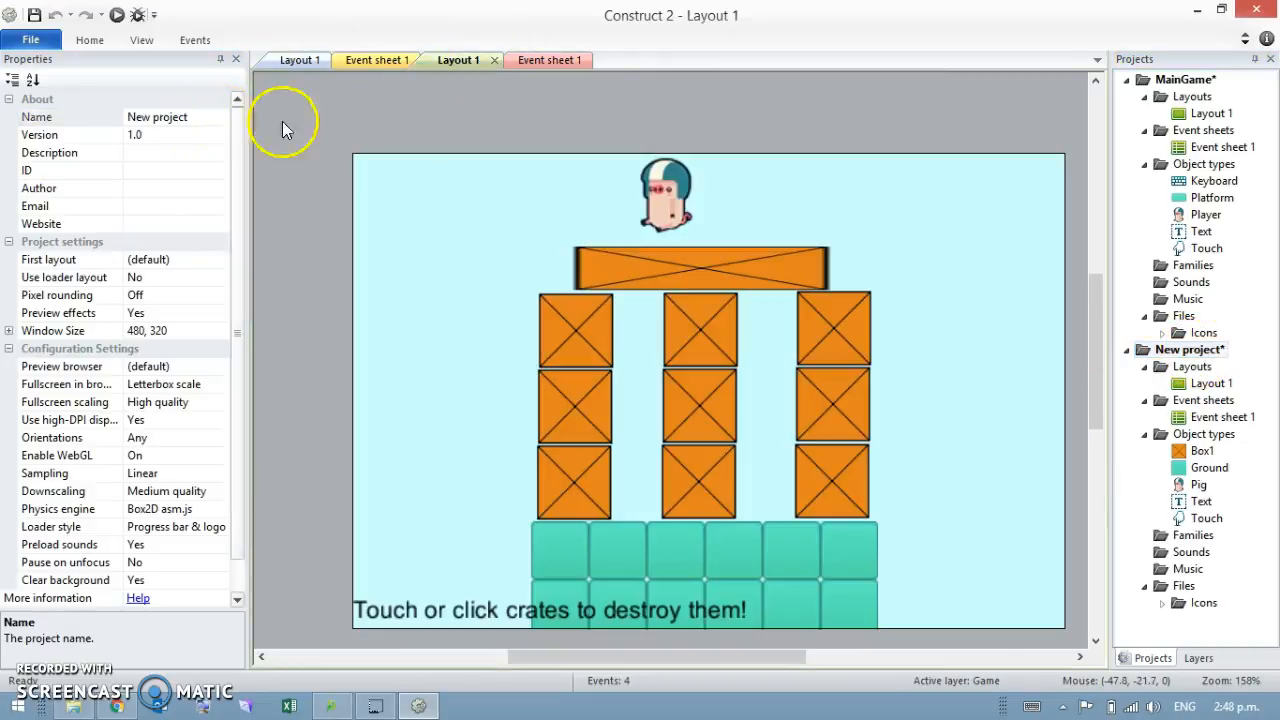
double_click(156, 116)
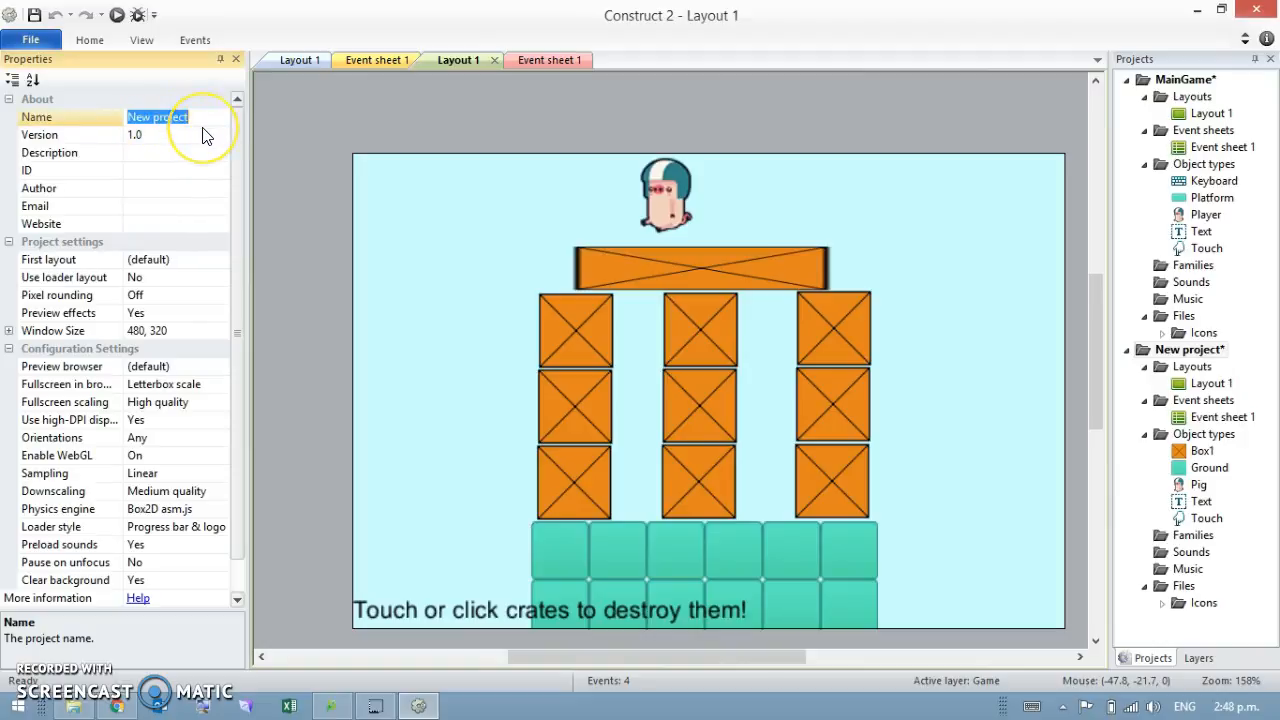
text(Physics)
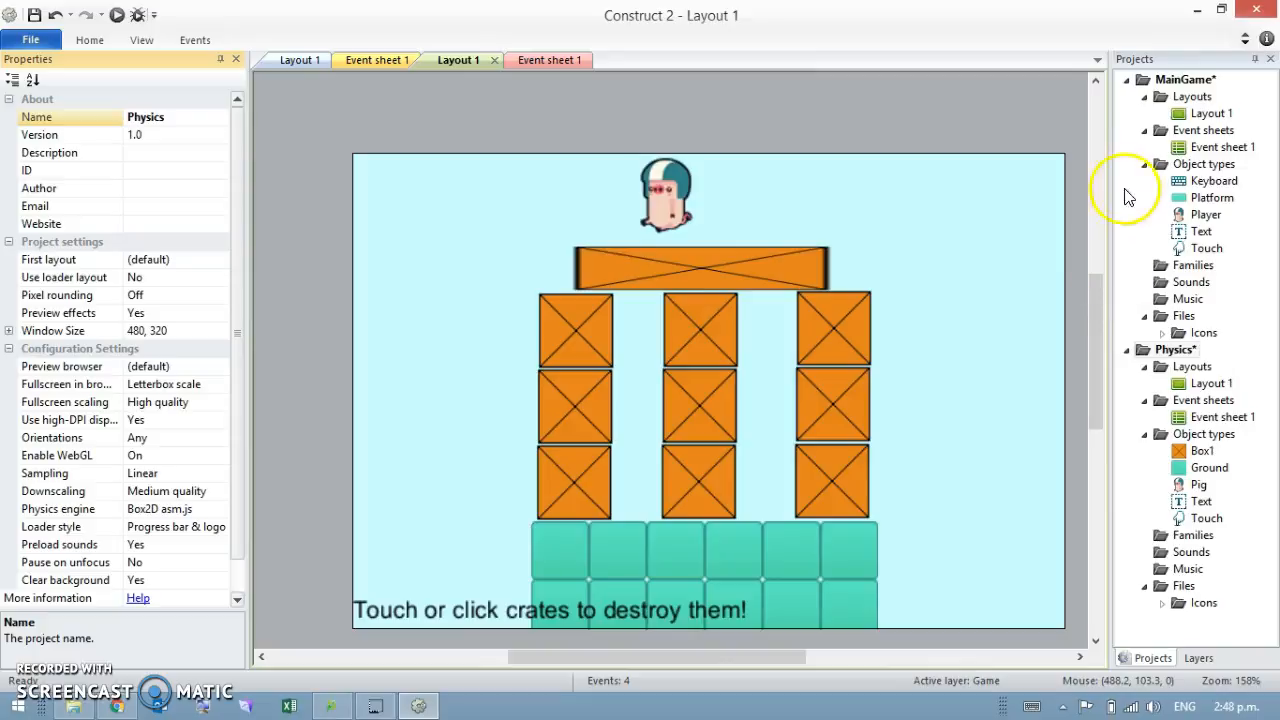
click(1212, 112)
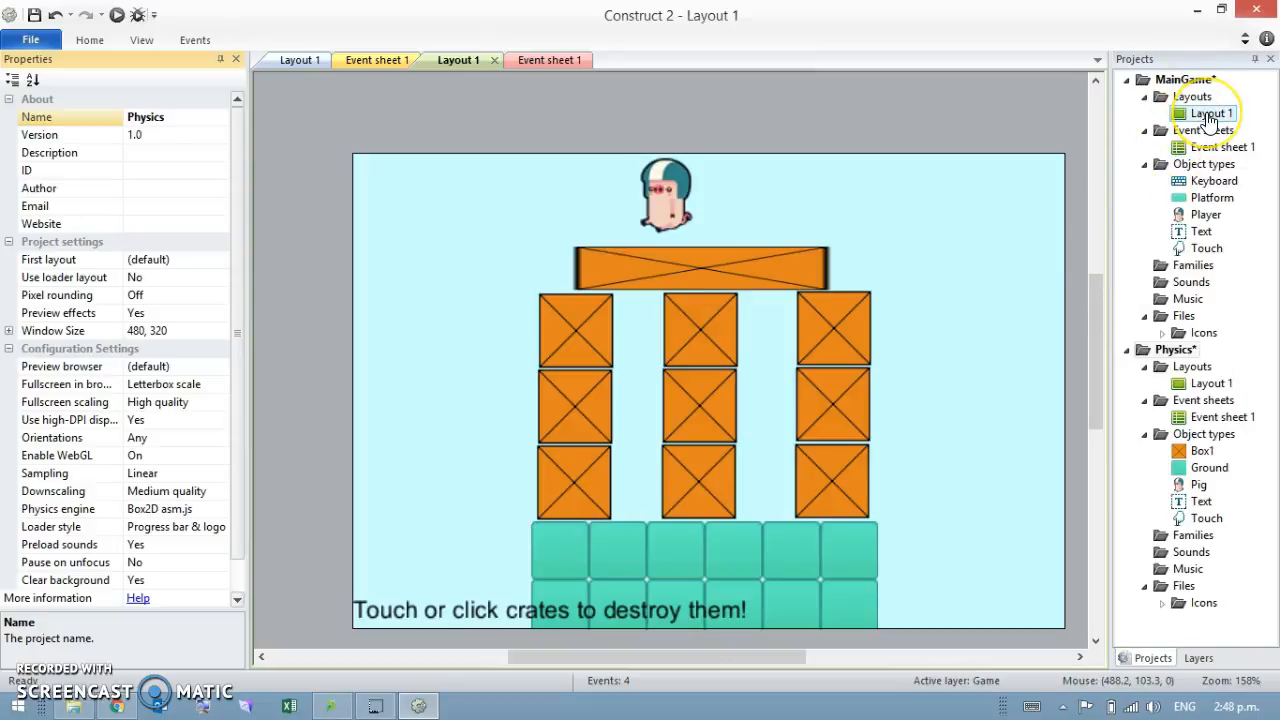
Rename the MainGame project's layout and event sheet to MainGame and MainGame-events.
right_click(1212, 112)
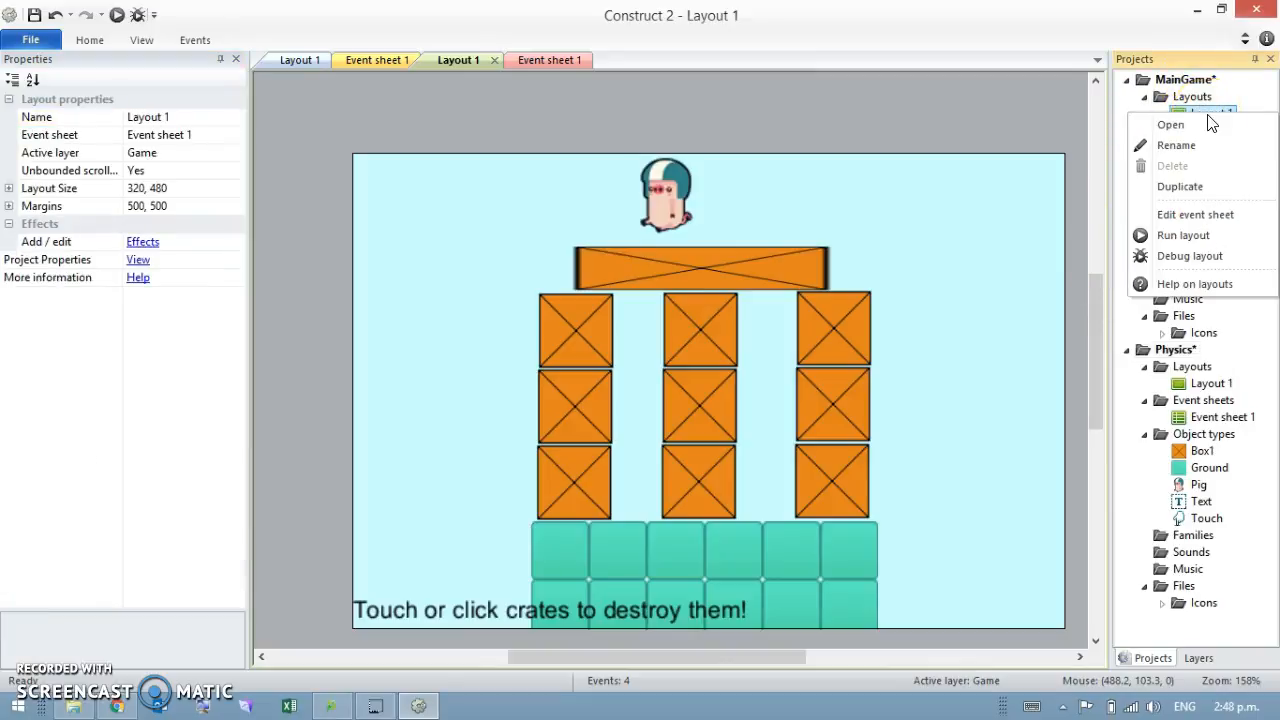
click(1176, 144)
text(MainGam)
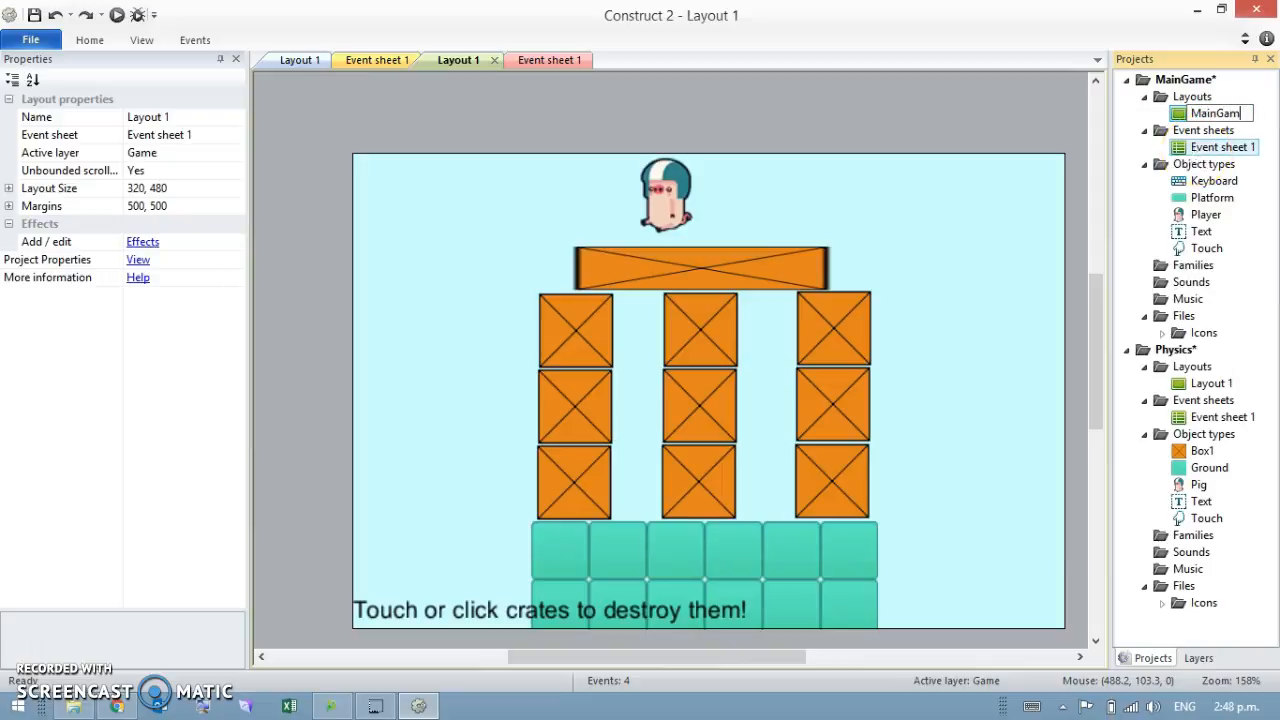
right_click(1222, 148)
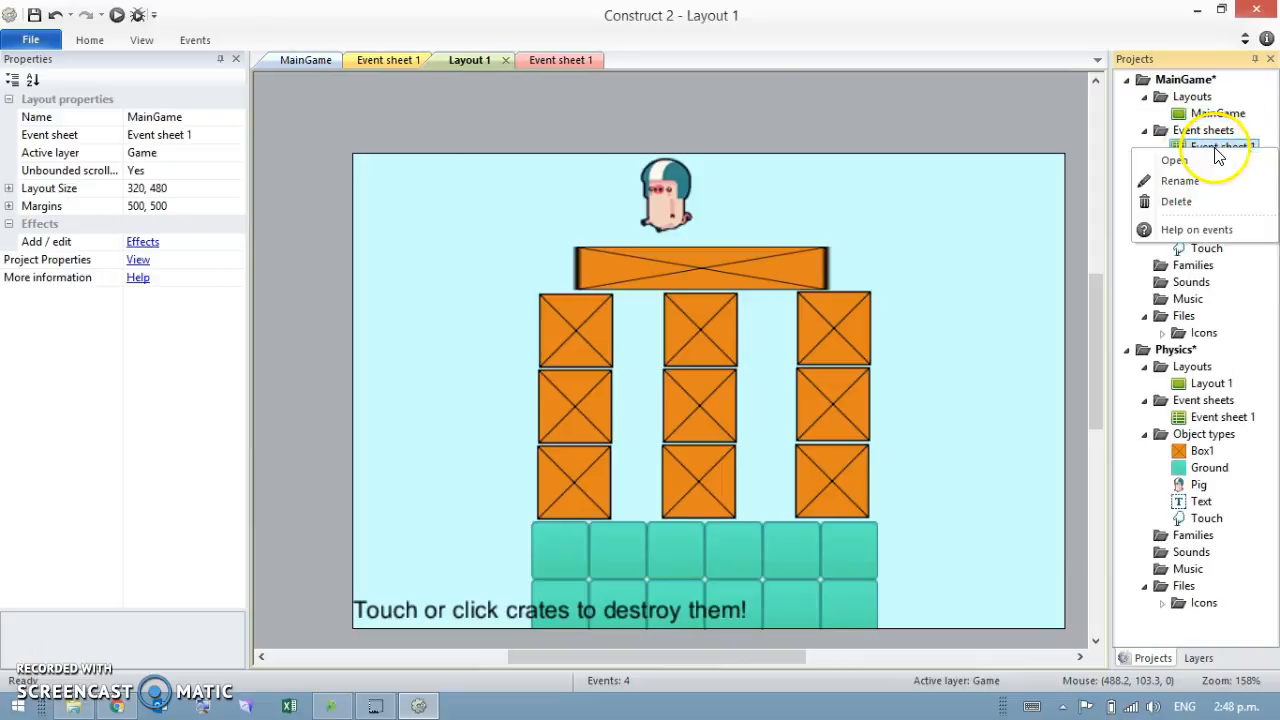
click(1180, 180)
text(MainGame-events)
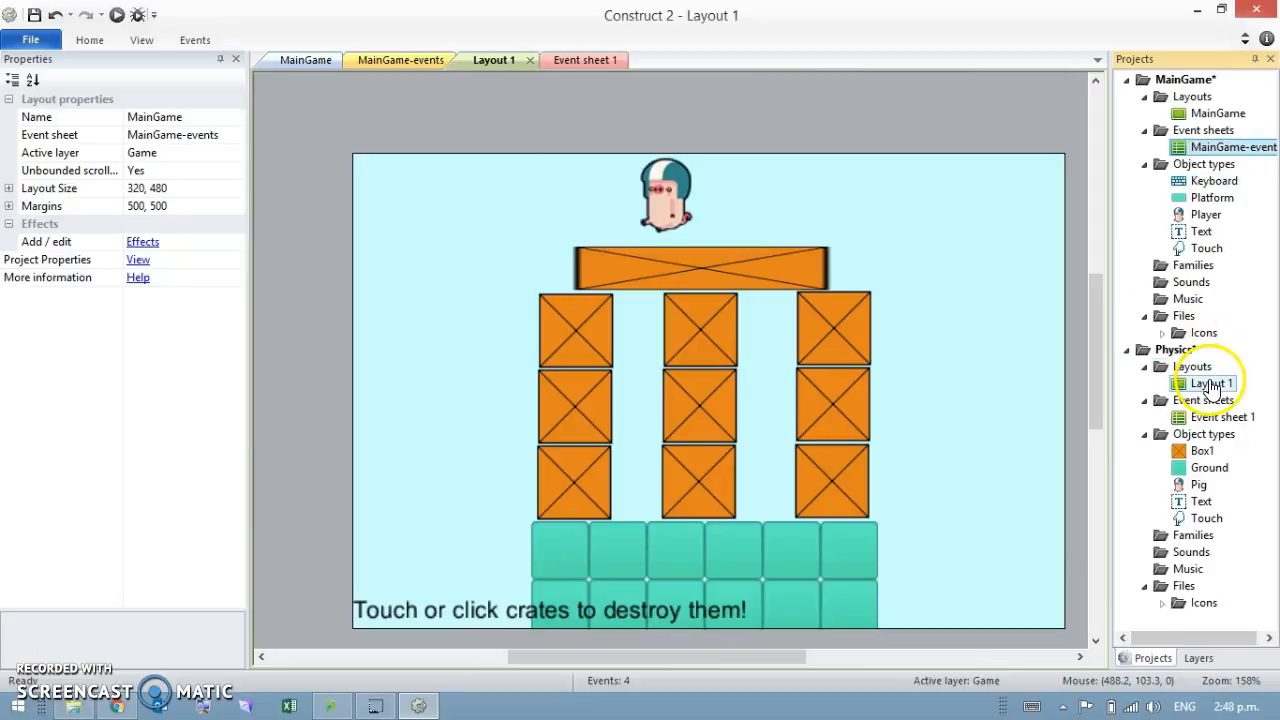
Rename the Physics project's layout and event sheet to Physics and Physics-events.
right_click(1208, 384)
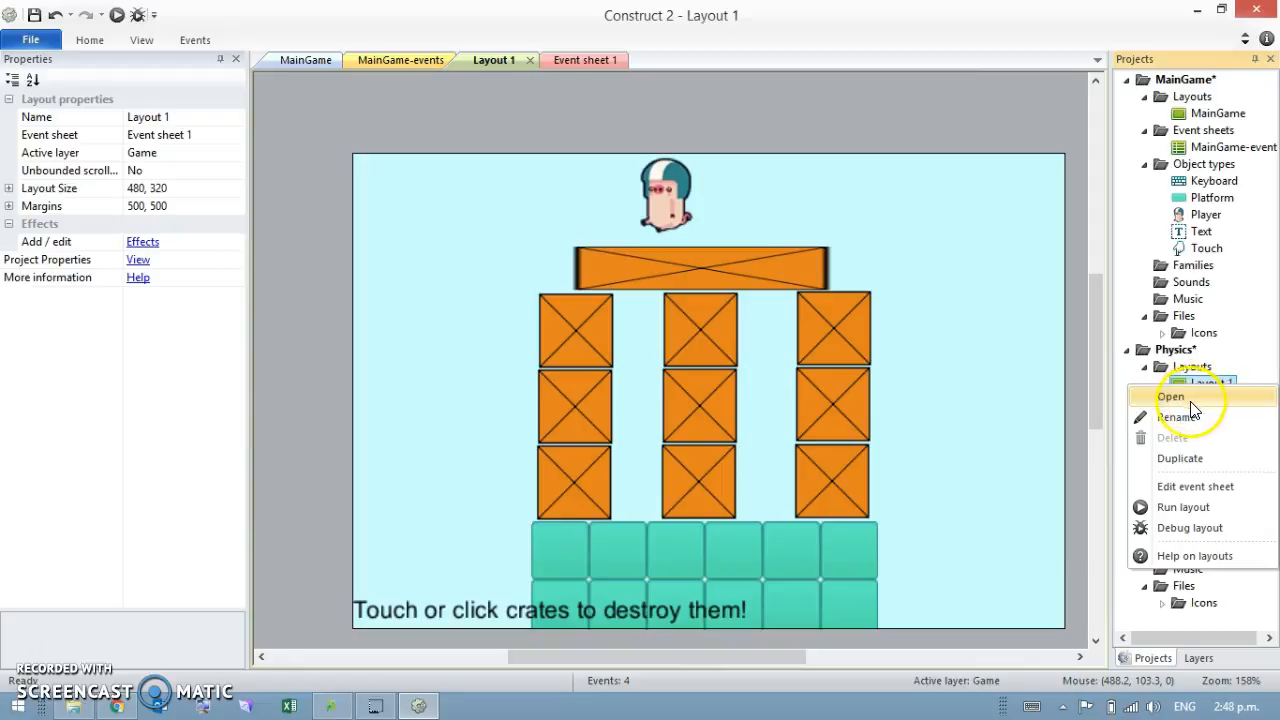
mouse_move(1200, 418)
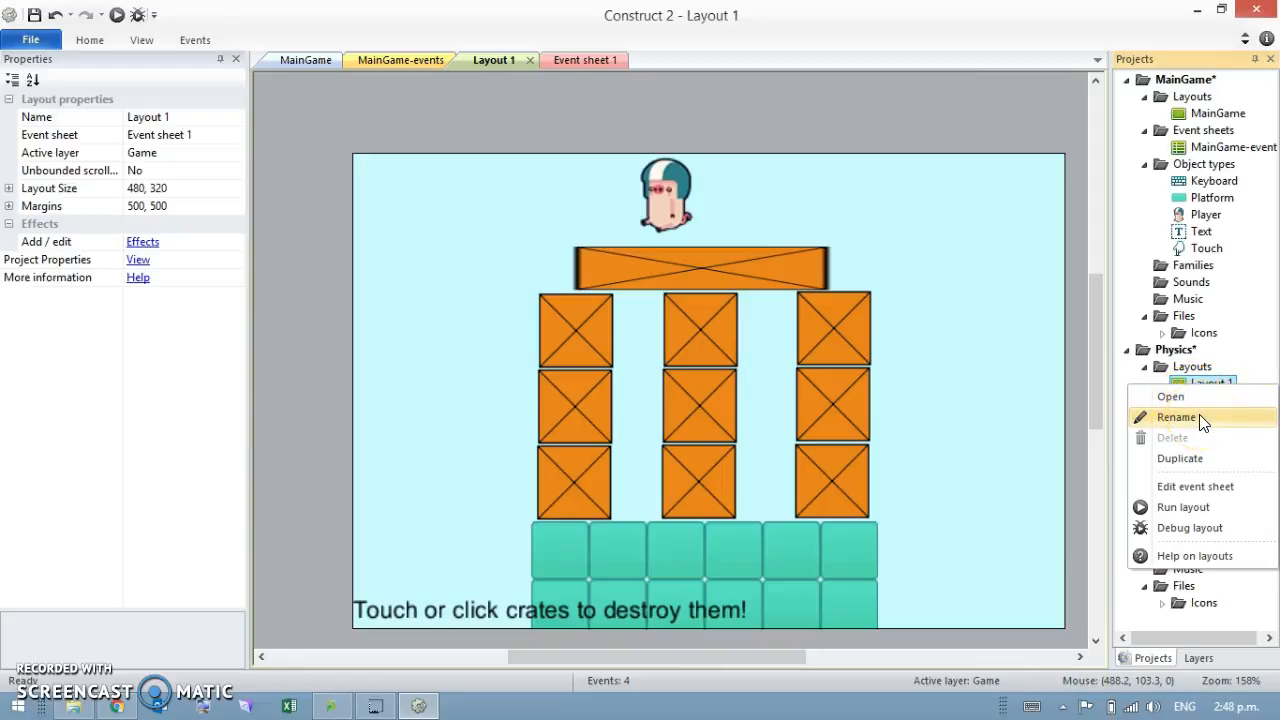
click(1176, 418)
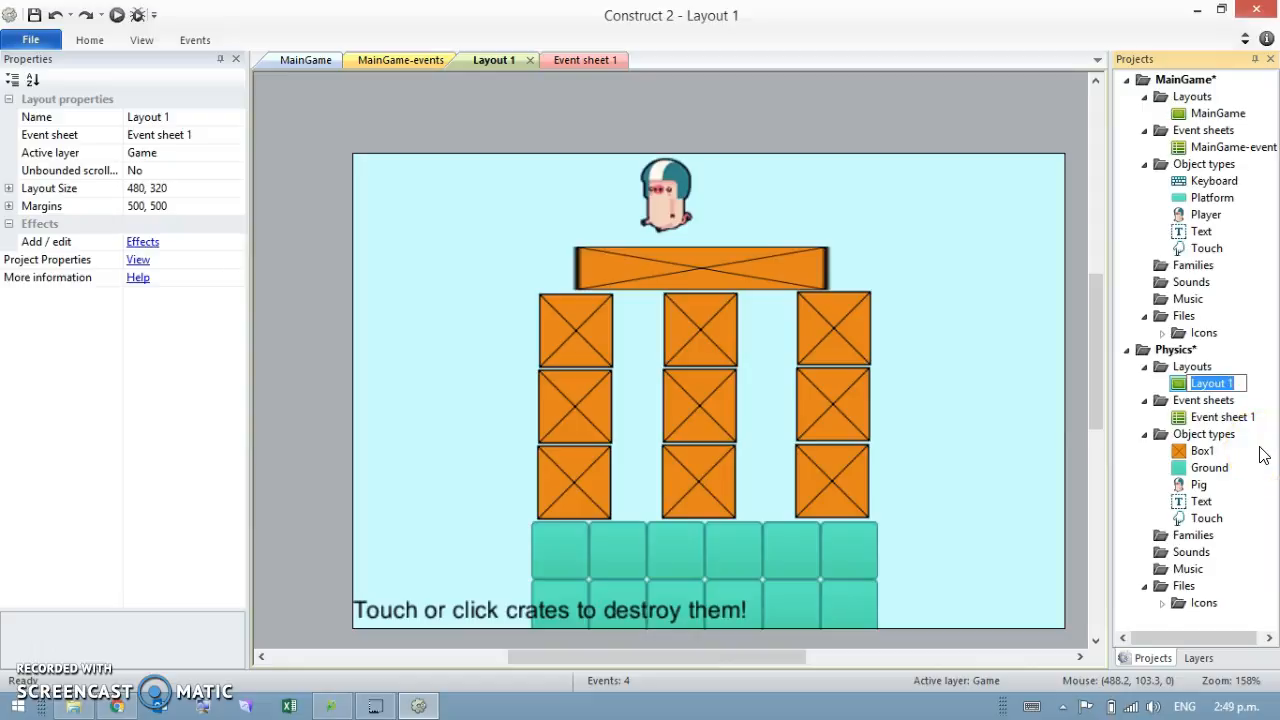
text(Physics)
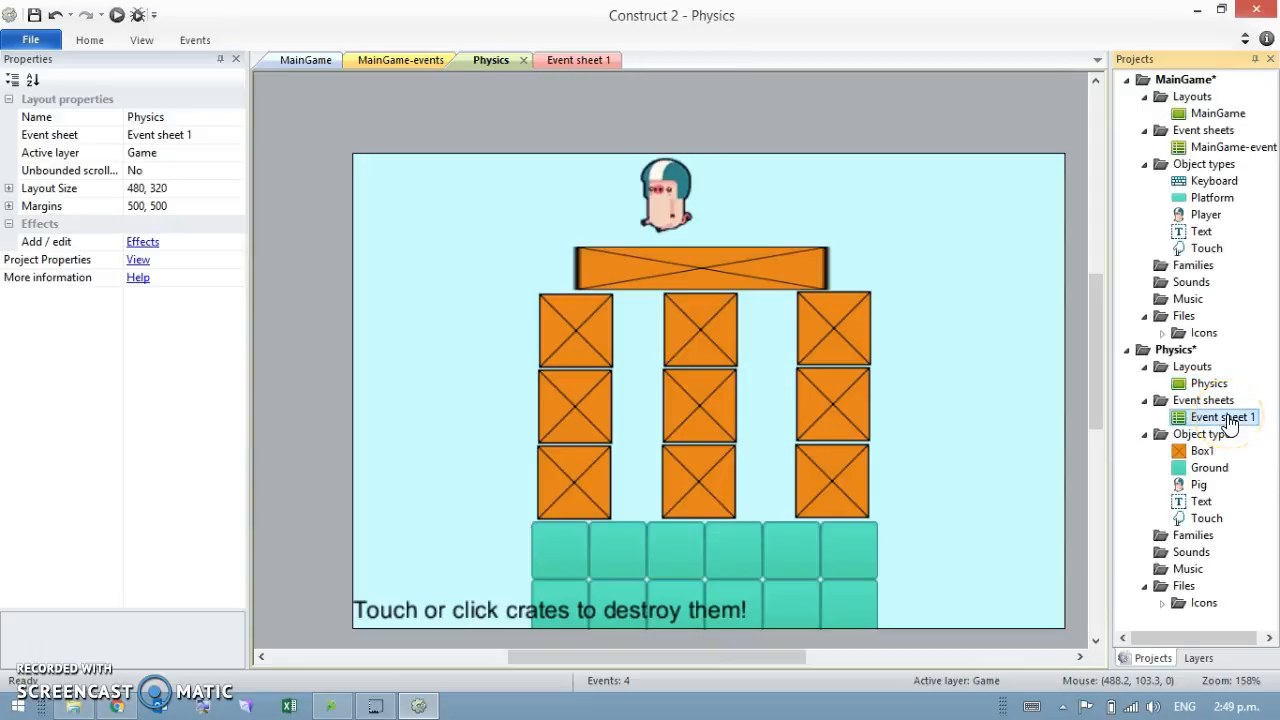
double_click(1220, 418)
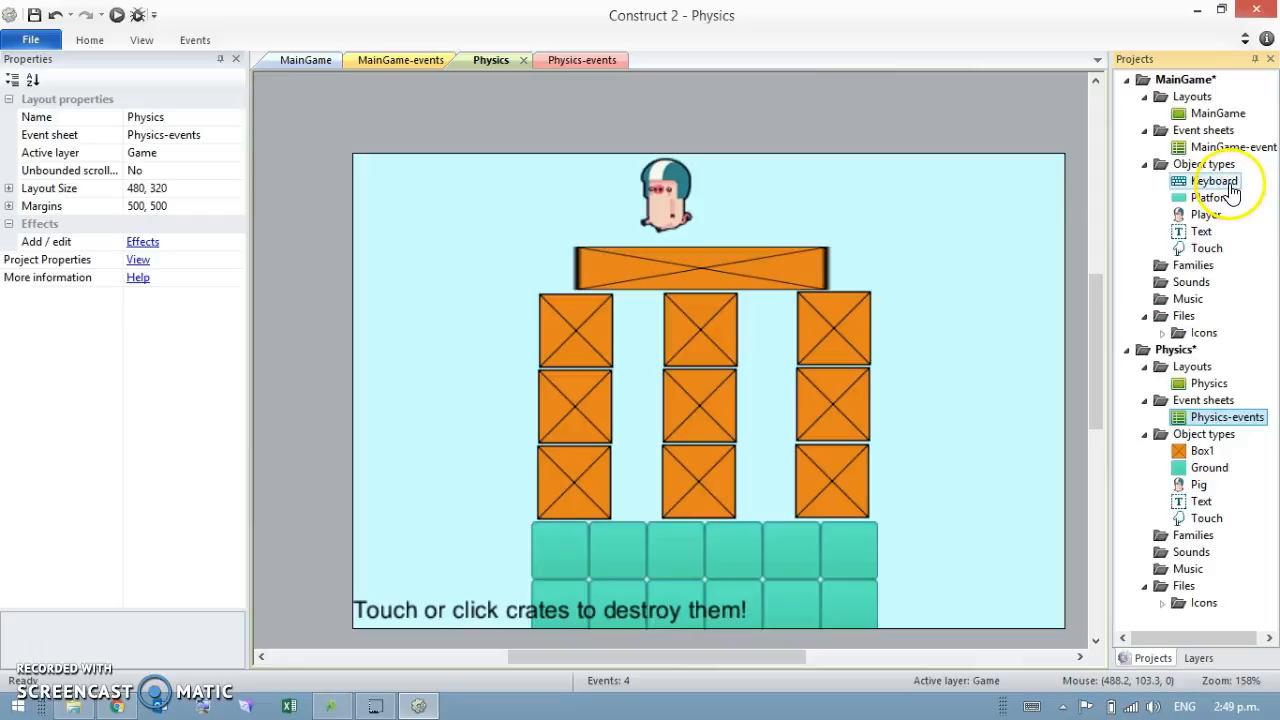
Copy the Pig sprite from the Physics layout and paste it into MainGame beside the level.
click(1186, 80)
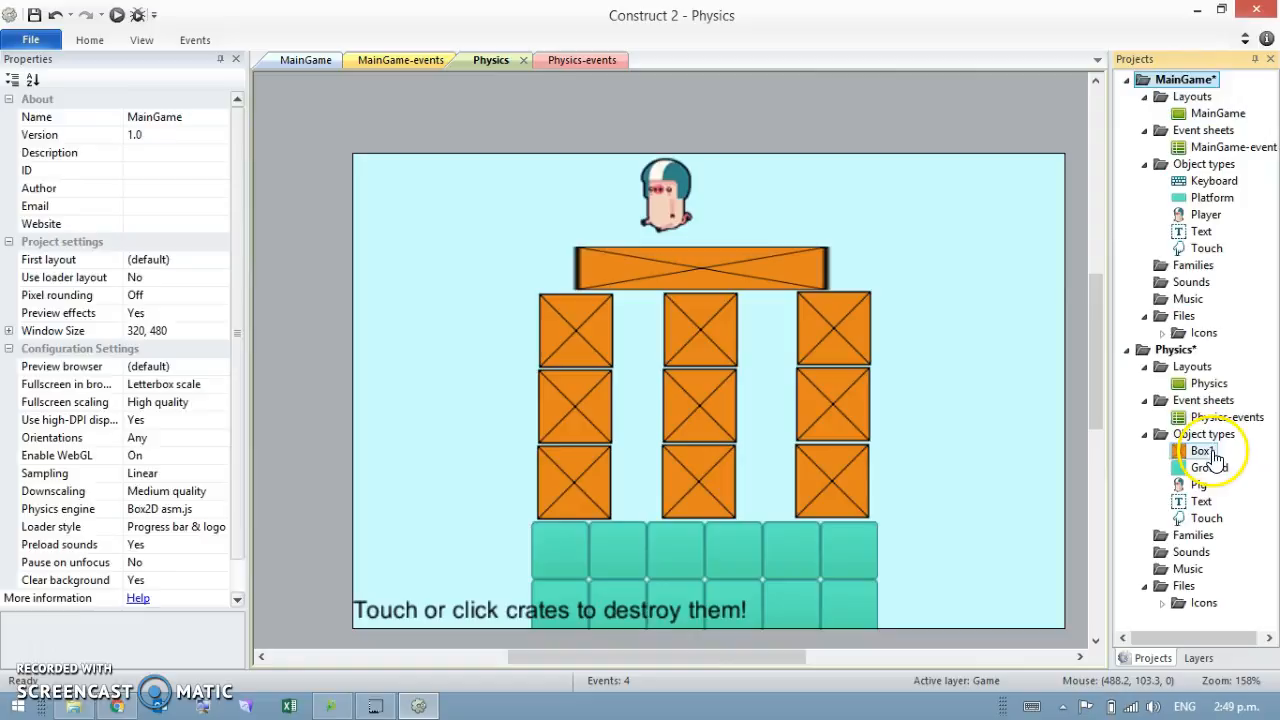
click(1206, 518)
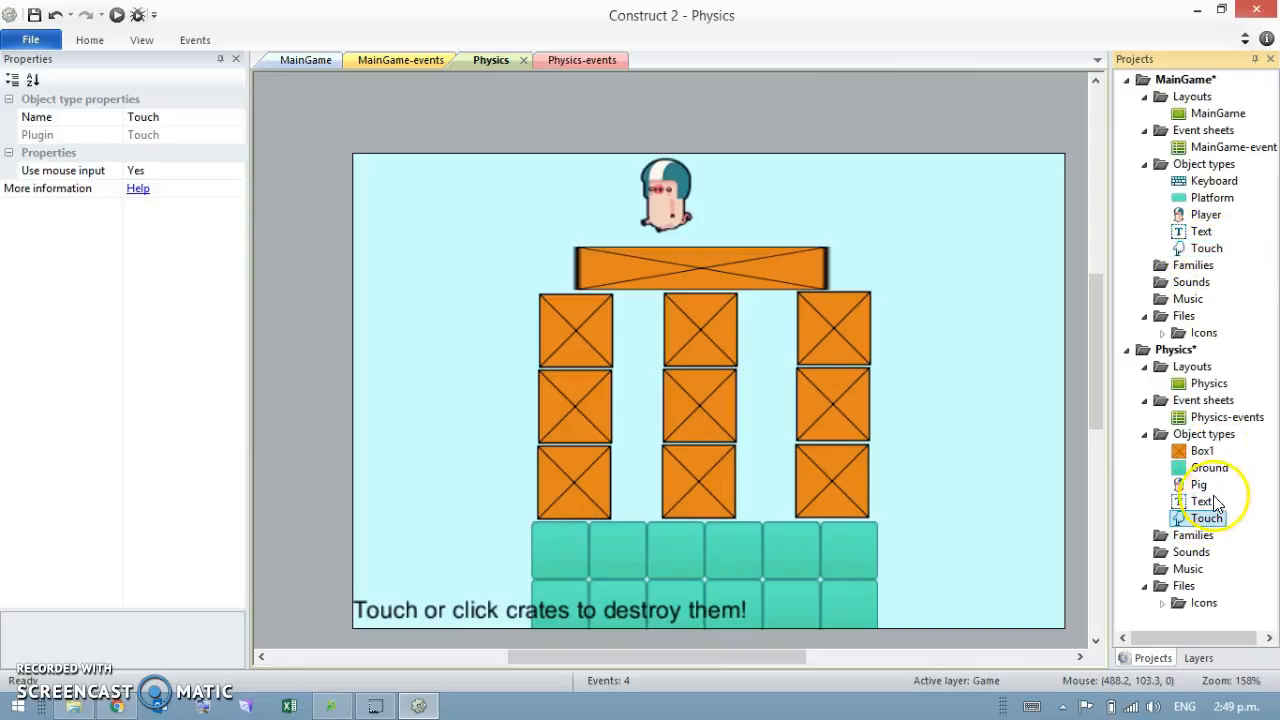
click(664, 196)
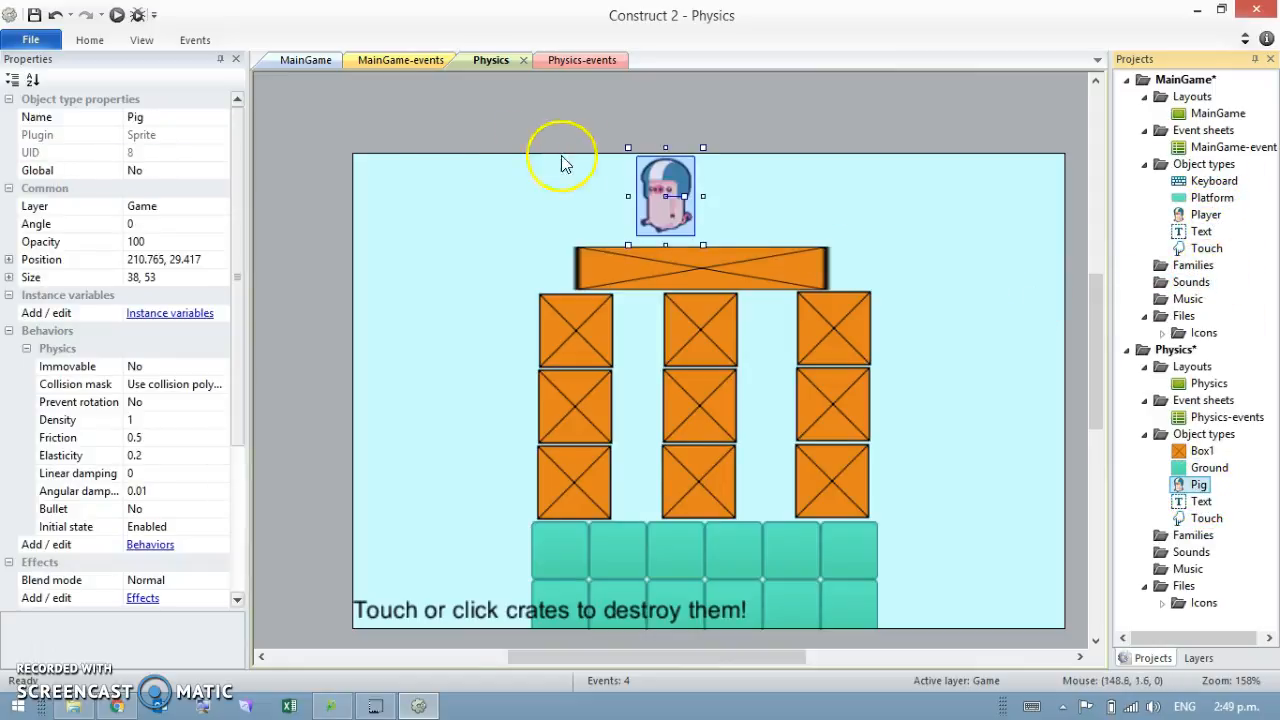
mouse_move(696, 252)
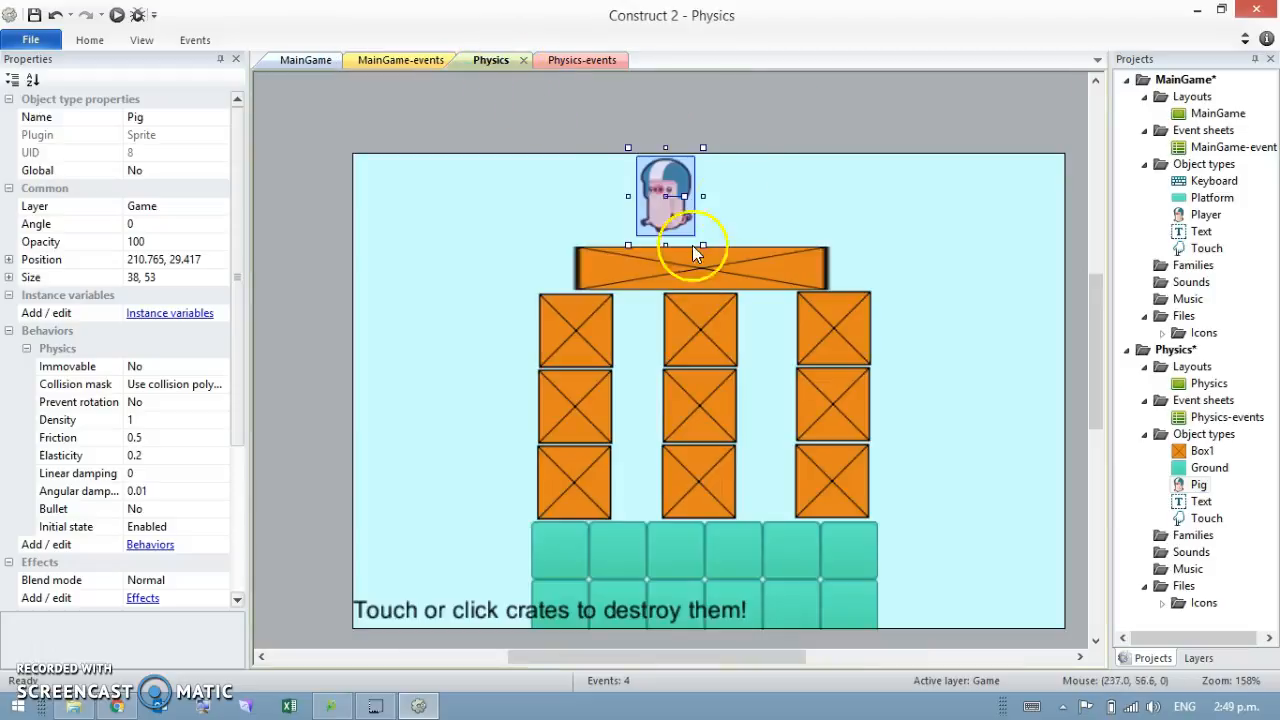
mouse_move(304, 60)
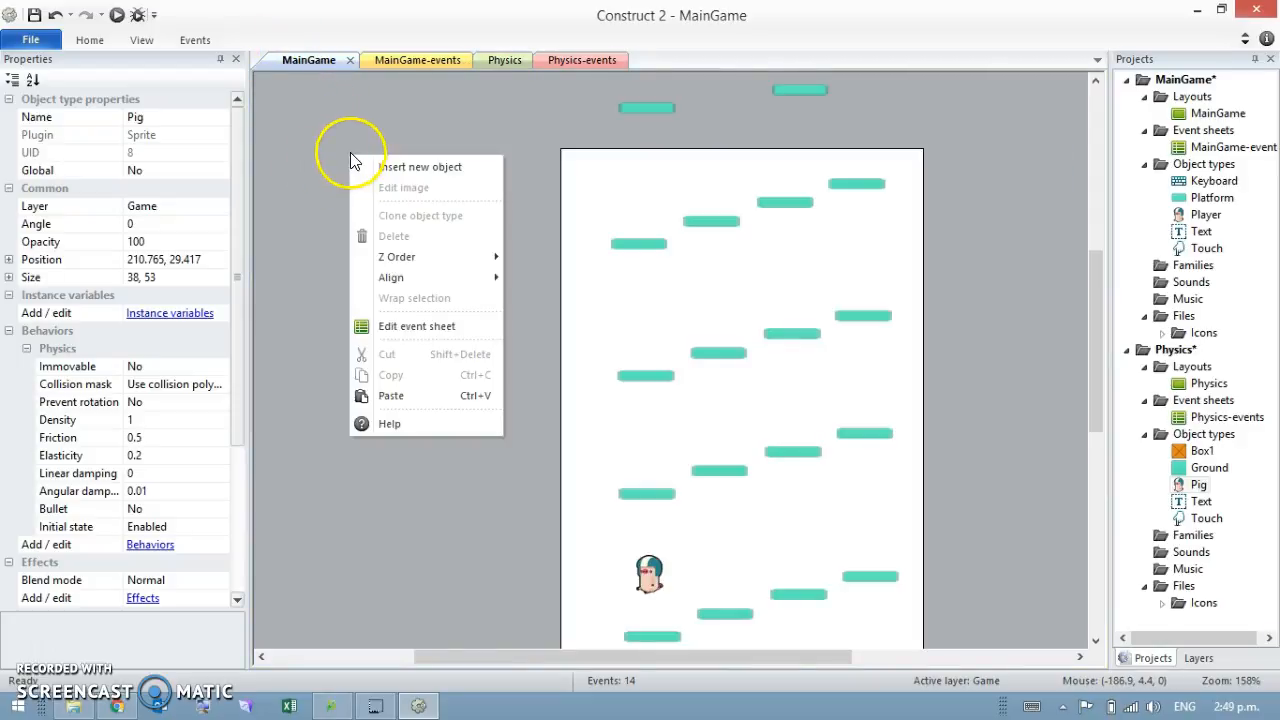
click(404, 392)
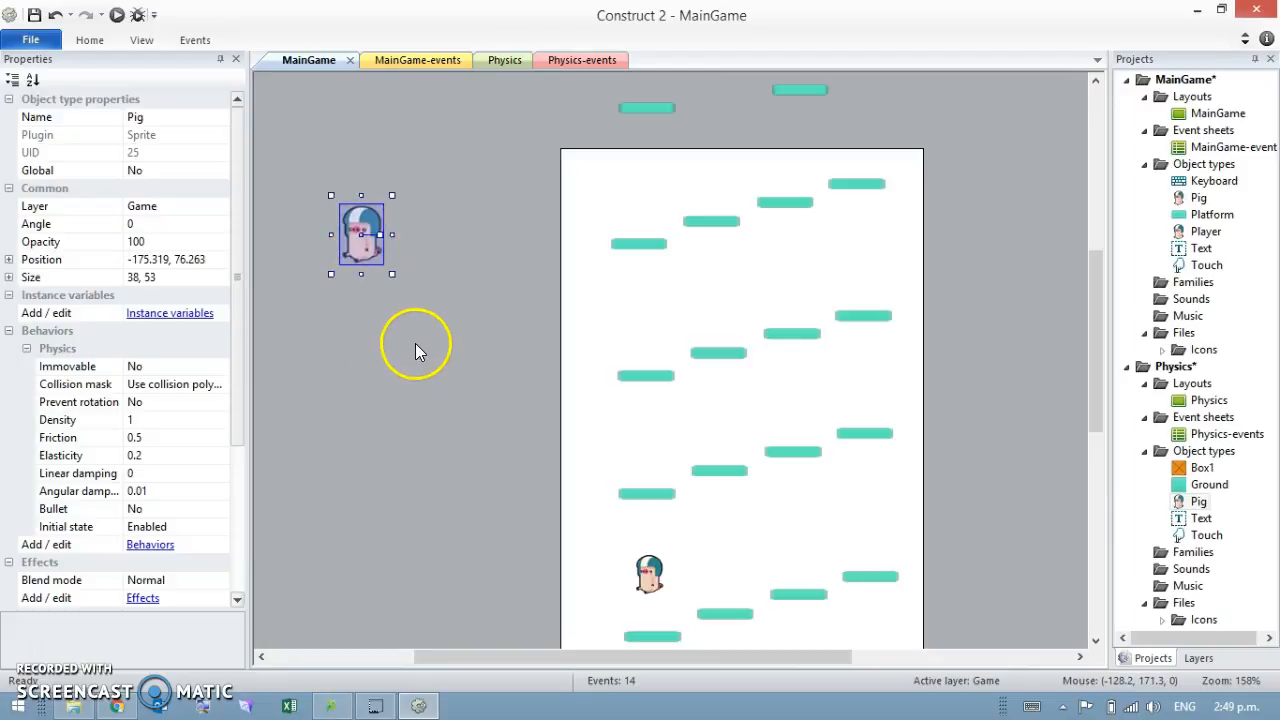
mouse_move(1098, 136)
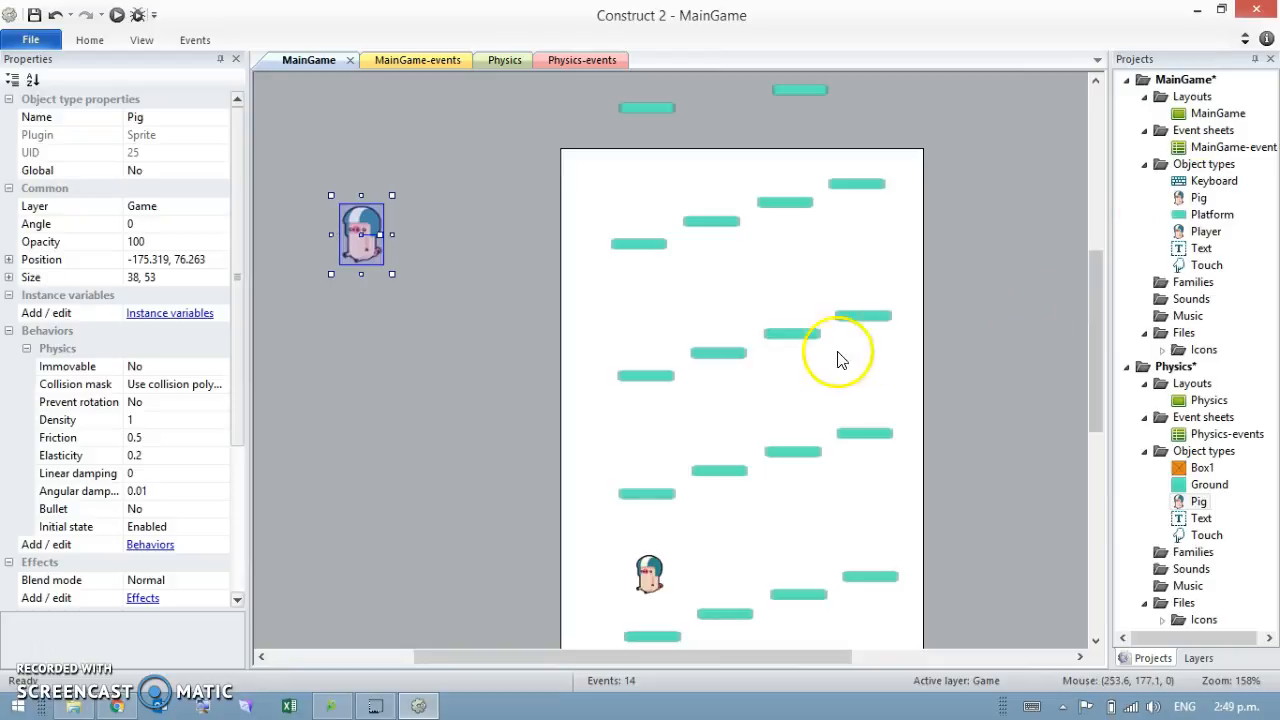
mouse_move(452, 352)
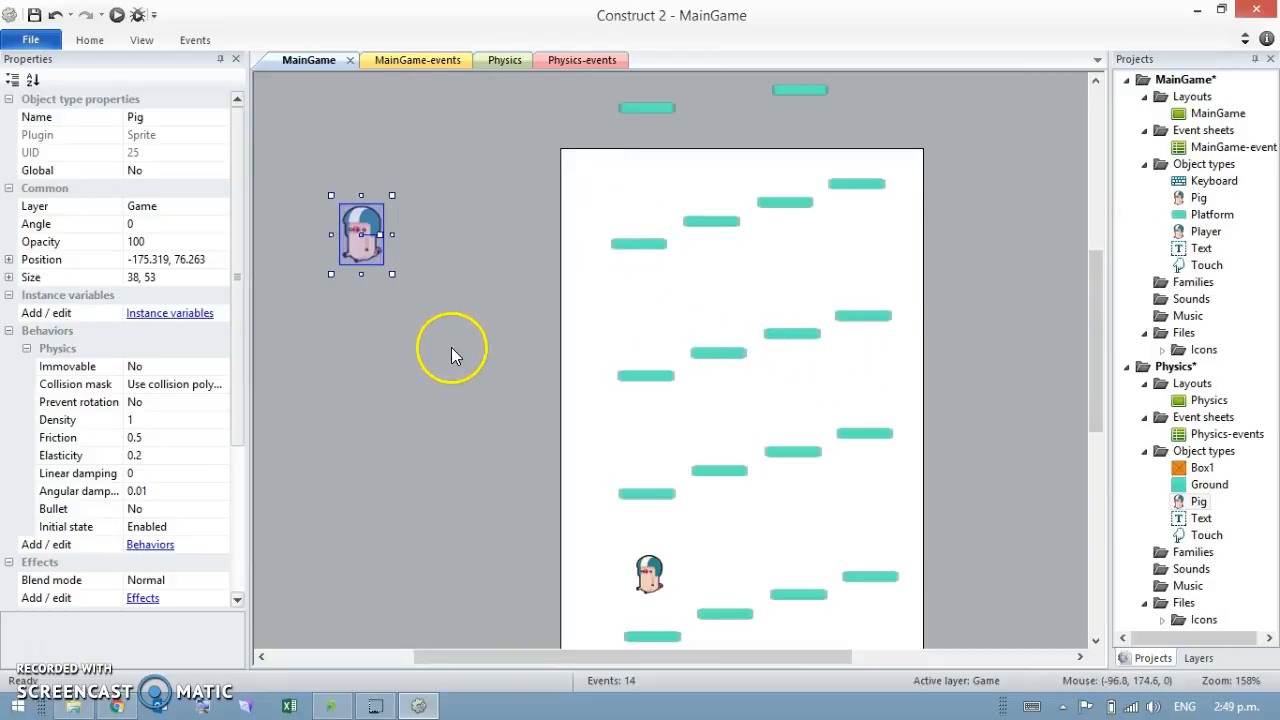
mouse_move(508, 228)
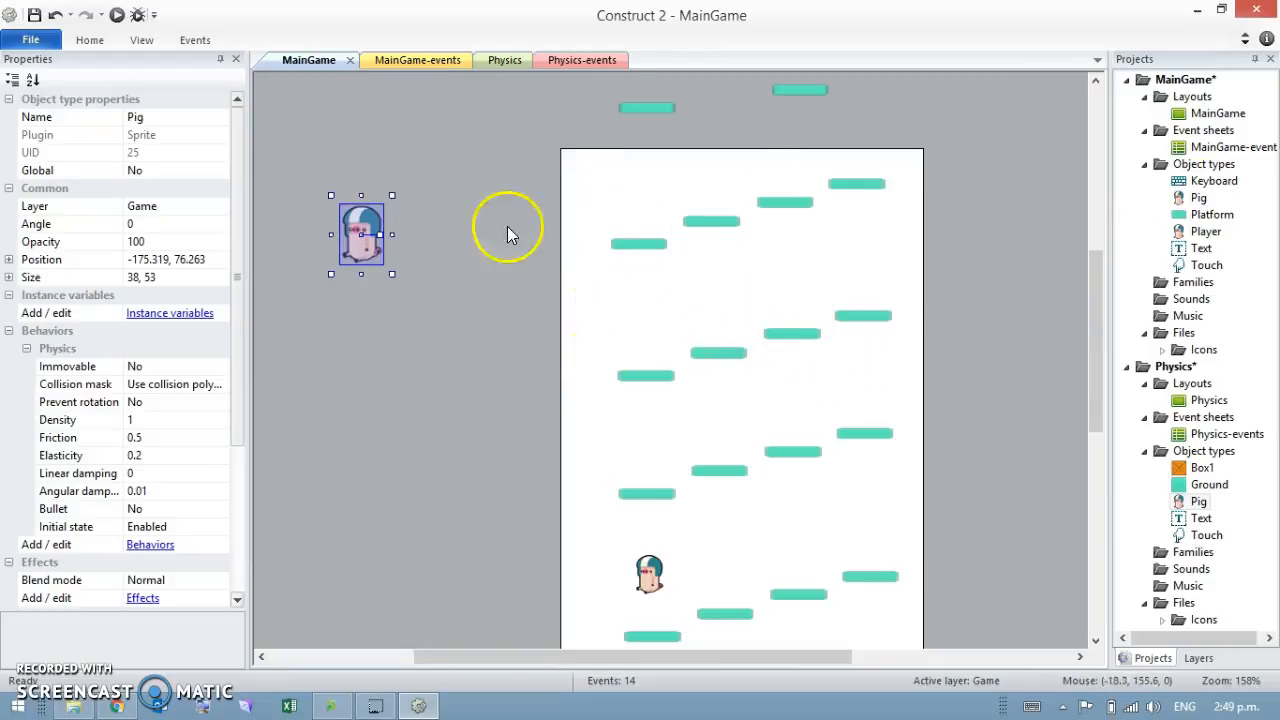
mouse_move(384, 270)
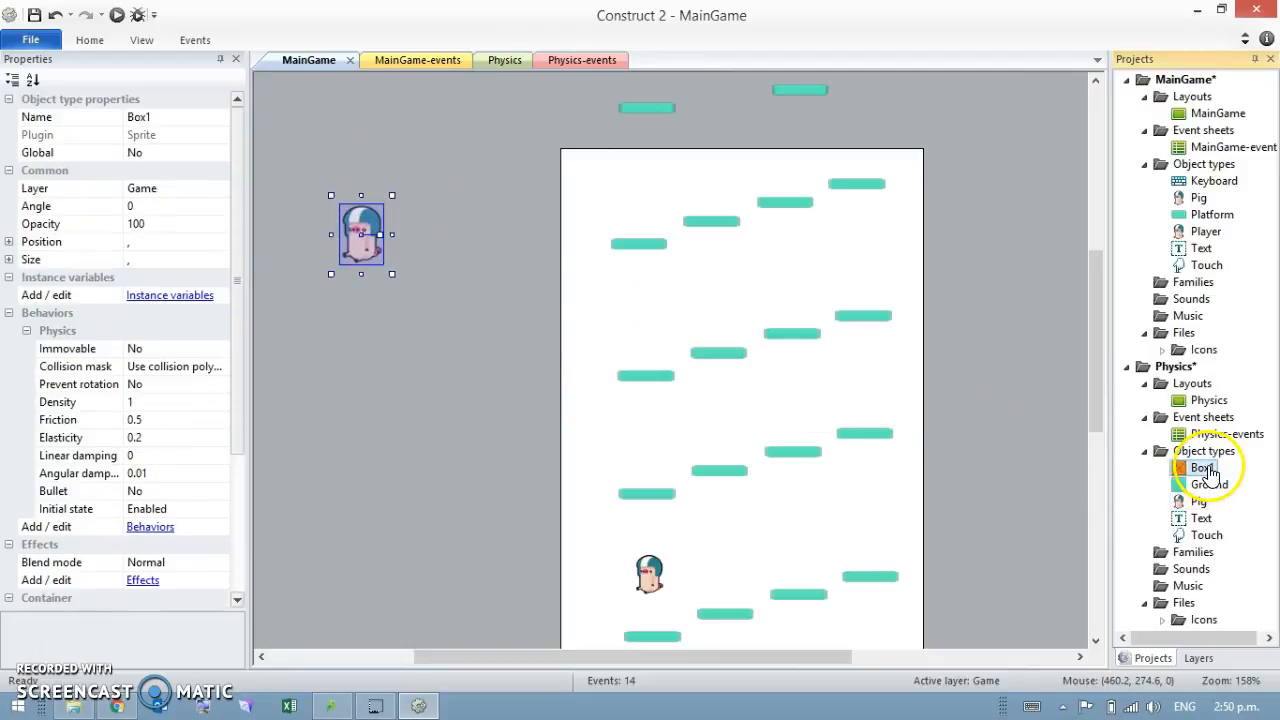
Copy a crate from the Physics layout and paste it into the MainGame layout.
click(492, 60)
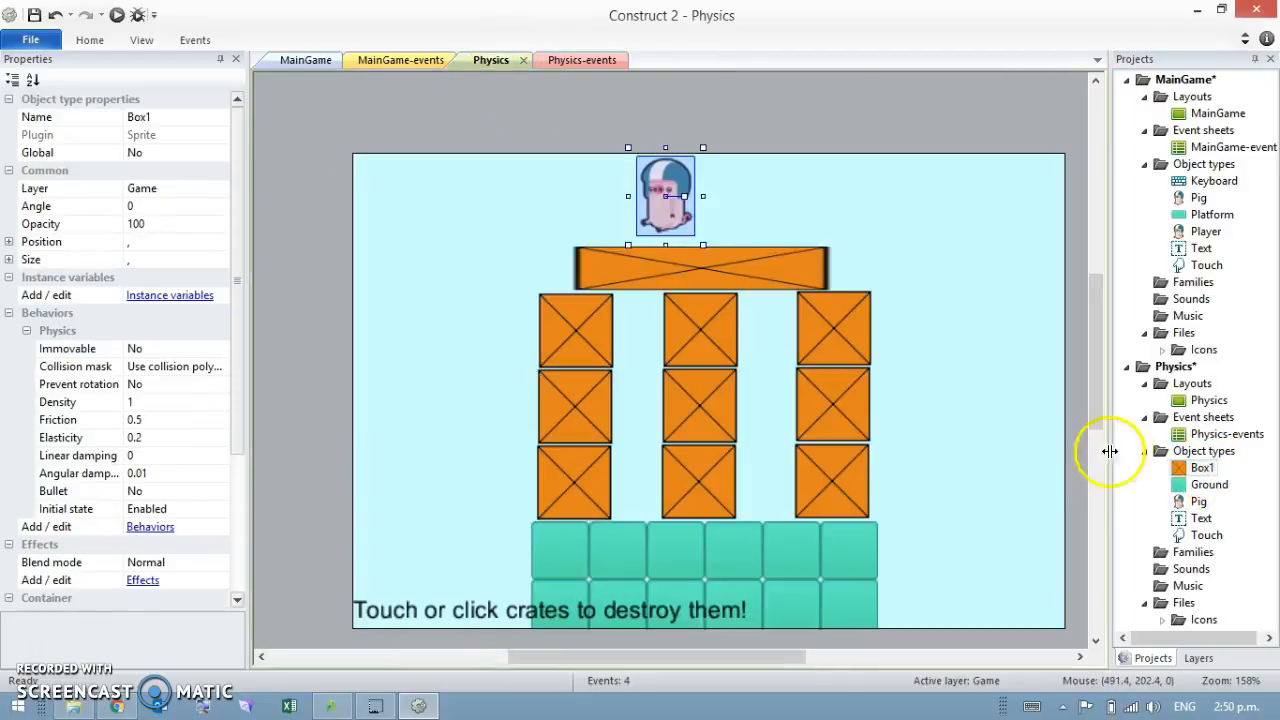
click(1202, 468)
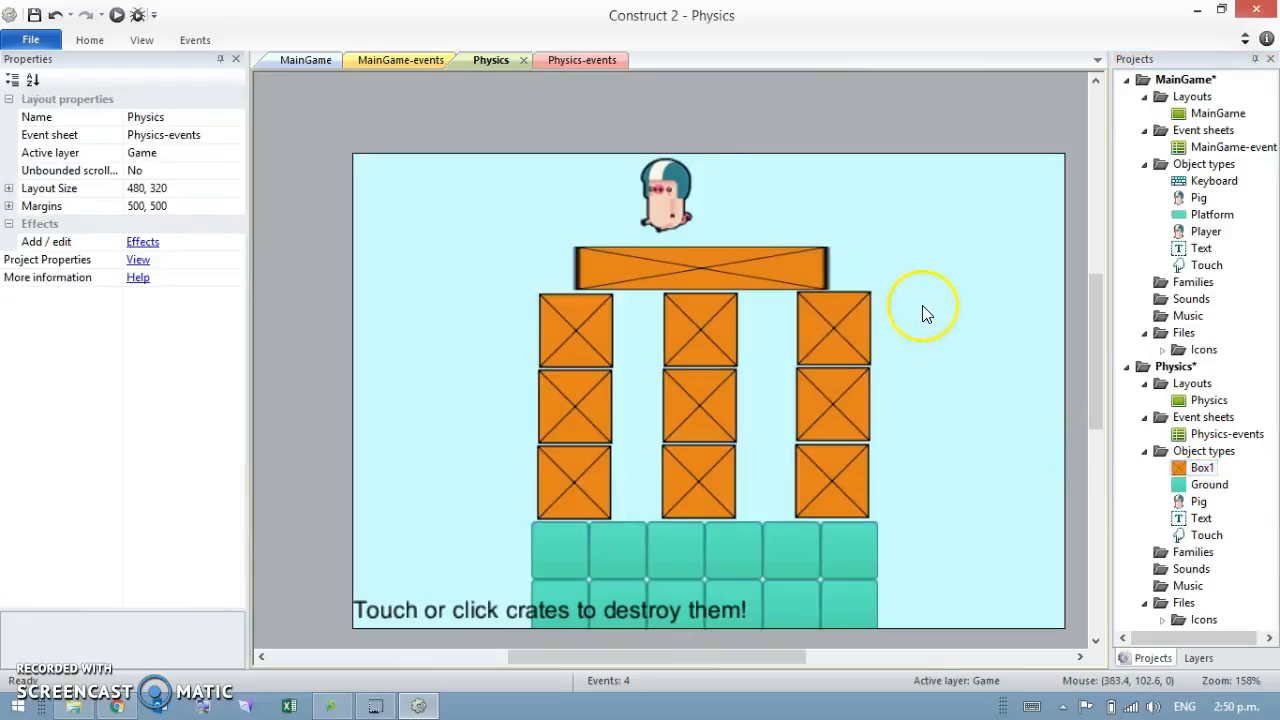
click(832, 328)
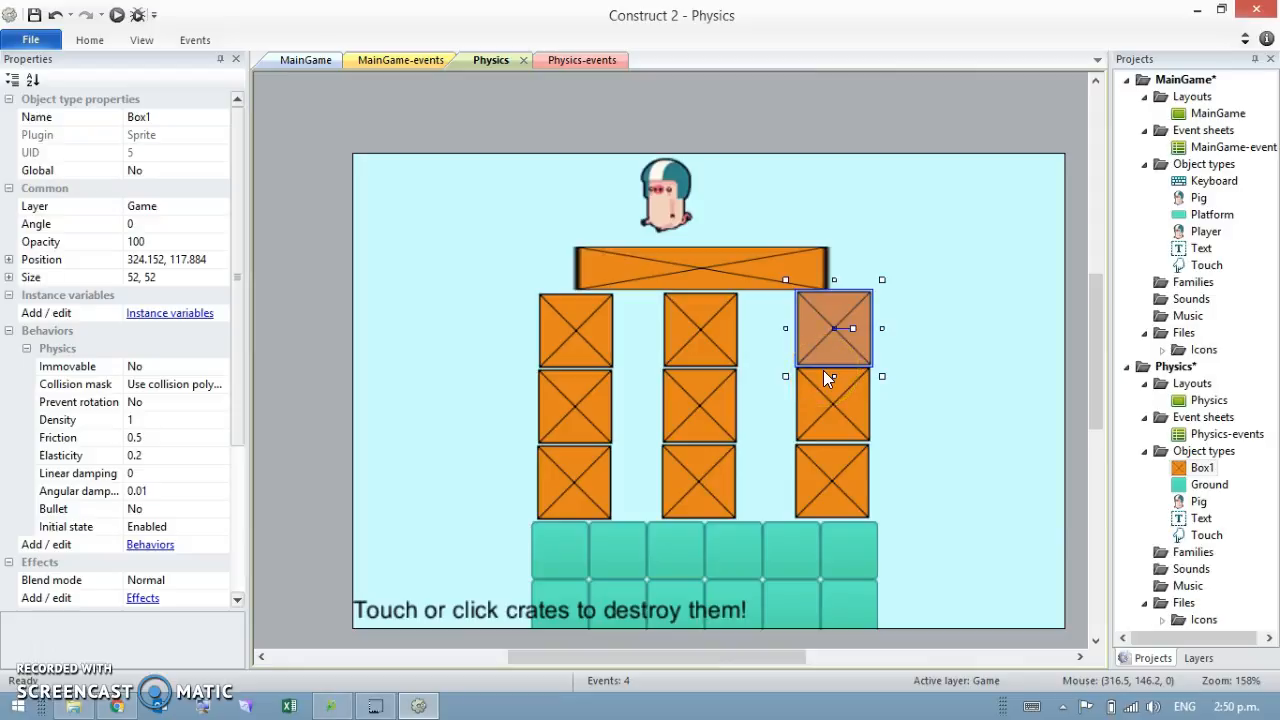
click(308, 60)
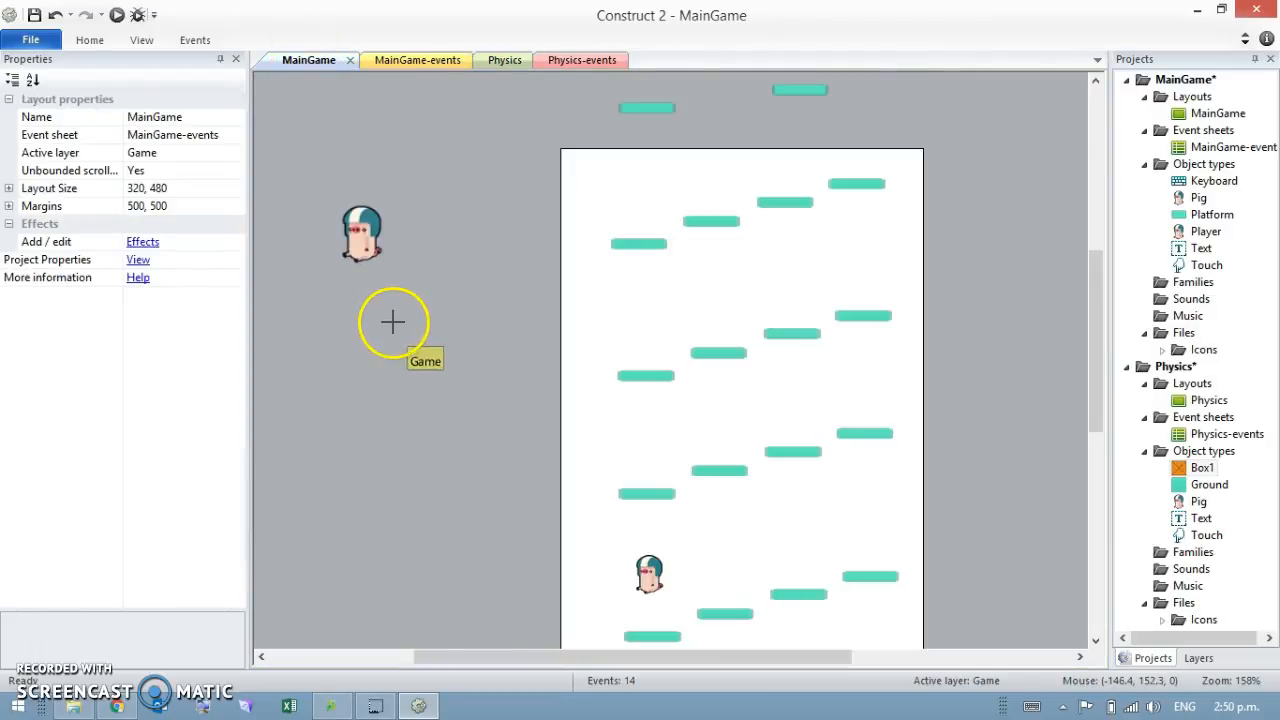
click(490, 60)
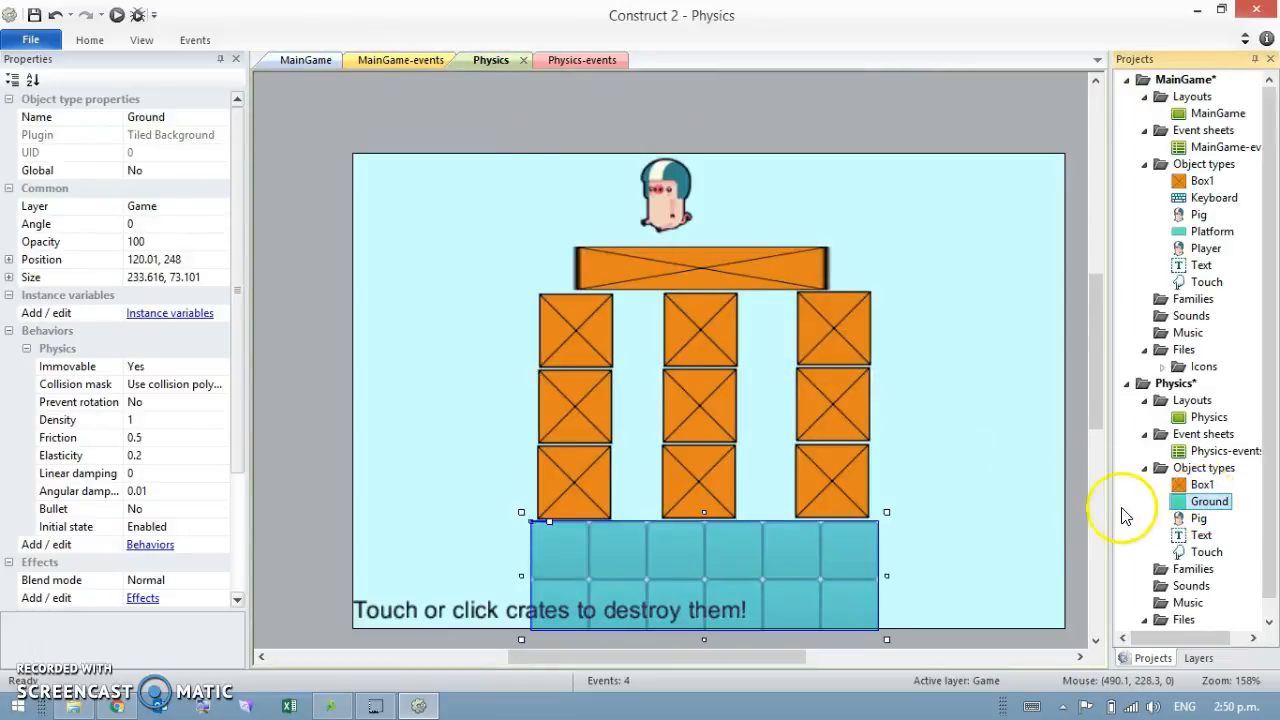
click(308, 60)
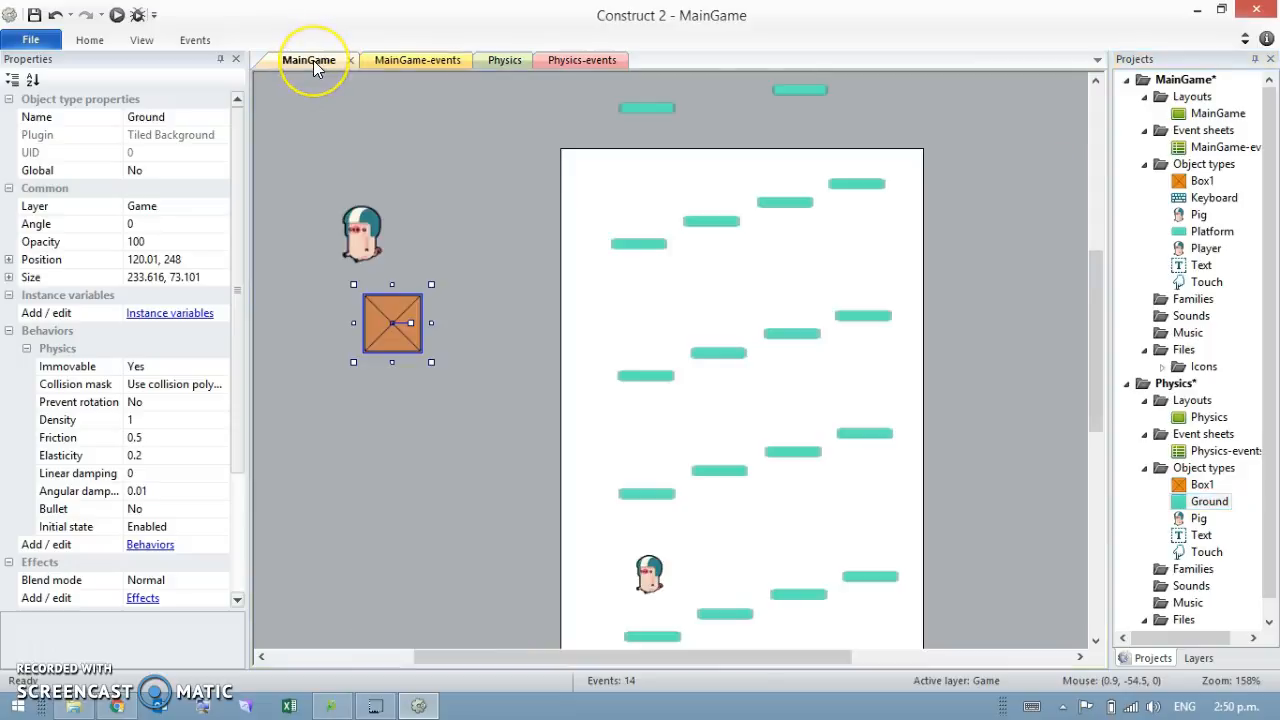
click(492, 328)
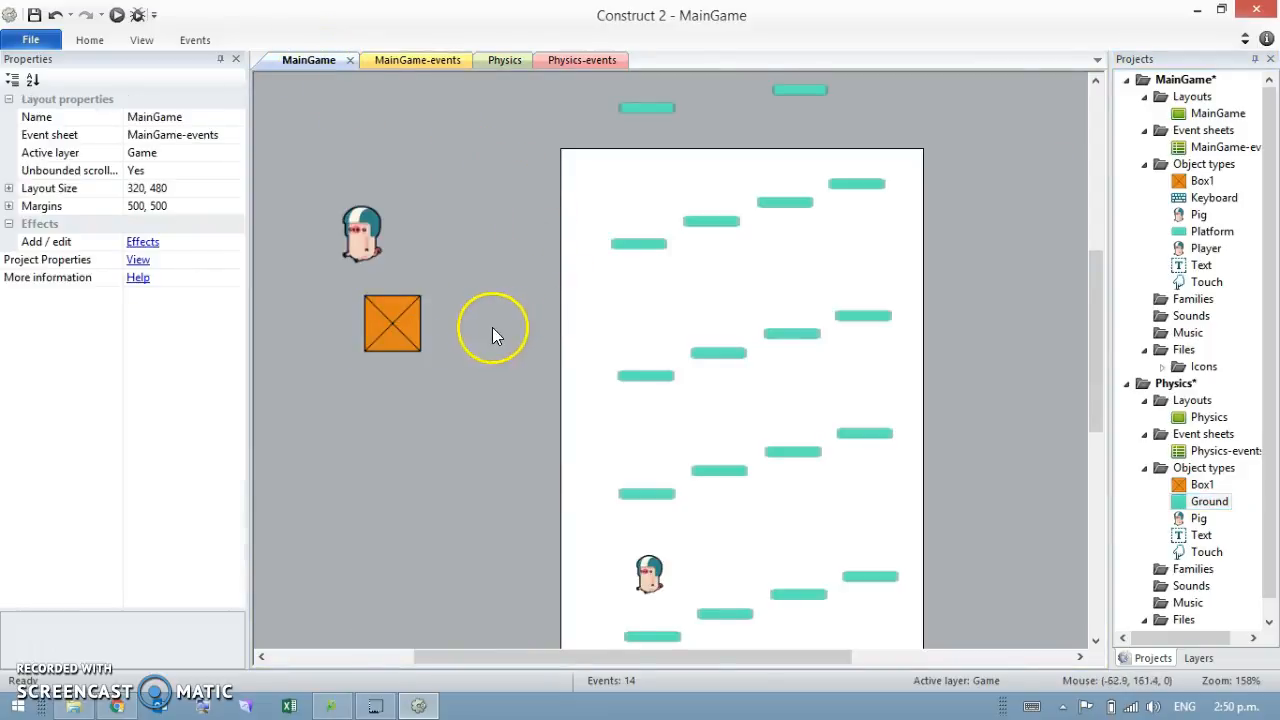
mouse_move(410, 414)
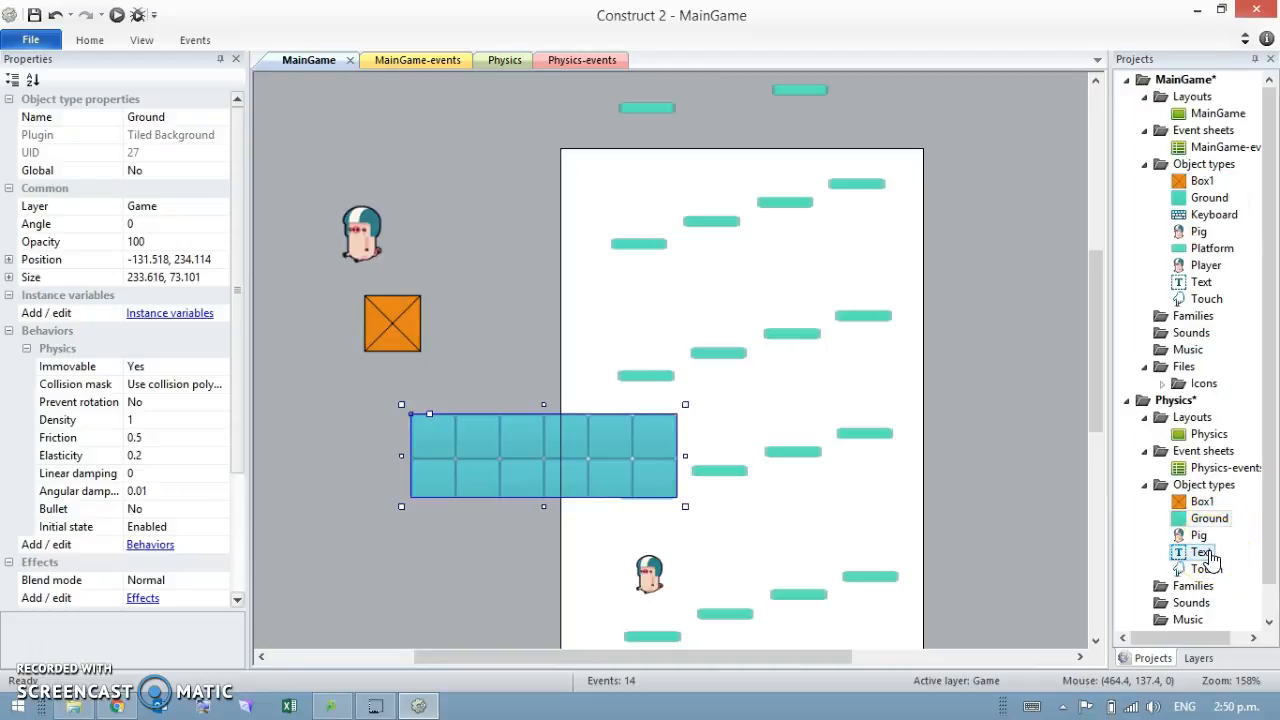
Move the pasted ground blocks left beside the level and rename Physics' text object TextPhysics.
drag(544, 456, 384, 444)
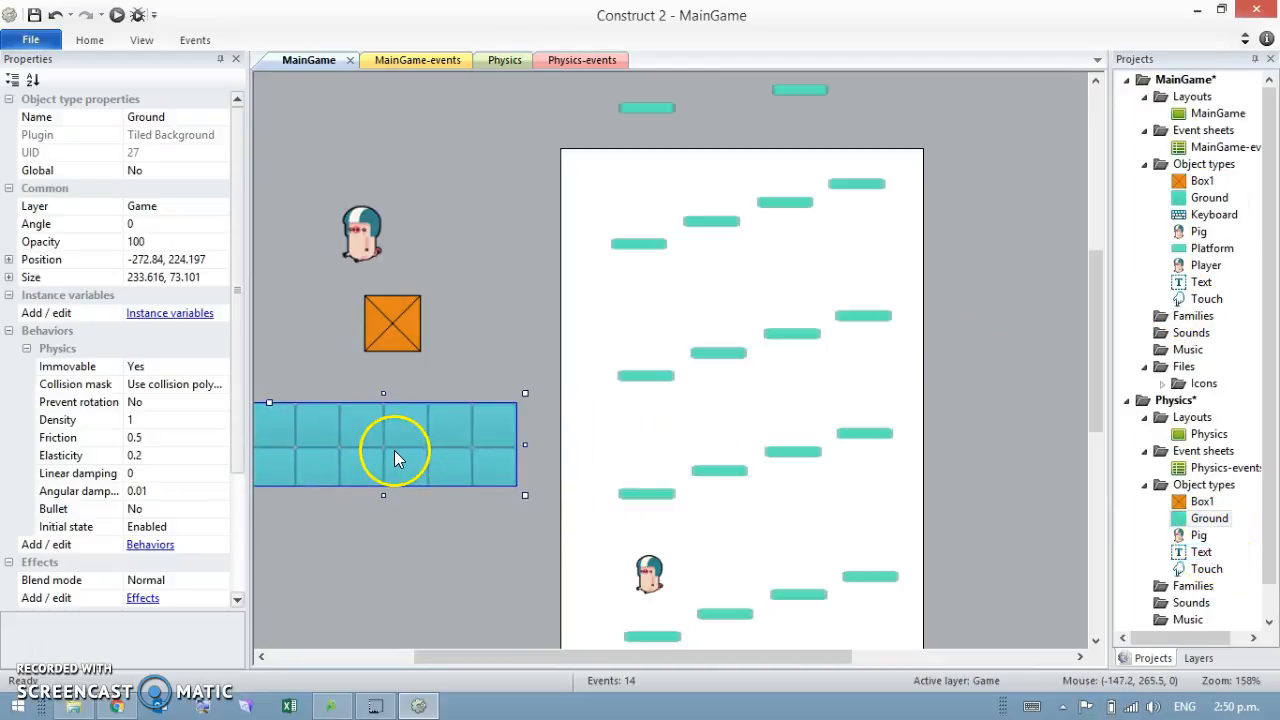
click(1200, 282)
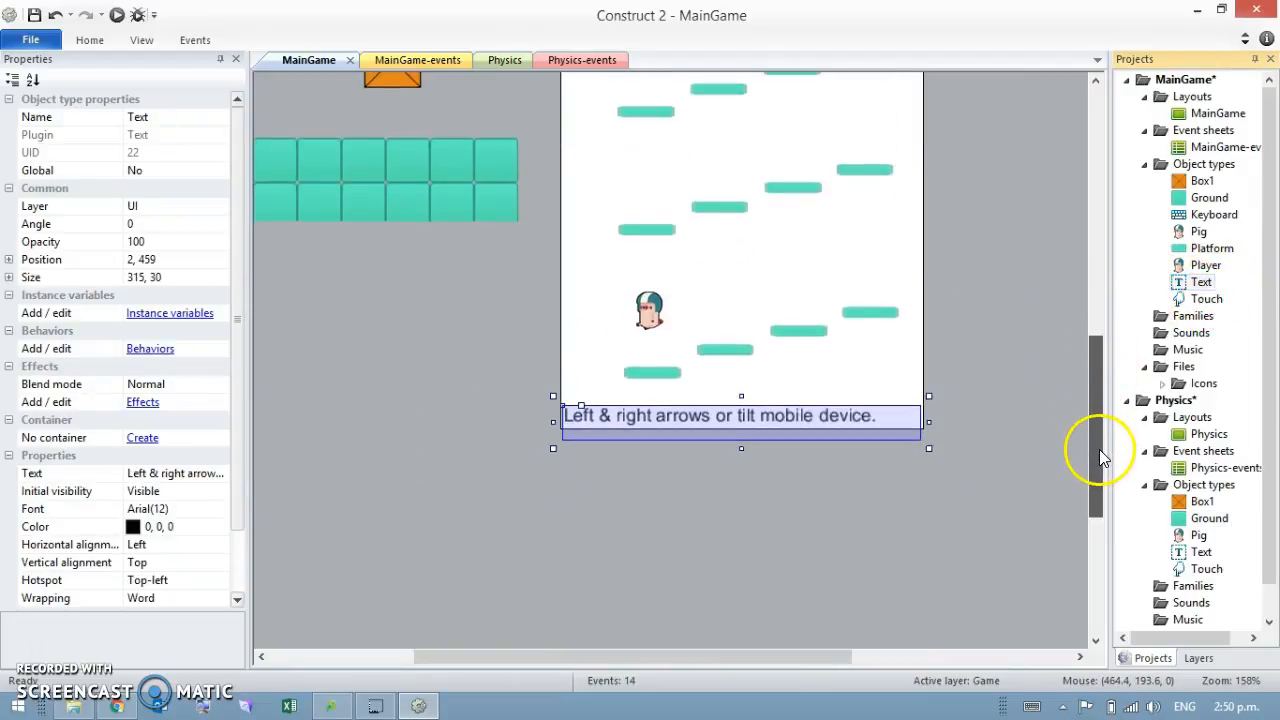
click(492, 60)
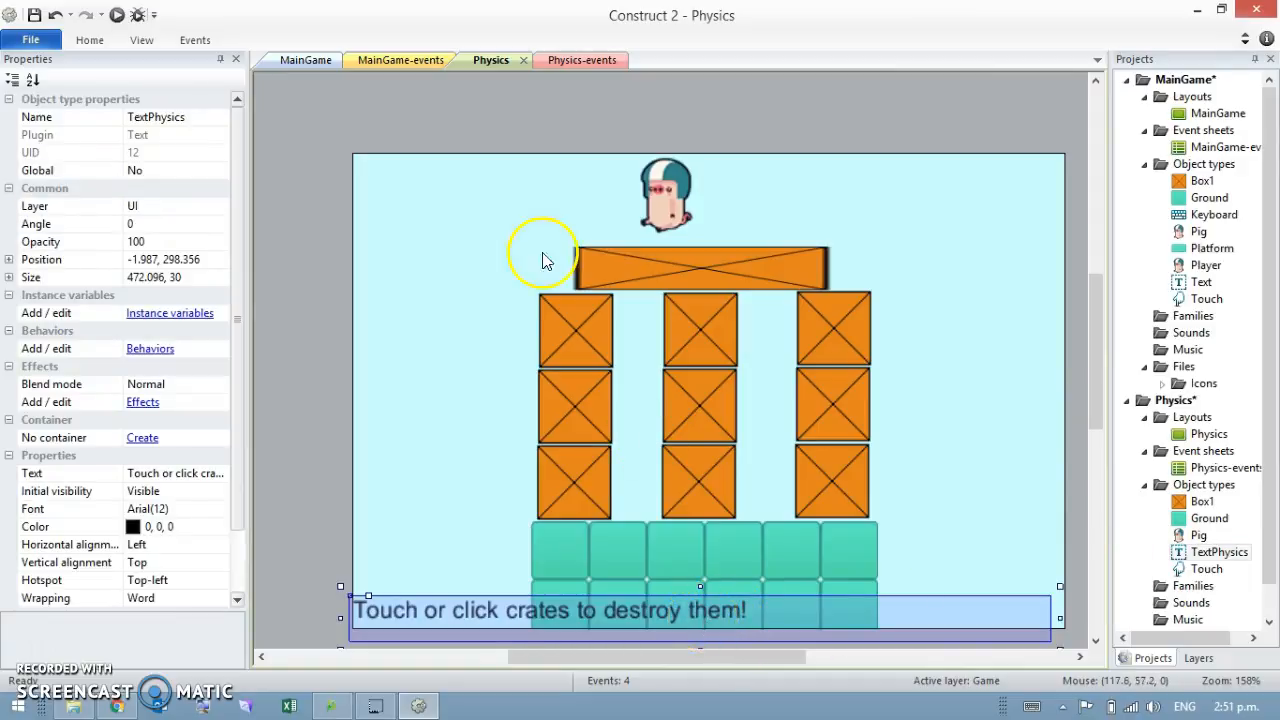
mouse_move(304, 60)
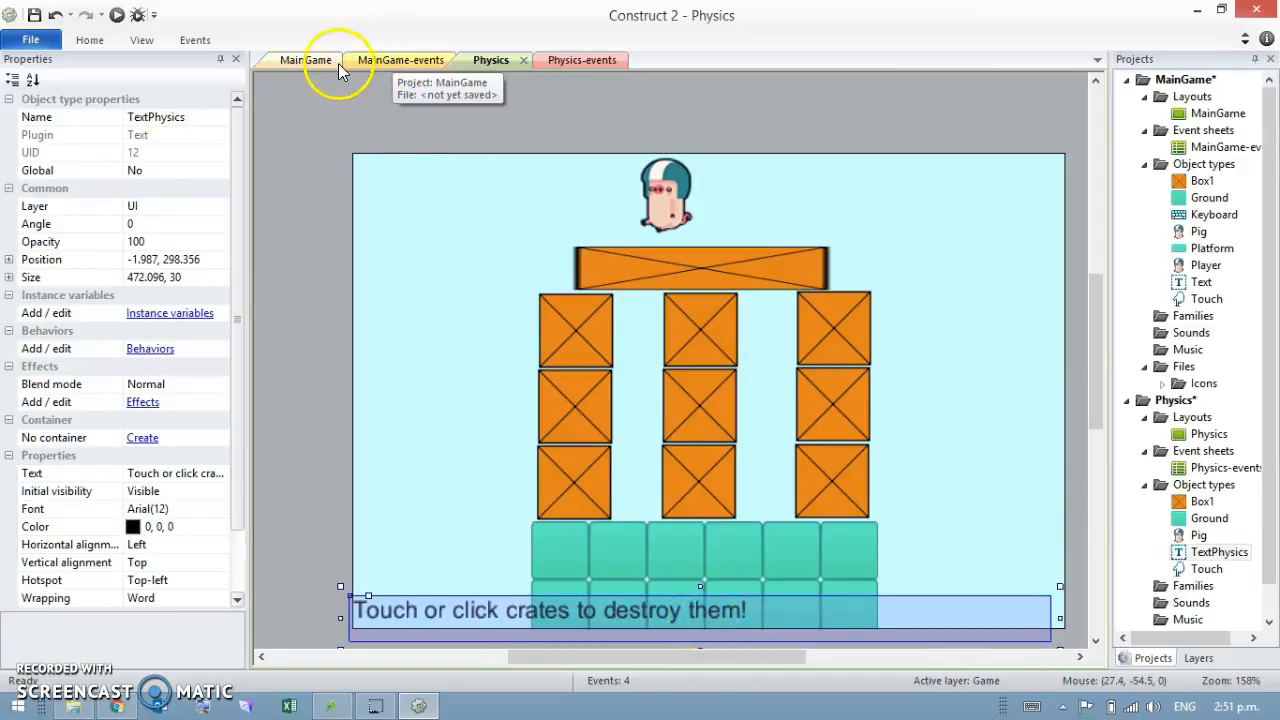
Paste the TextPhysics instruction text into the MainGame layout below the level.
click(304, 60)
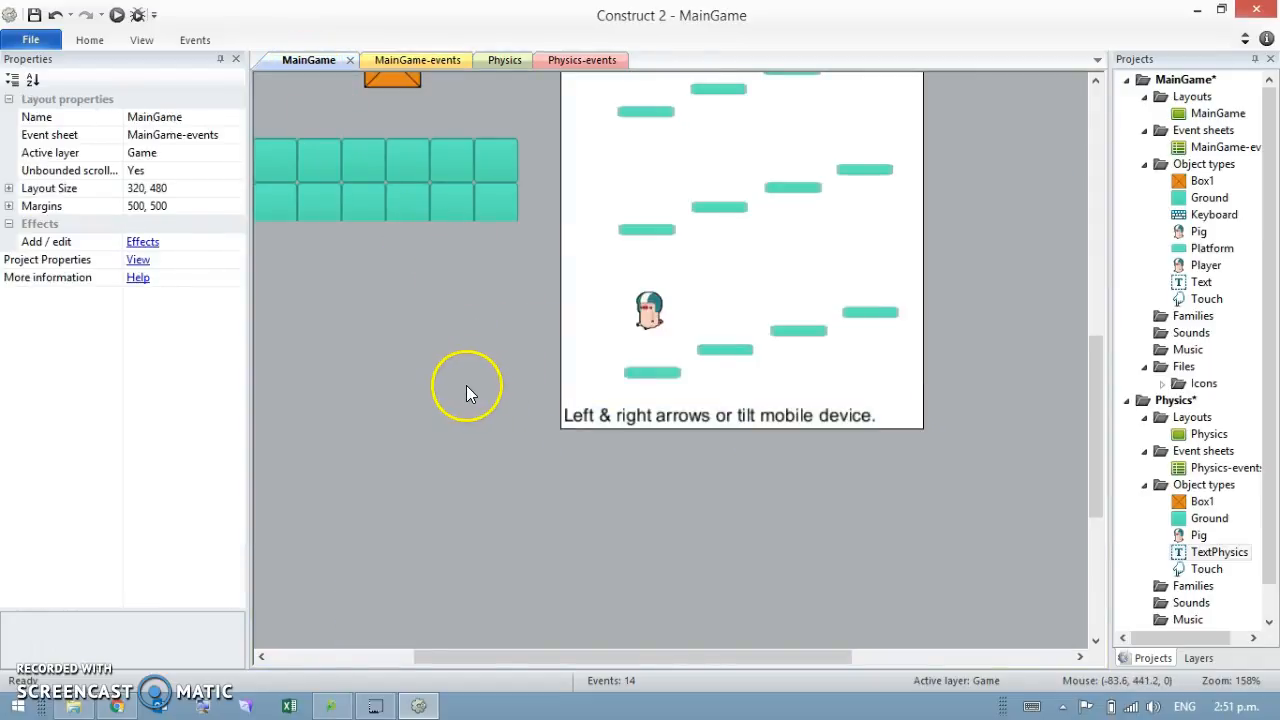
mouse_move(430, 376)
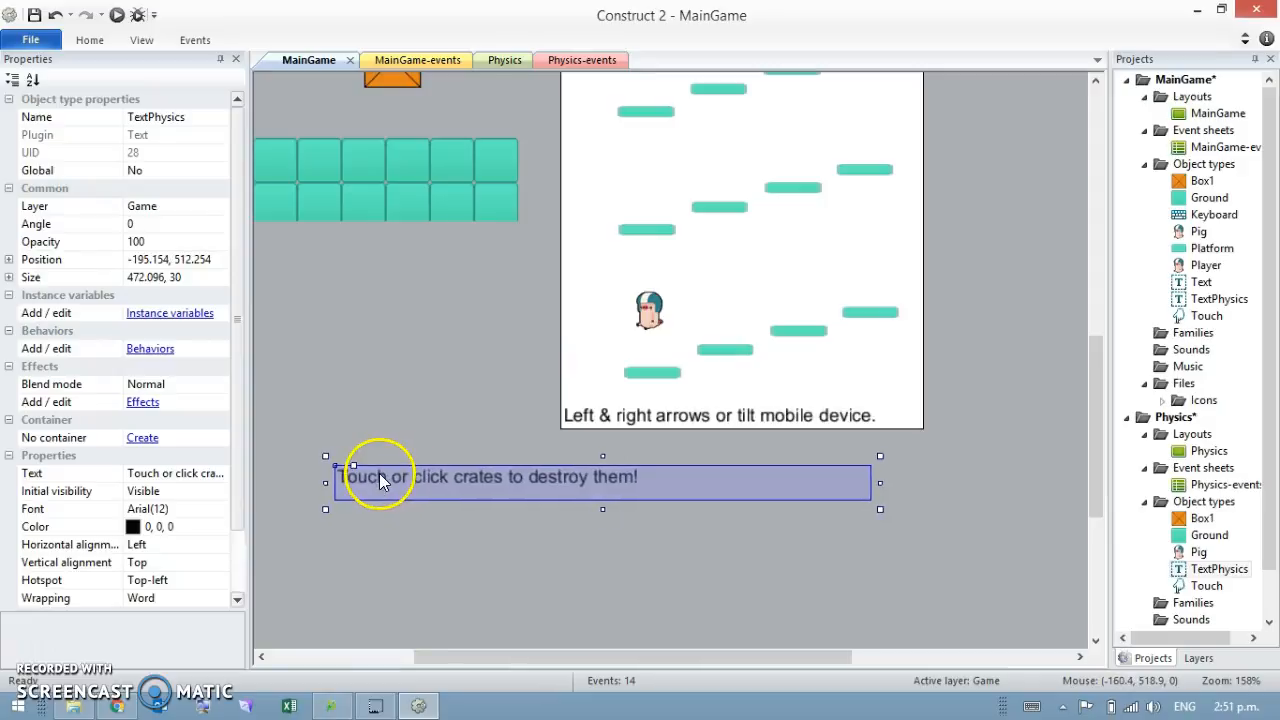
mouse_move(530, 276)
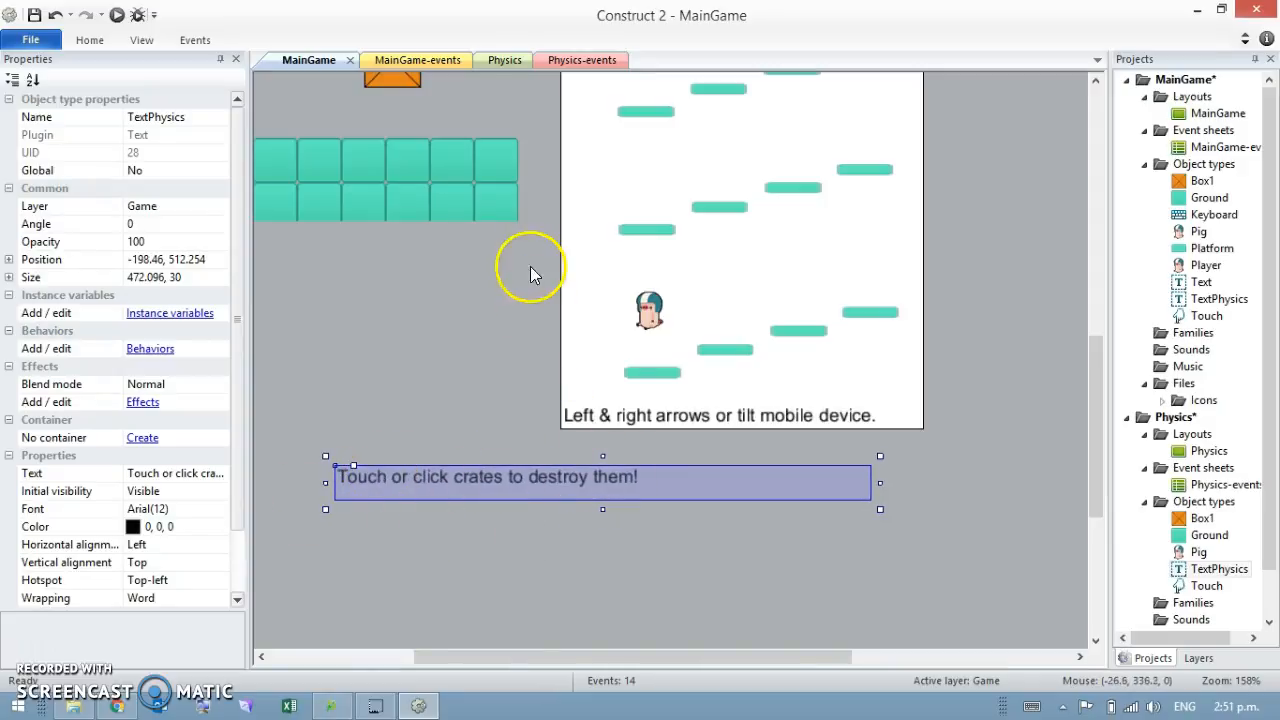
mouse_move(820, 450)
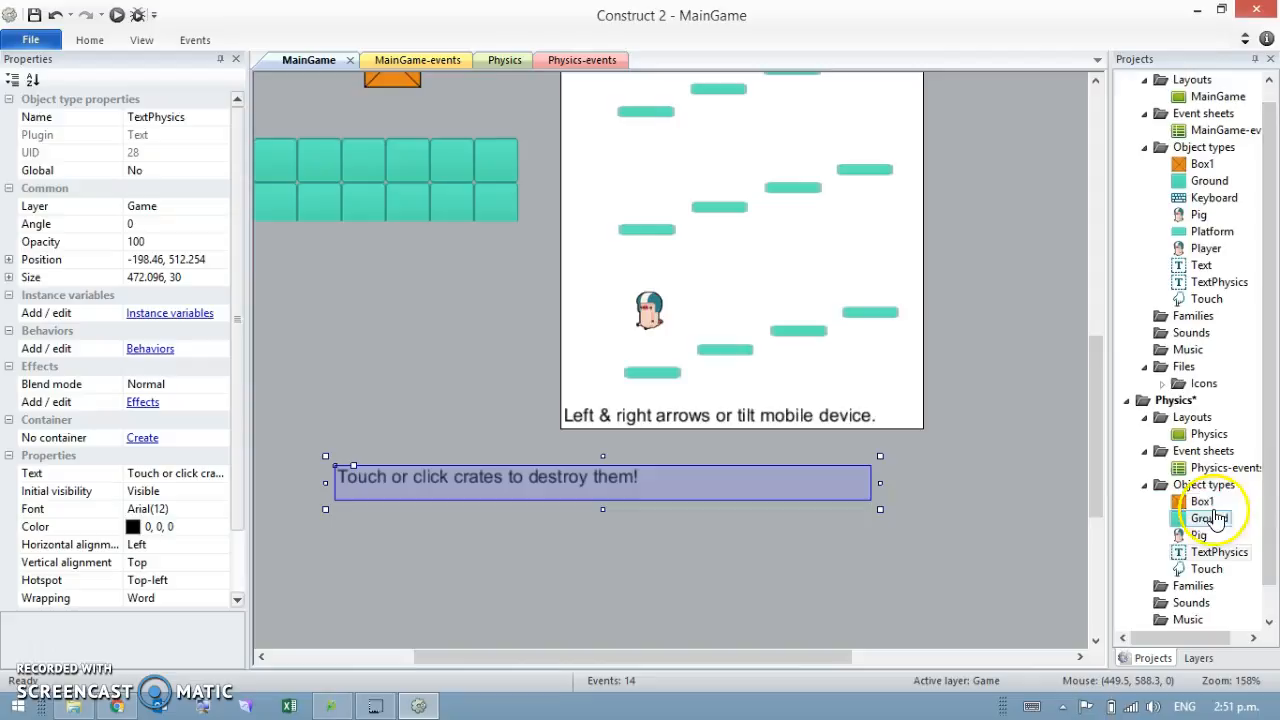
mouse_move(1204, 164)
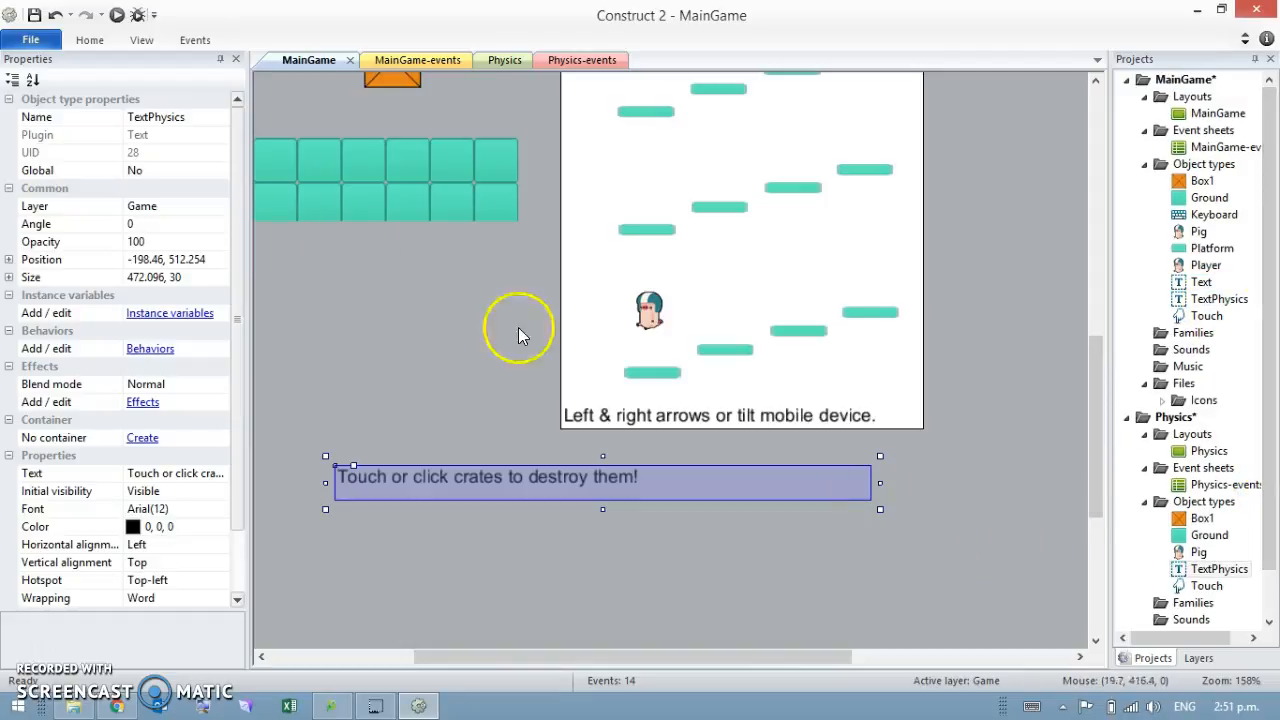
mouse_move(1100, 380)
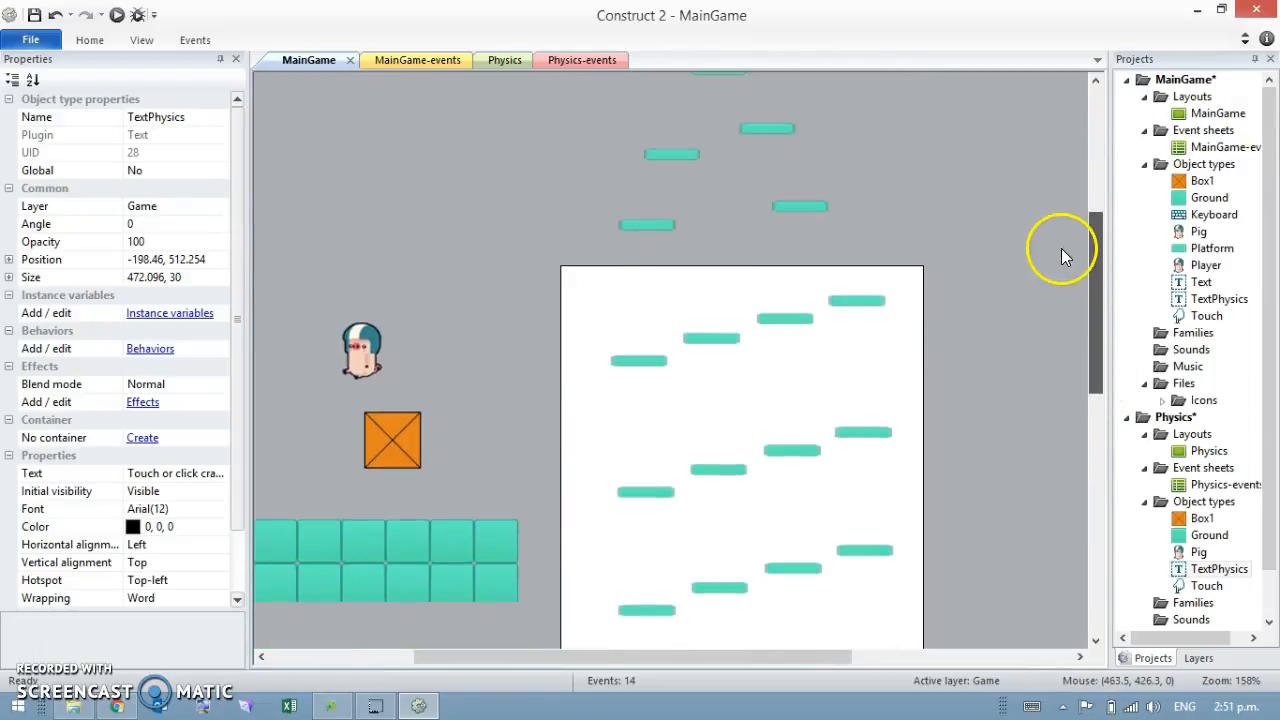
click(32, 40)
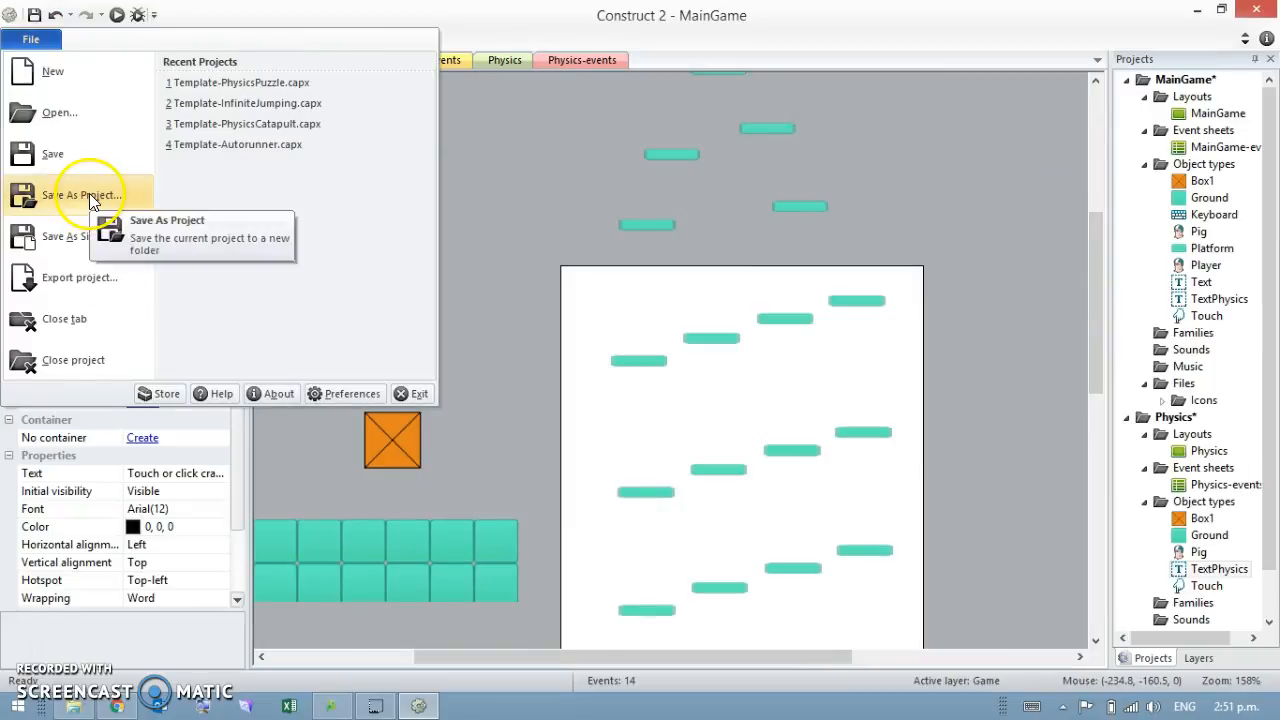
Choose Save As Project and create a new C2 folder inside Documents.
click(82, 196)
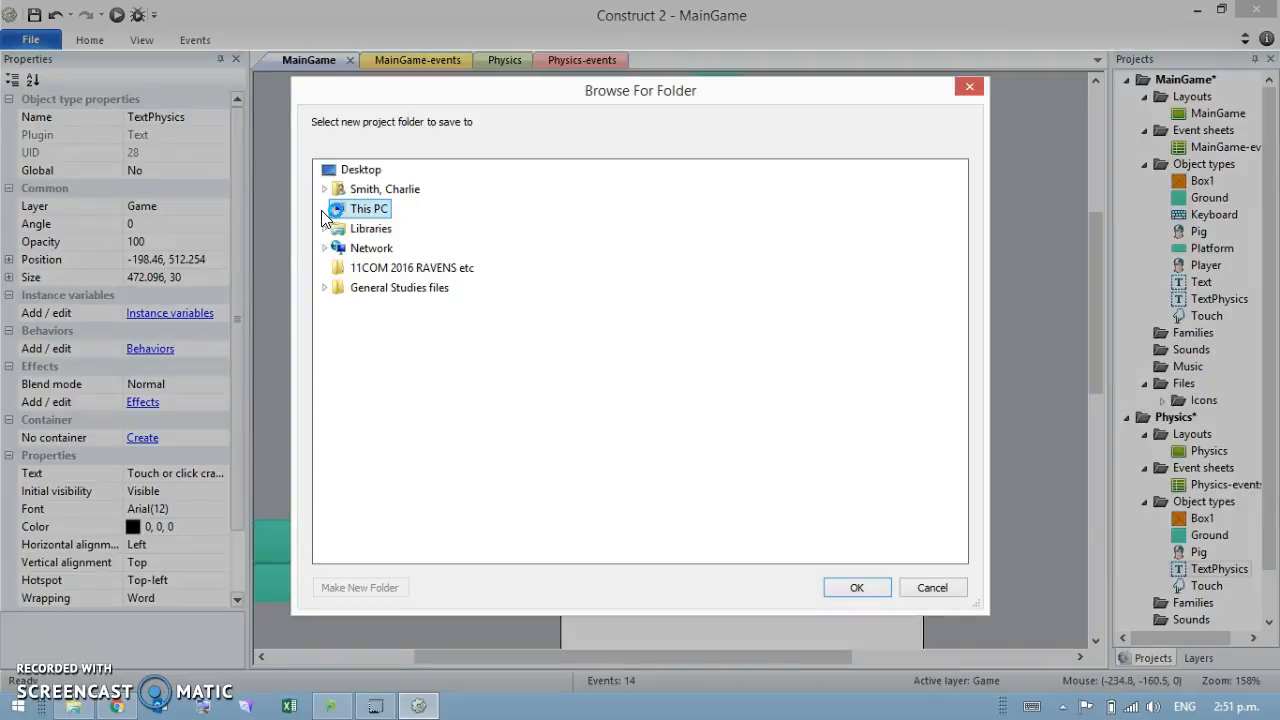
click(324, 208)
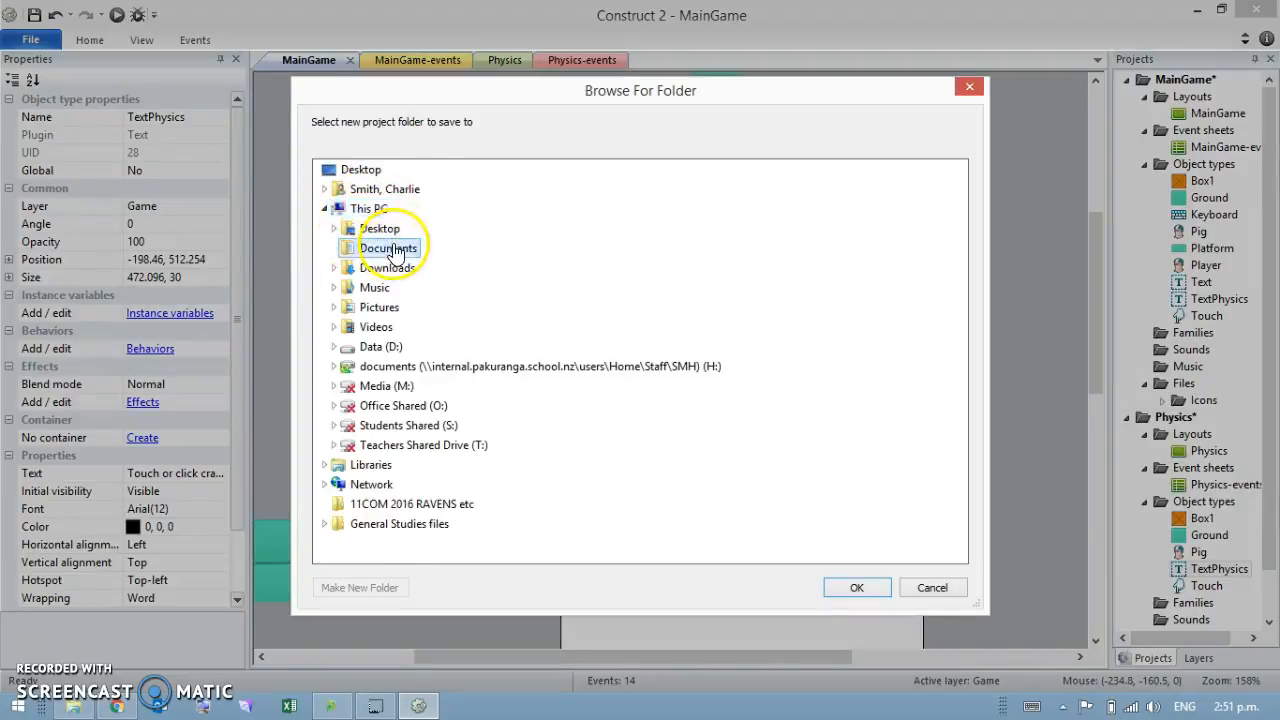
double_click(388, 248)
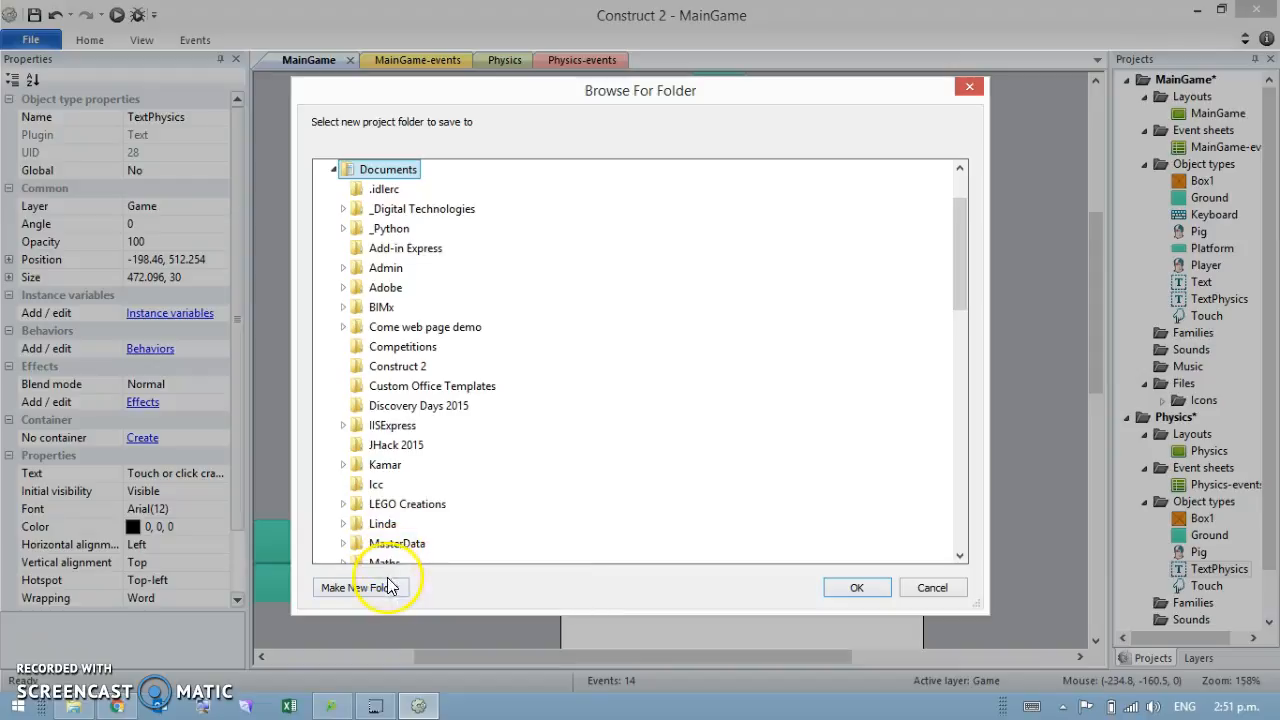
click(360, 588)
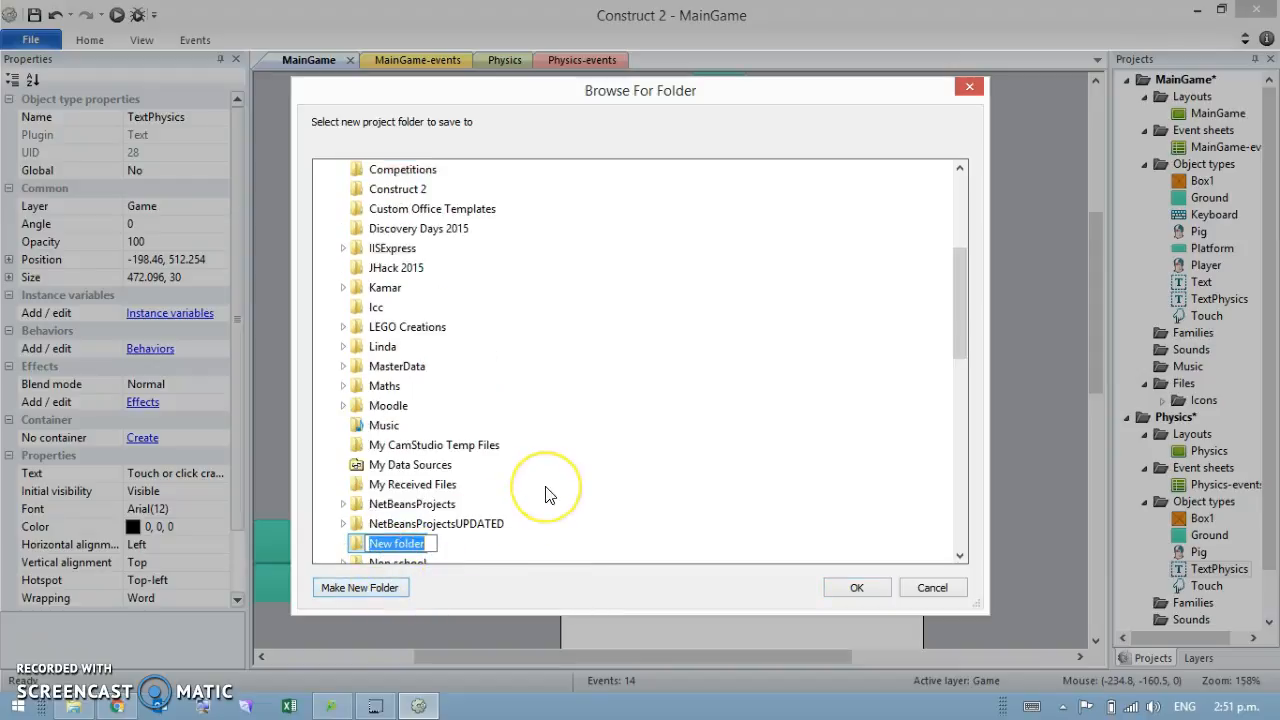
text(C2)
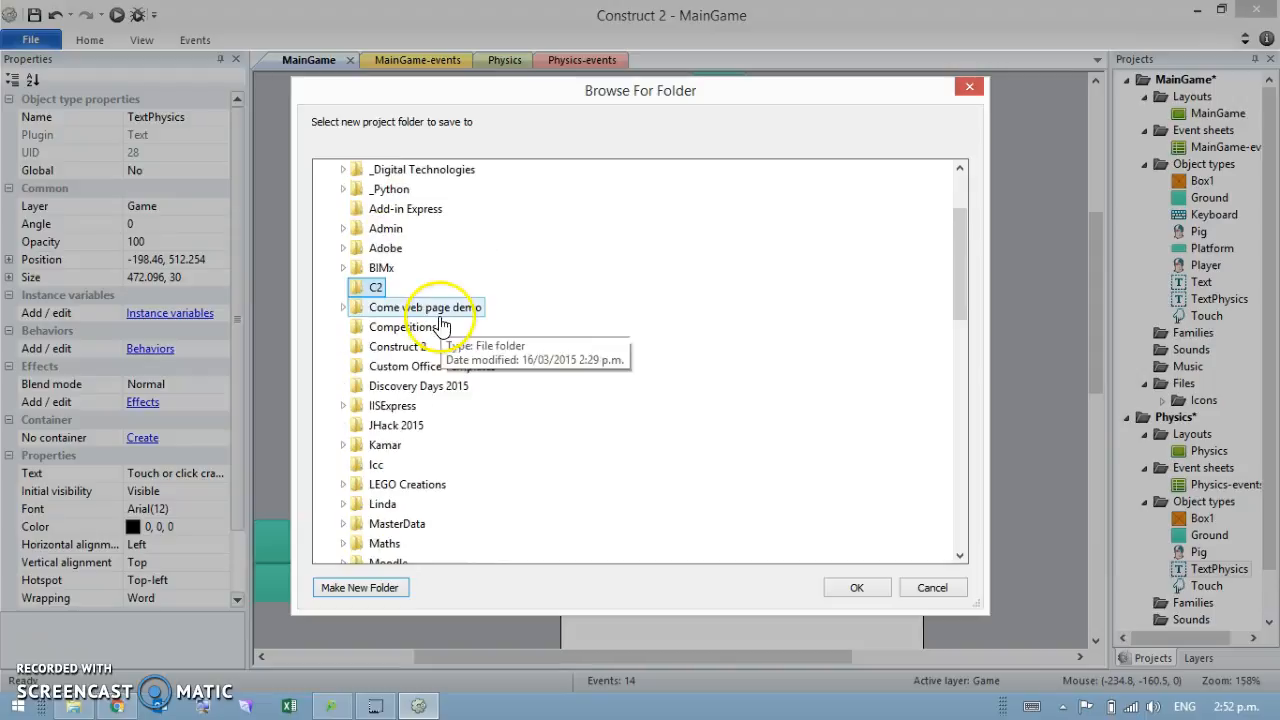
Create a MainGame folder inside C2 and confirm saving the project there.
click(376, 288)
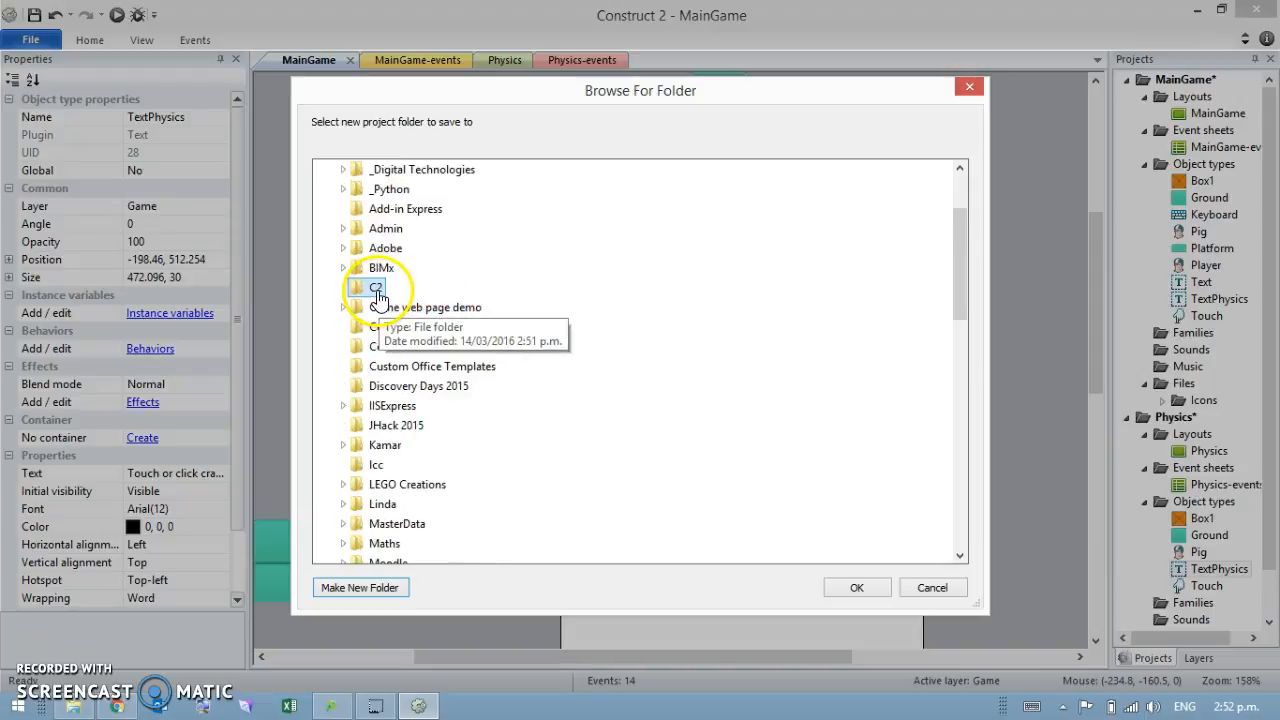
click(360, 588)
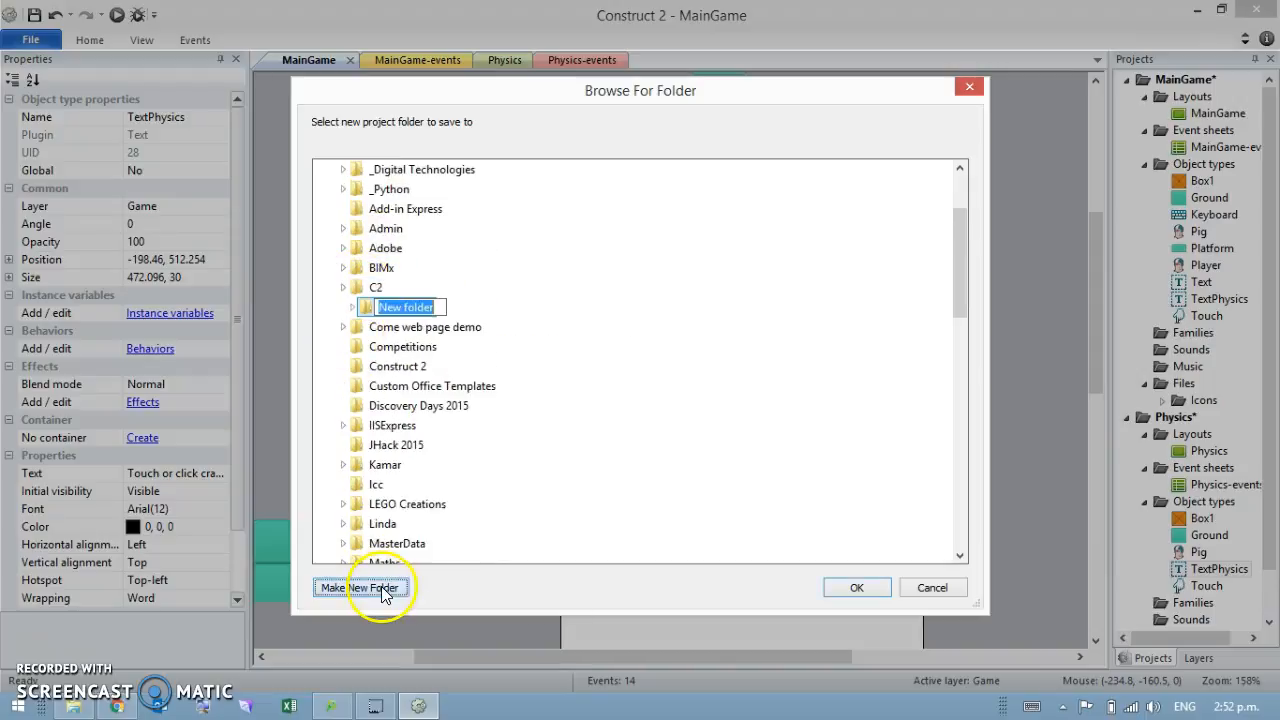
text(M)
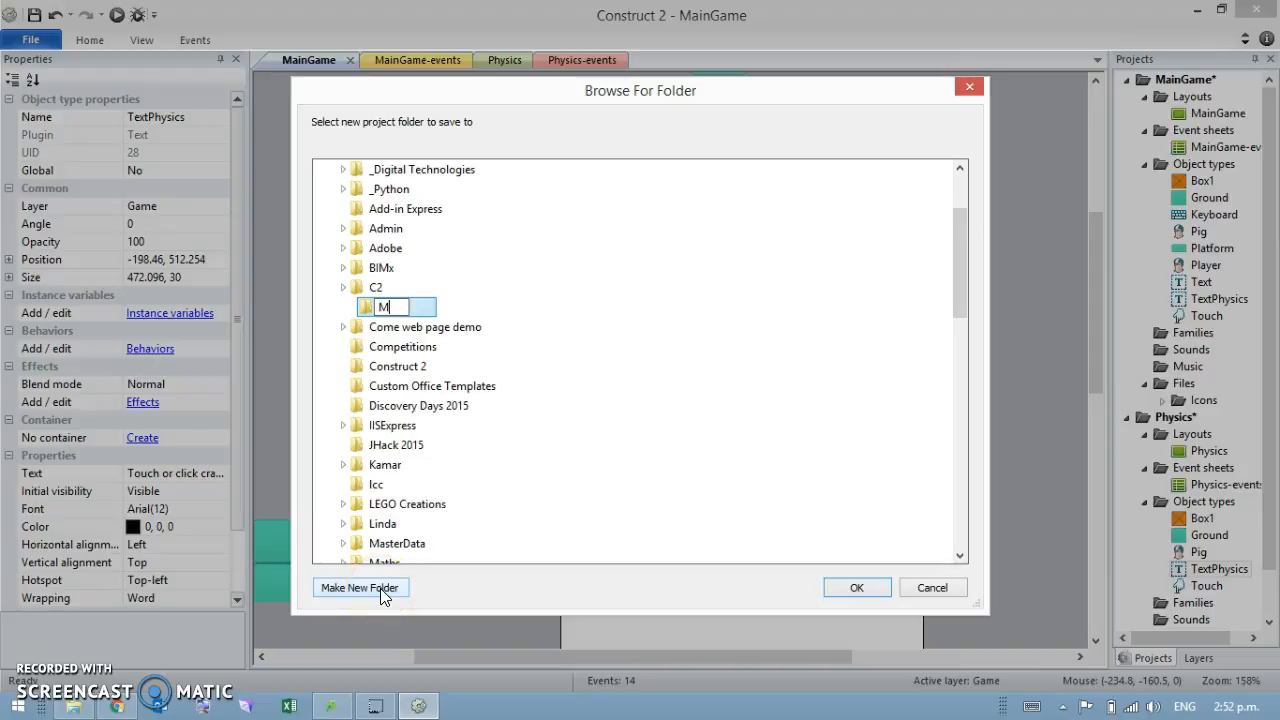
text(ainGame)
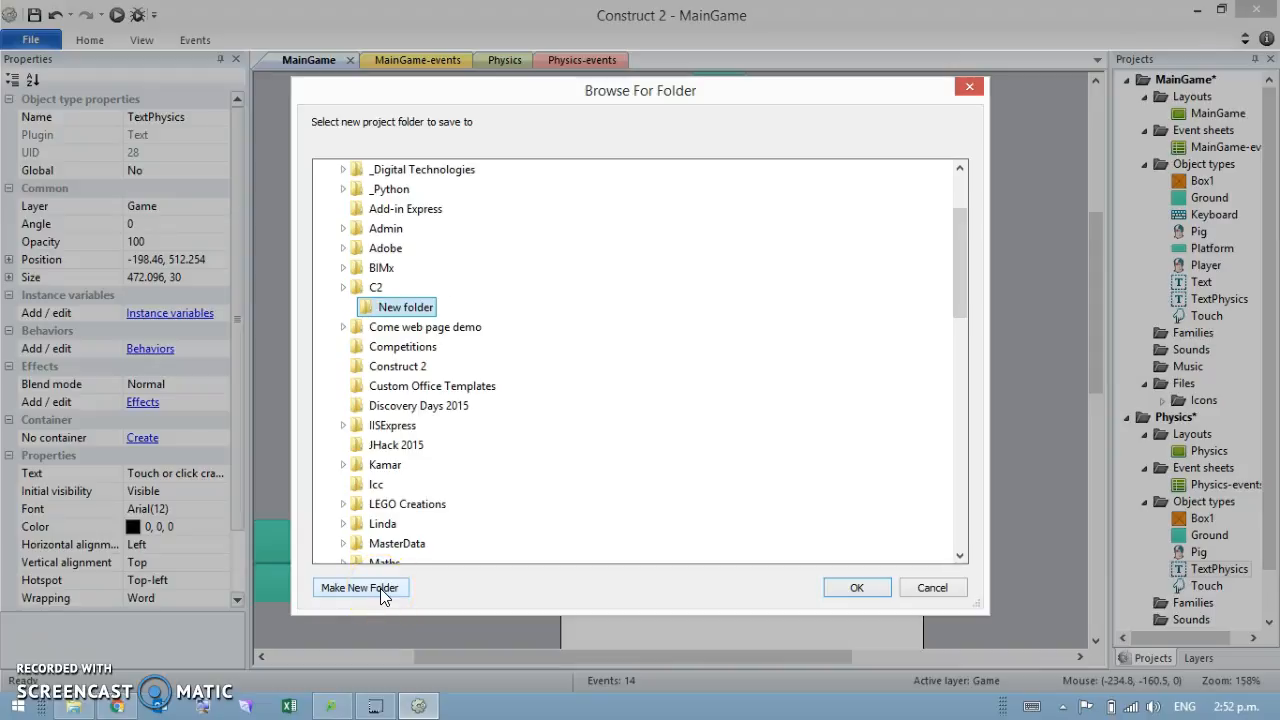
mouse_move(358, 544)
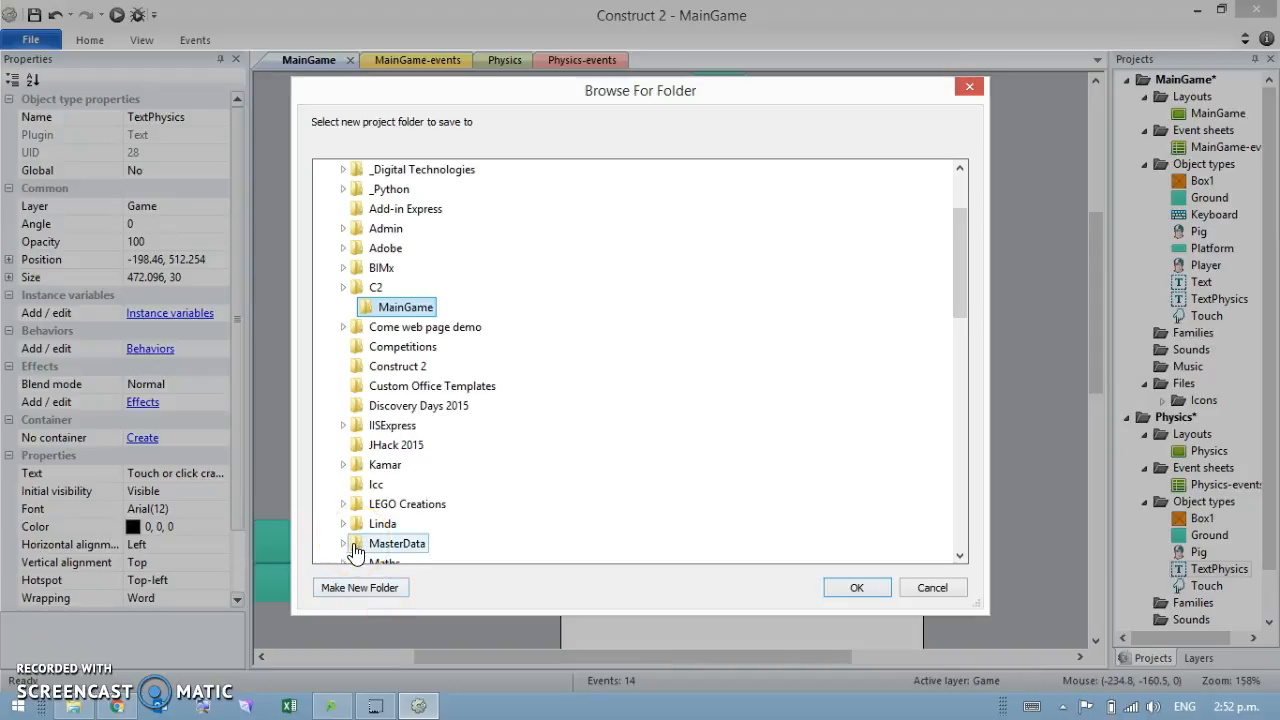
mouse_move(696, 496)
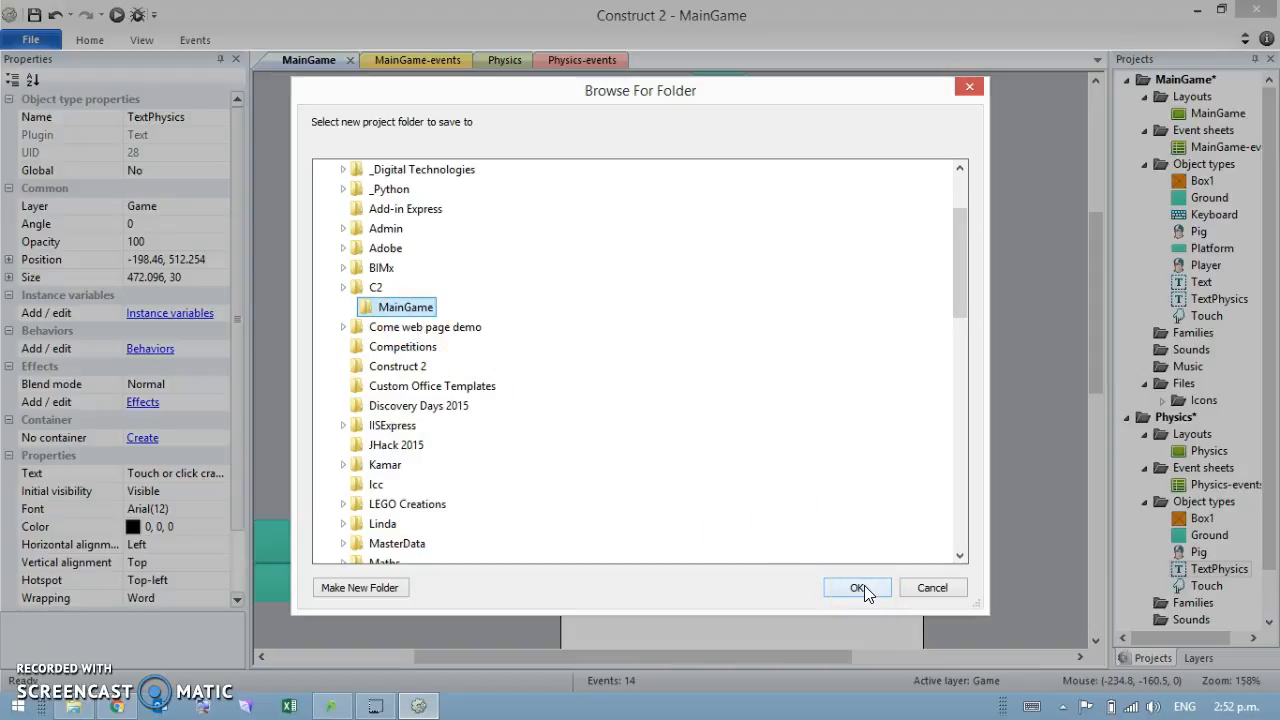
click(856, 588)
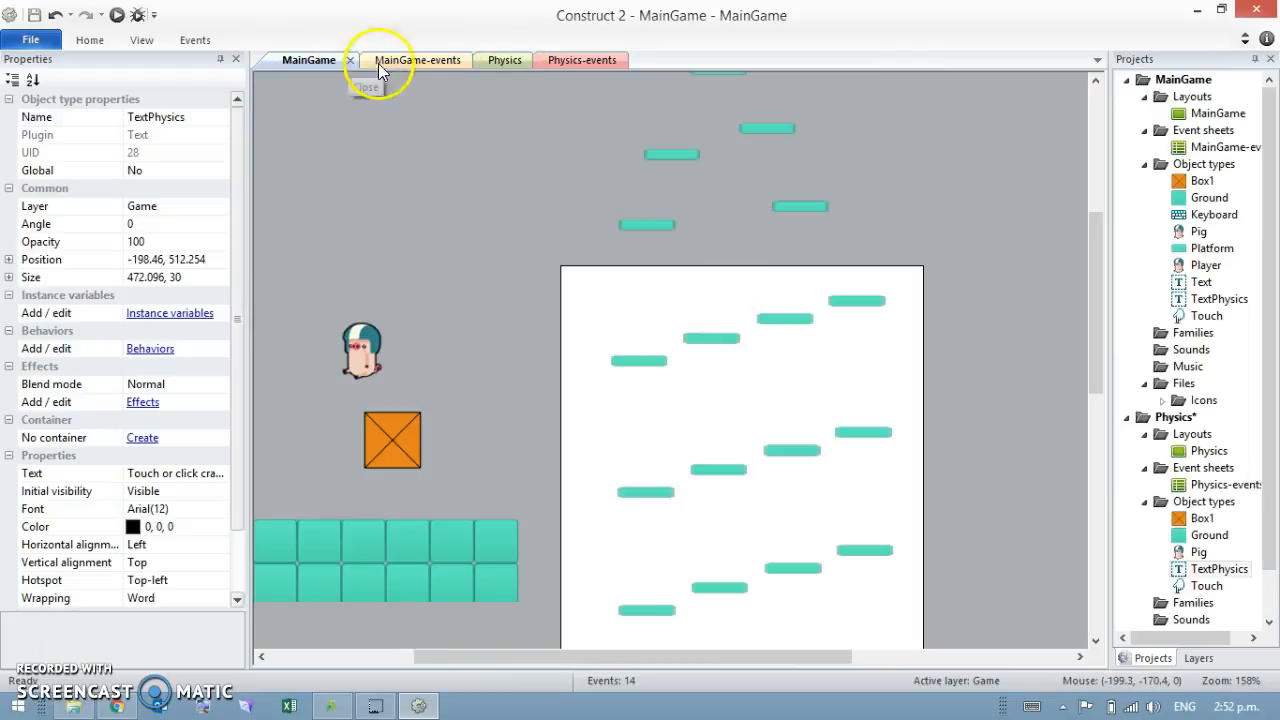
Save the Physics project as a folder project into a new Physics folder.
click(490, 60)
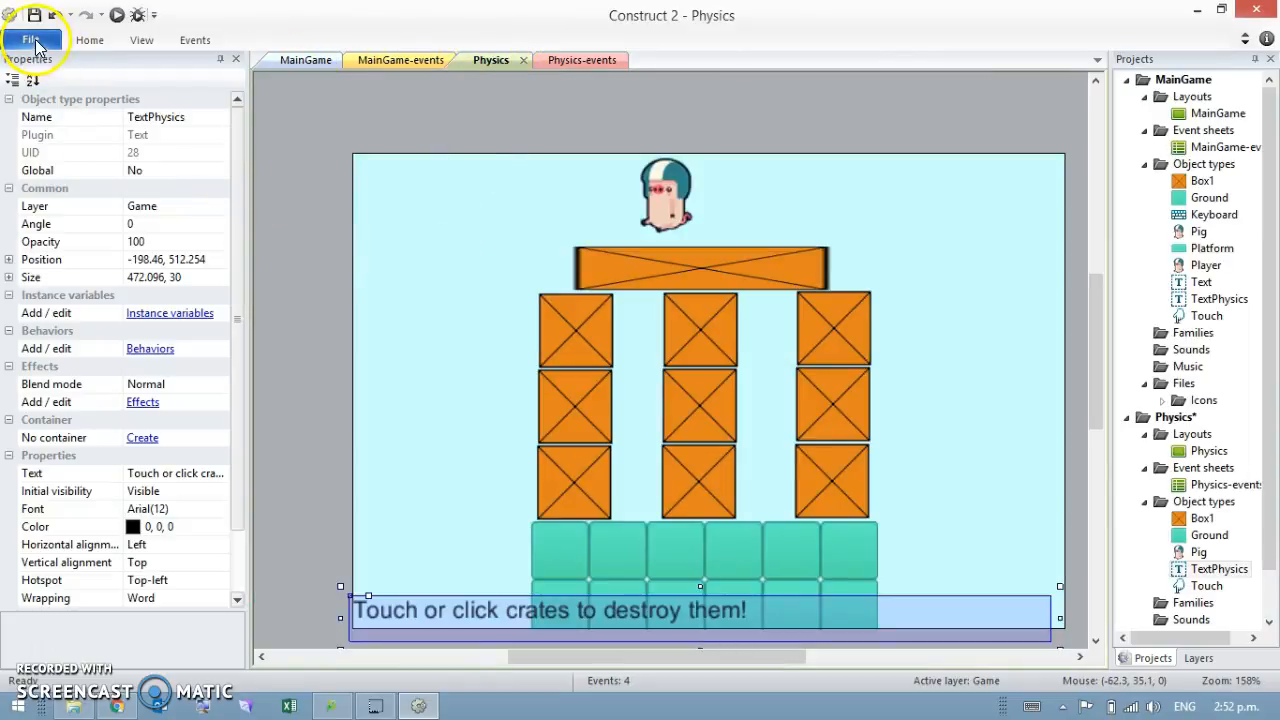
mouse_move(278, 164)
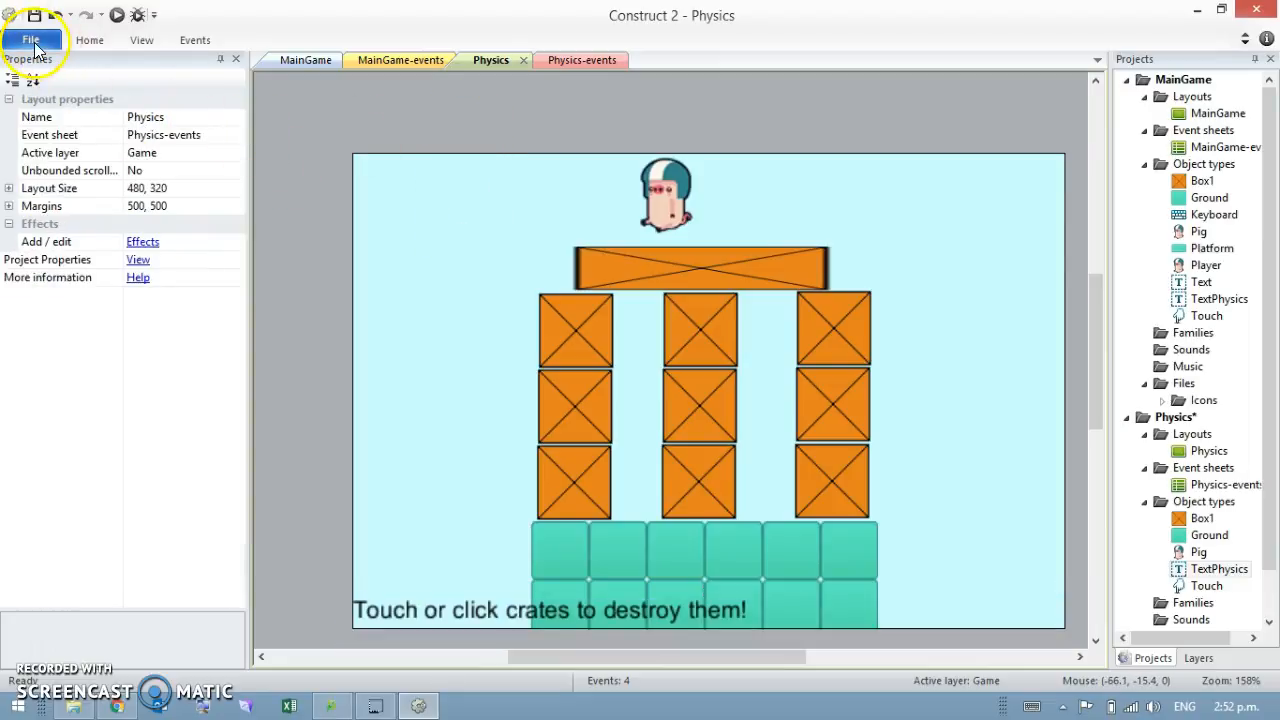
click(32, 40)
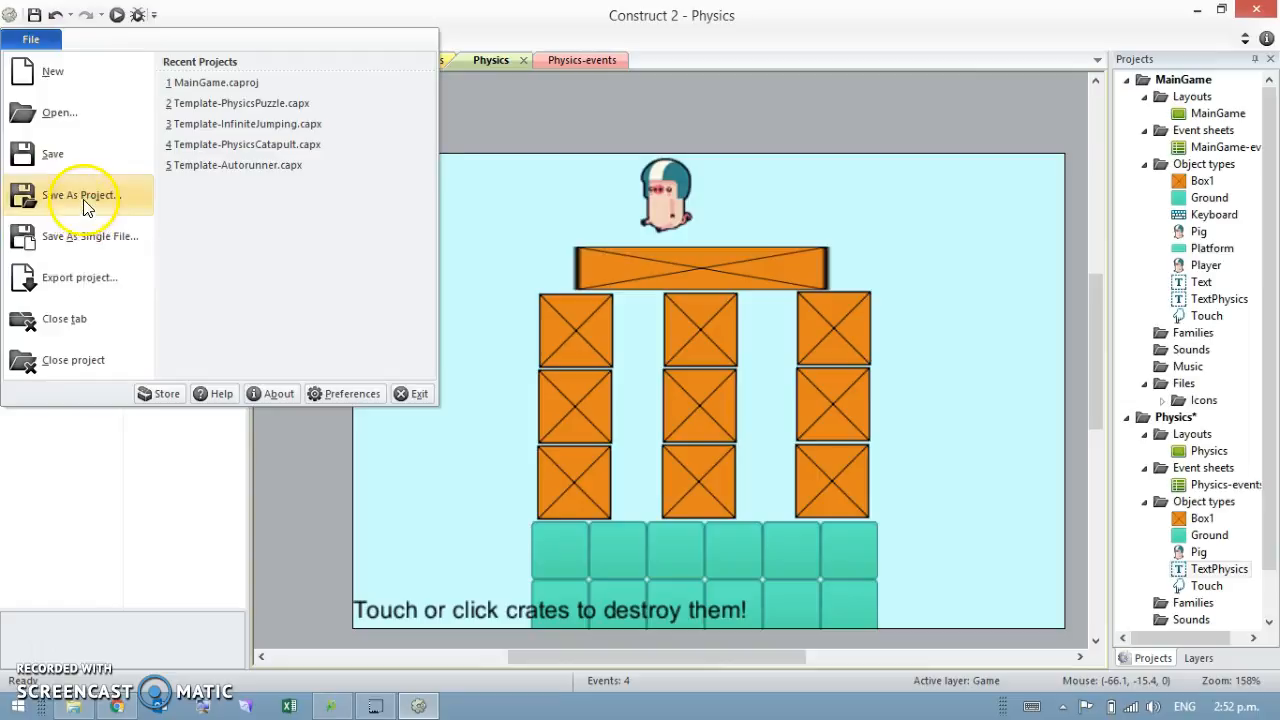
click(80, 196)
text(P)
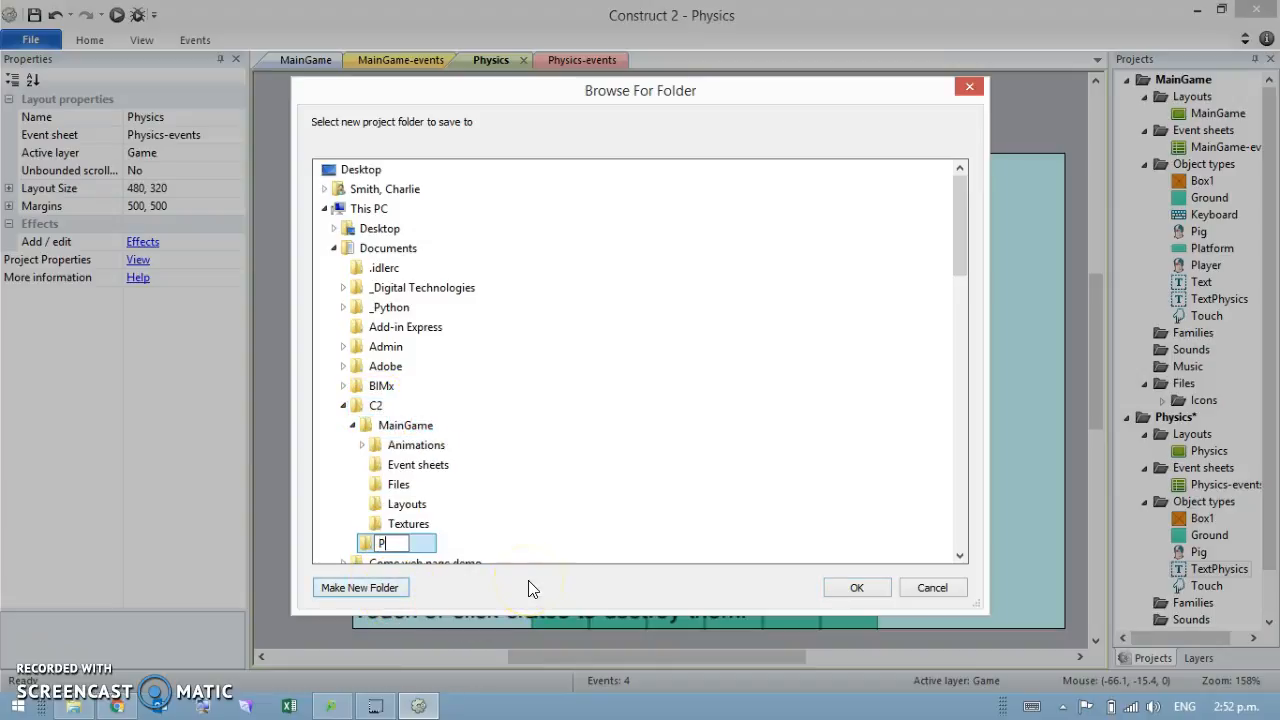
text(hysics)
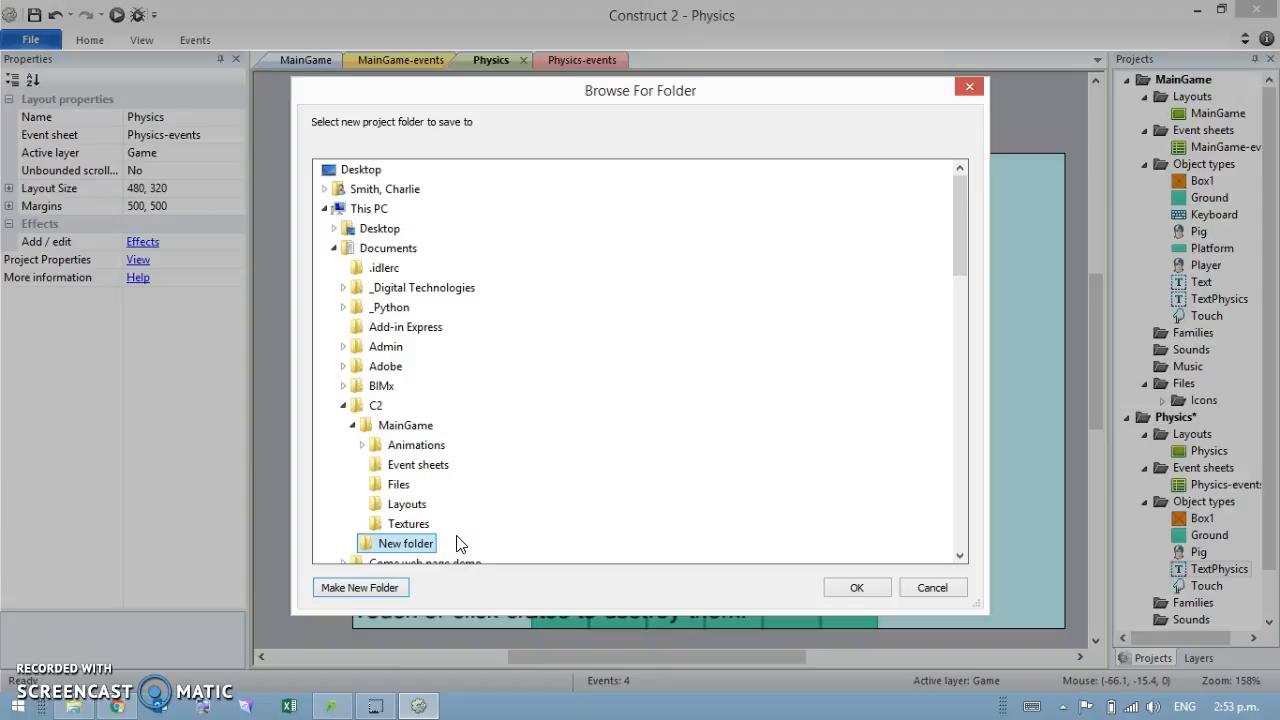
mouse_move(944, 312)
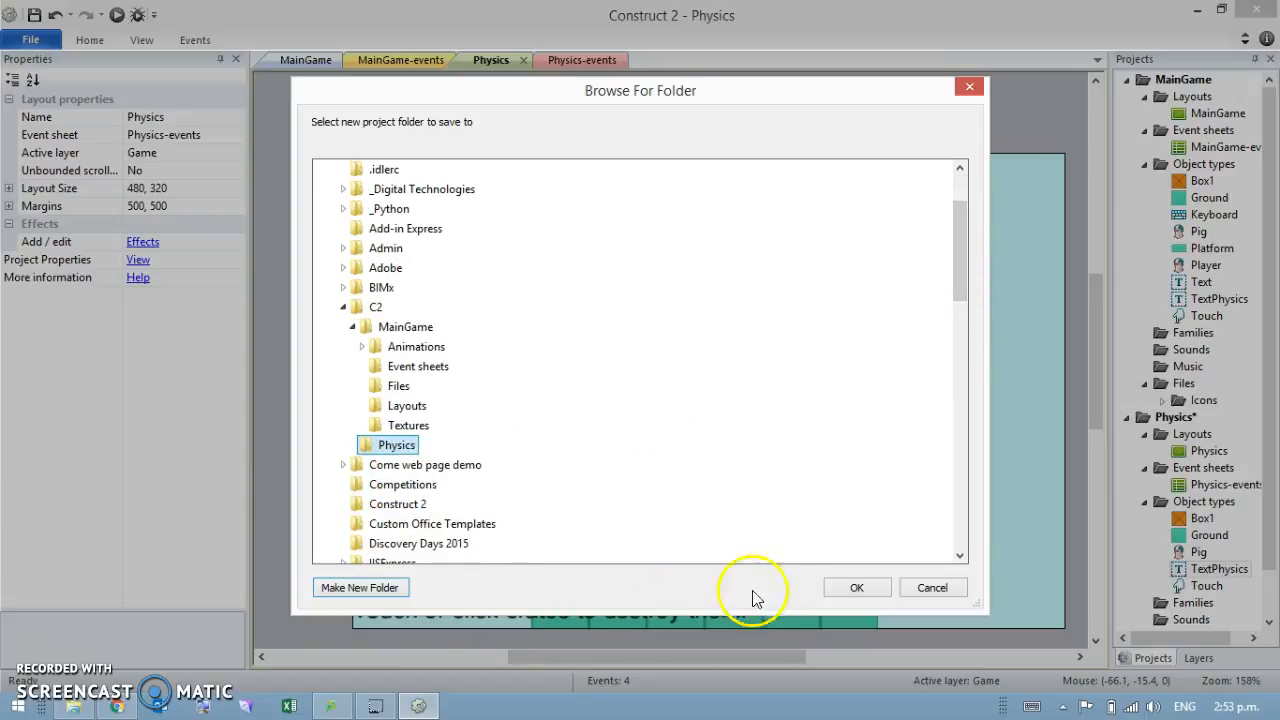
click(856, 588)
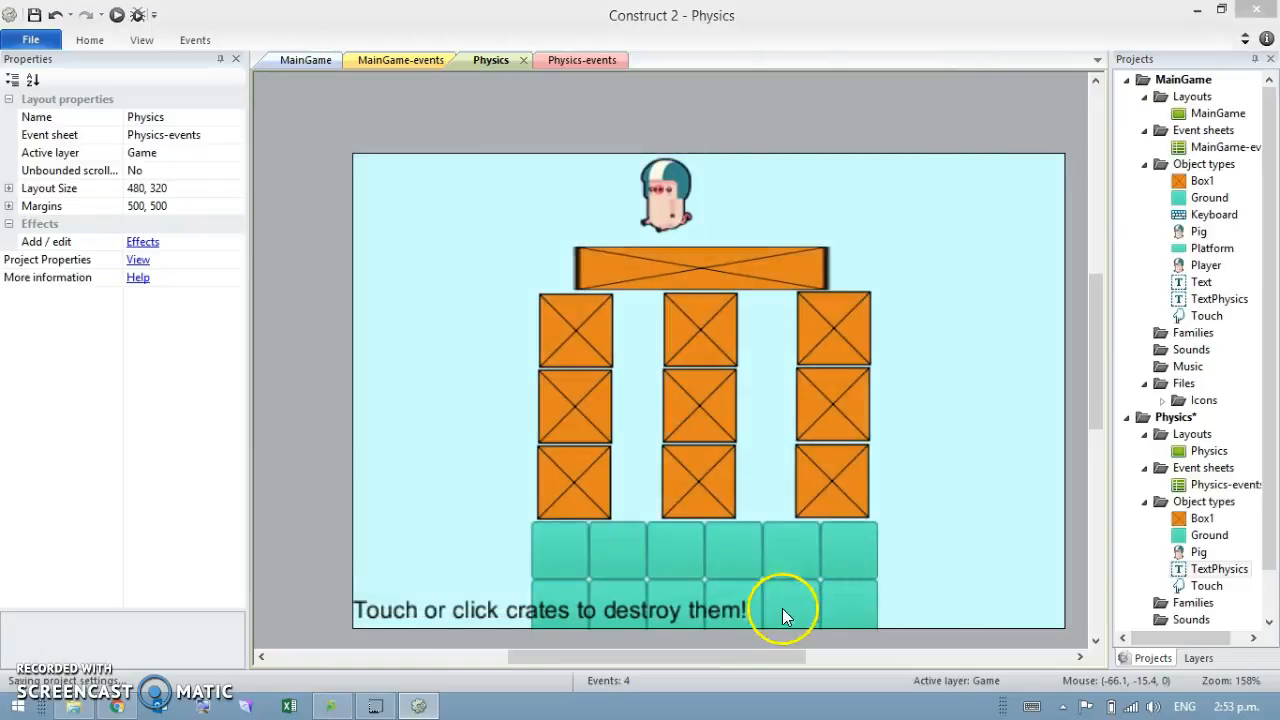
Save the Physics project with Ctrl+S so no unsaved changes remain.
key(ctrl+s)
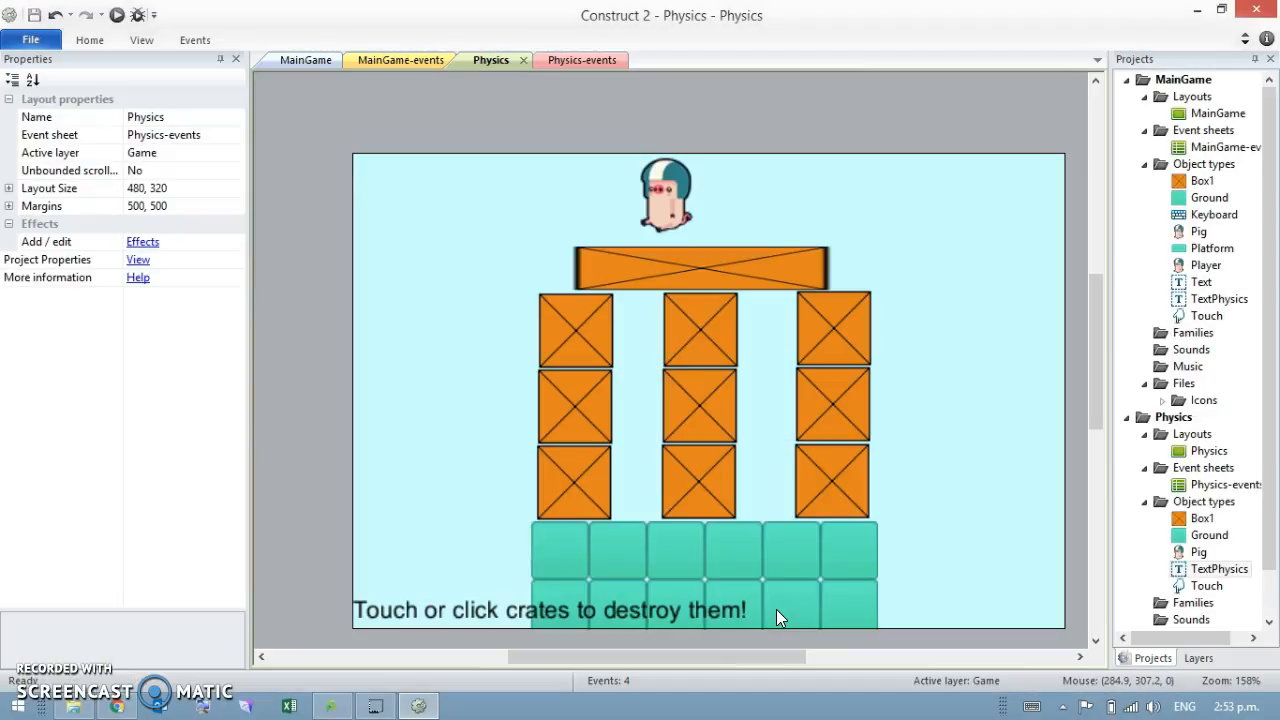
mouse_move(1218, 72)
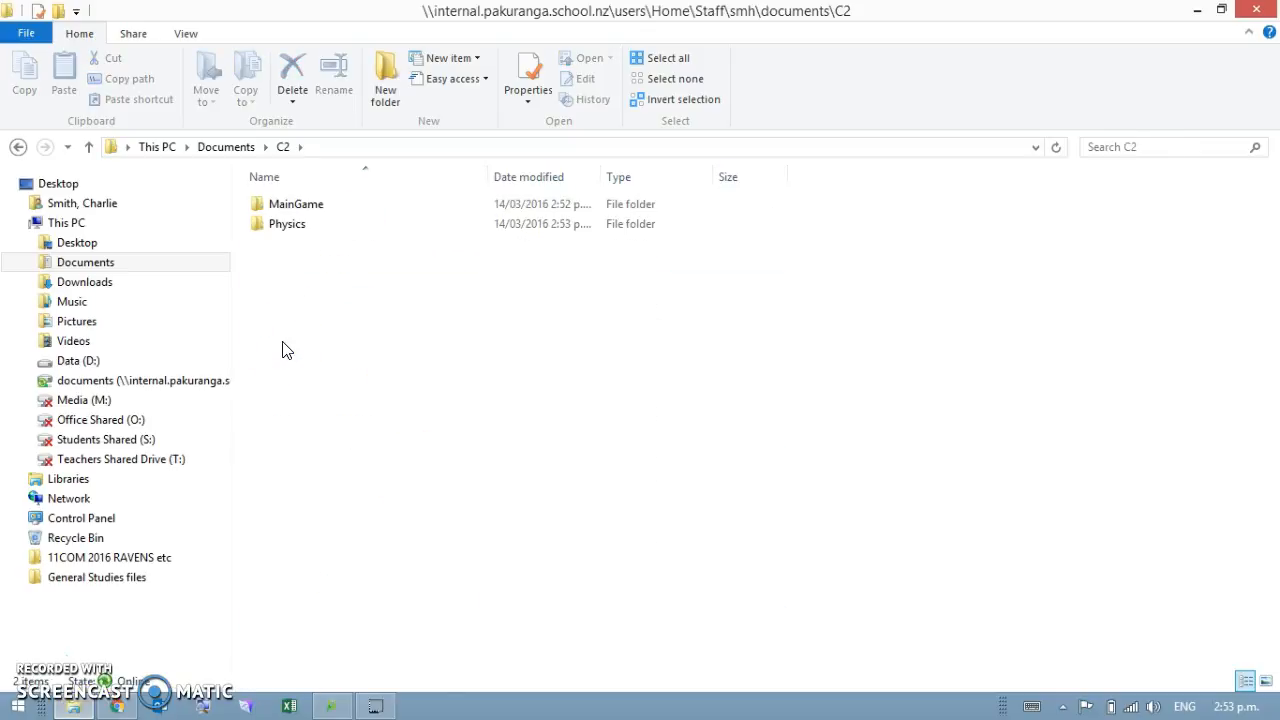
Inside the MainGame folder, choose Open with... on the MainGame.caproj project file.
double_click(296, 204)
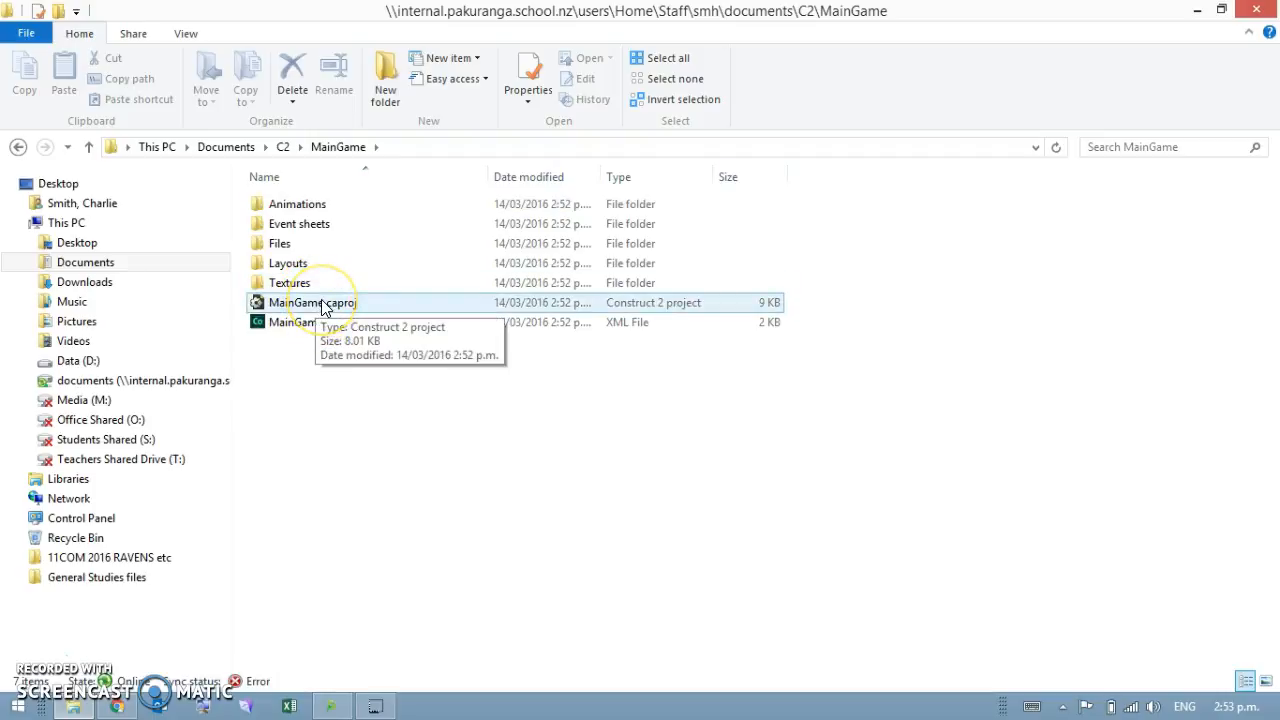
click(312, 302)
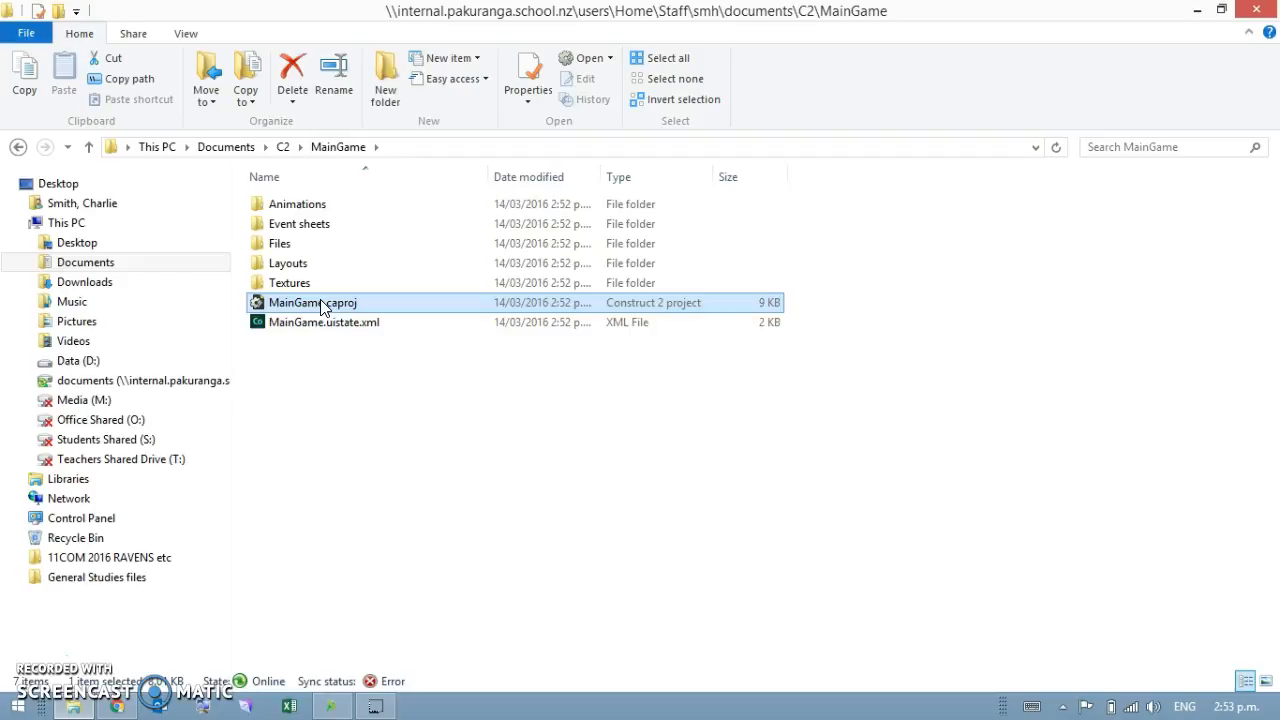
mouse_move(324, 306)
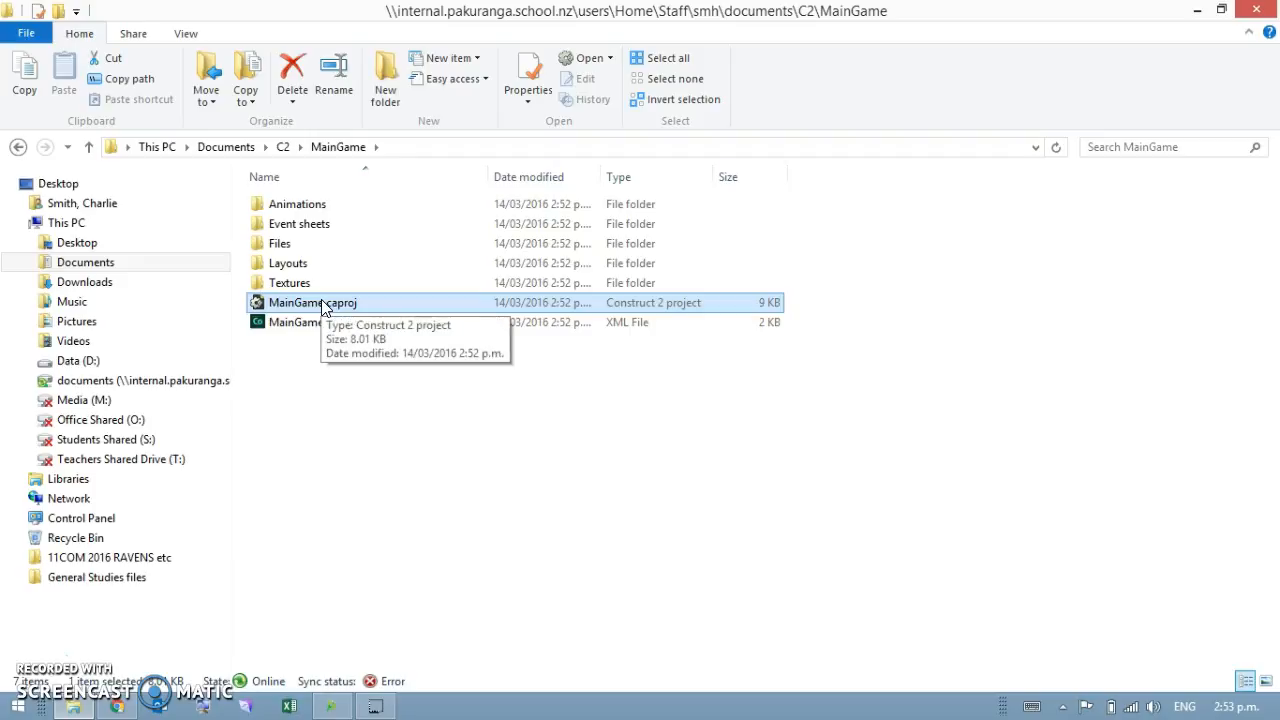
right_click(312, 302)
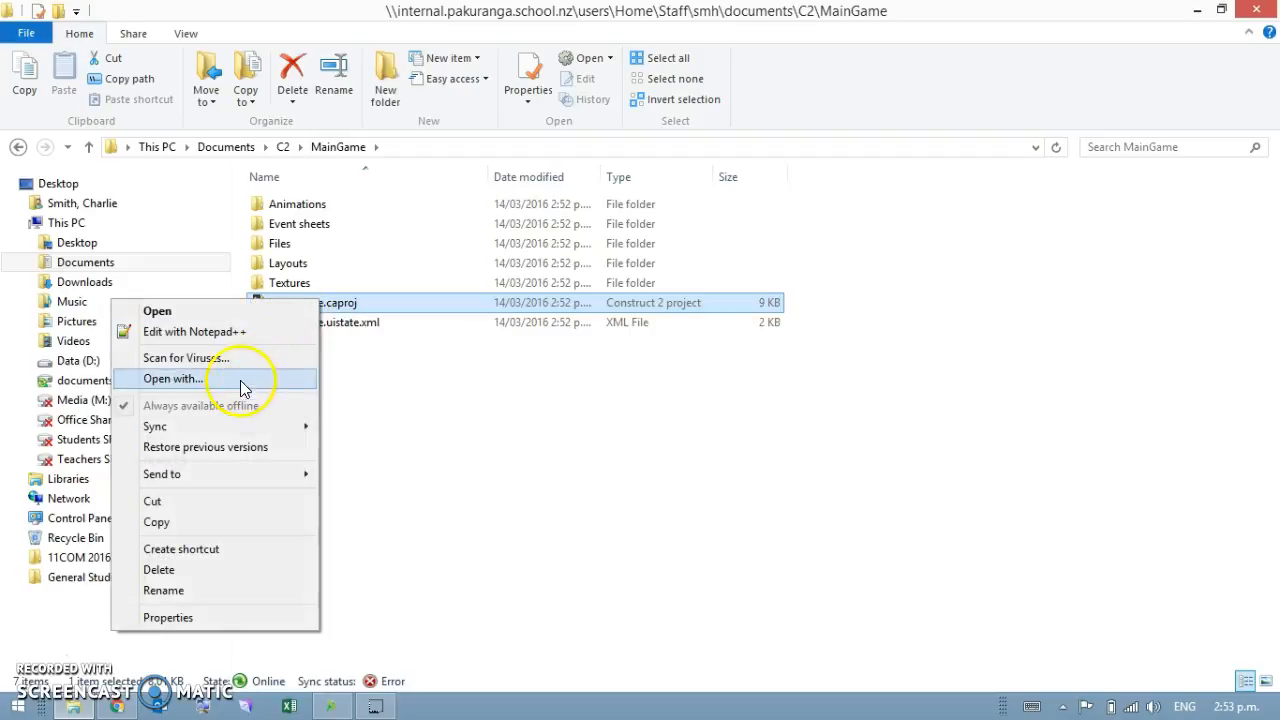
click(194, 332)
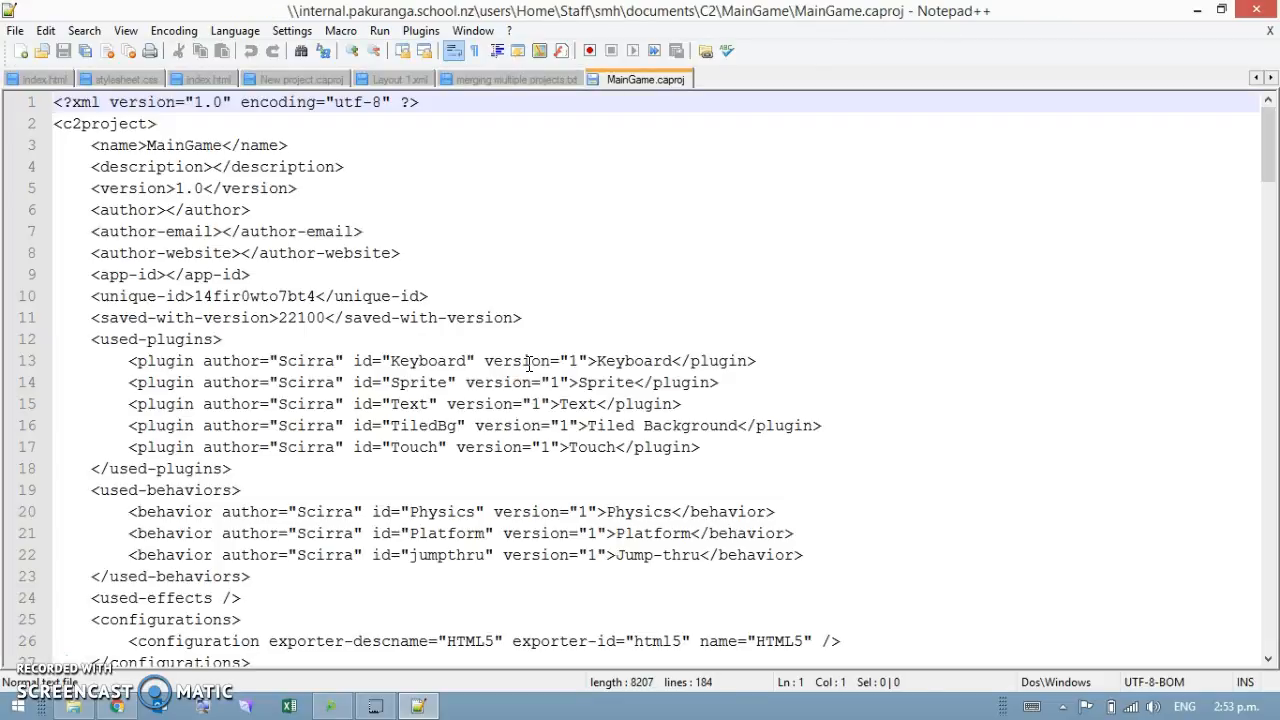
Scroll through MainGame.caproj's XML down to the Pig, Box1 and Ground object-type definitions.
scroll(down, 3)
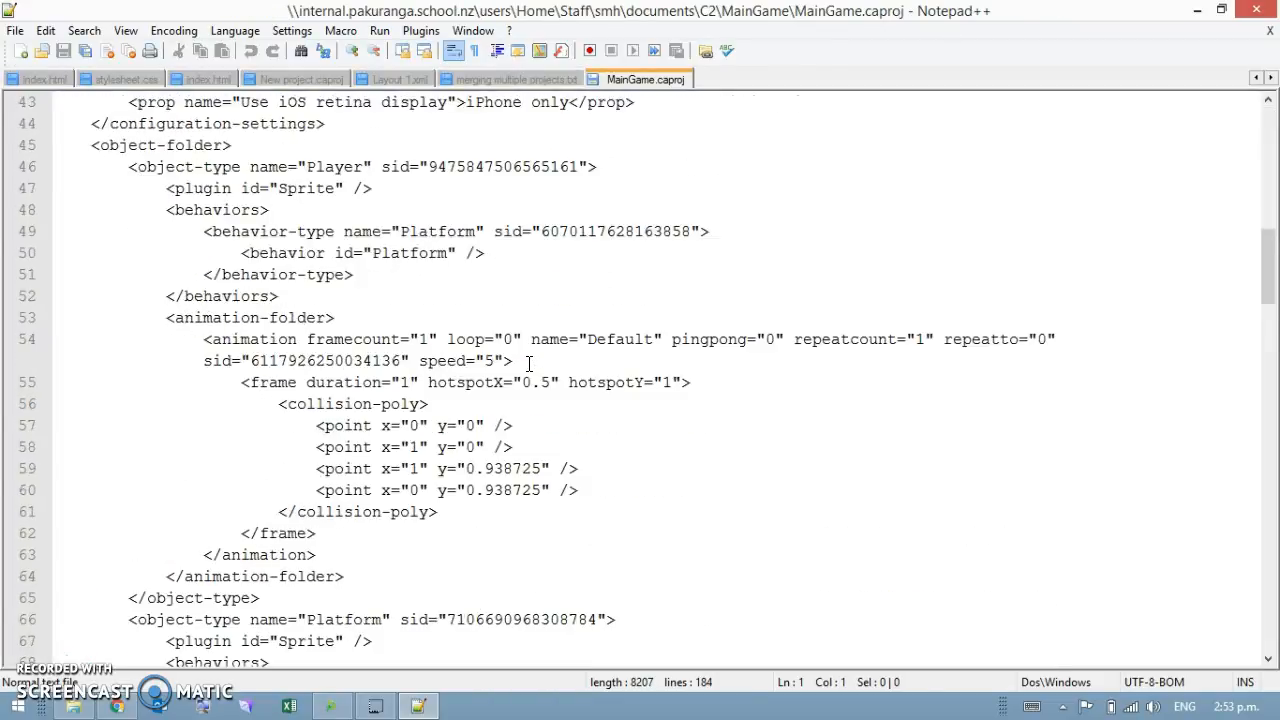
scroll(down, 3)
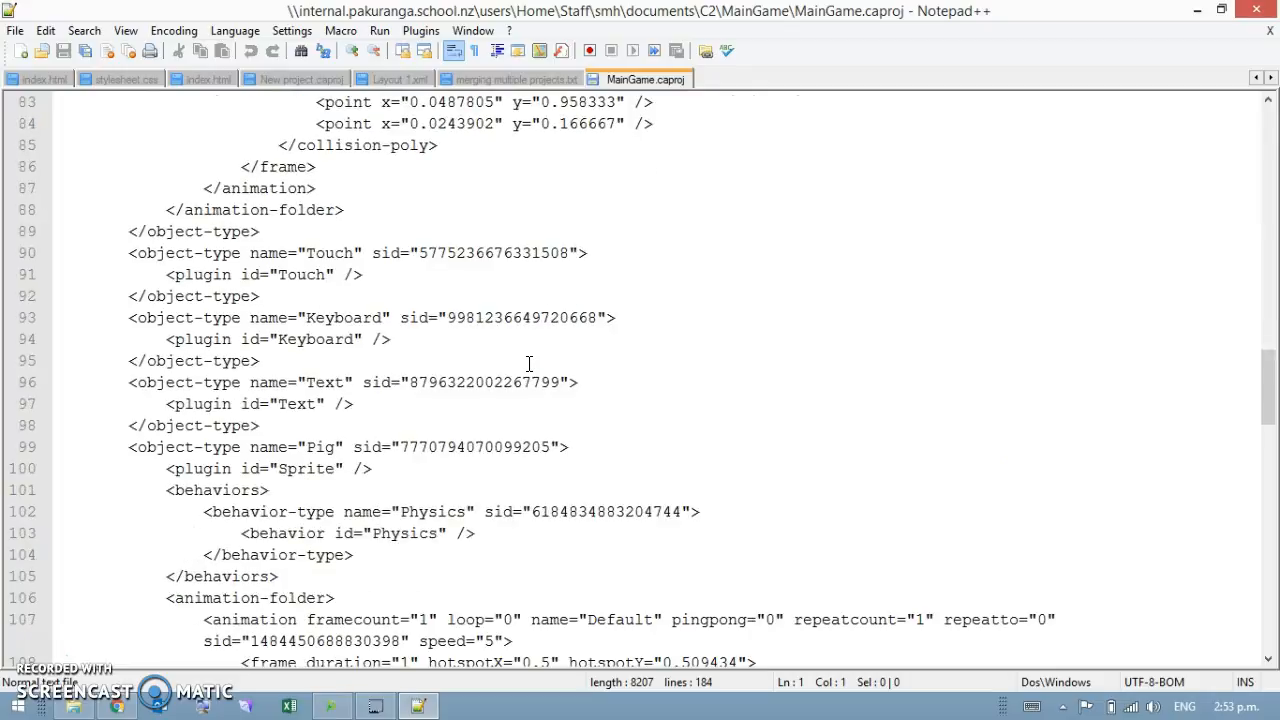
scroll(down, 3)
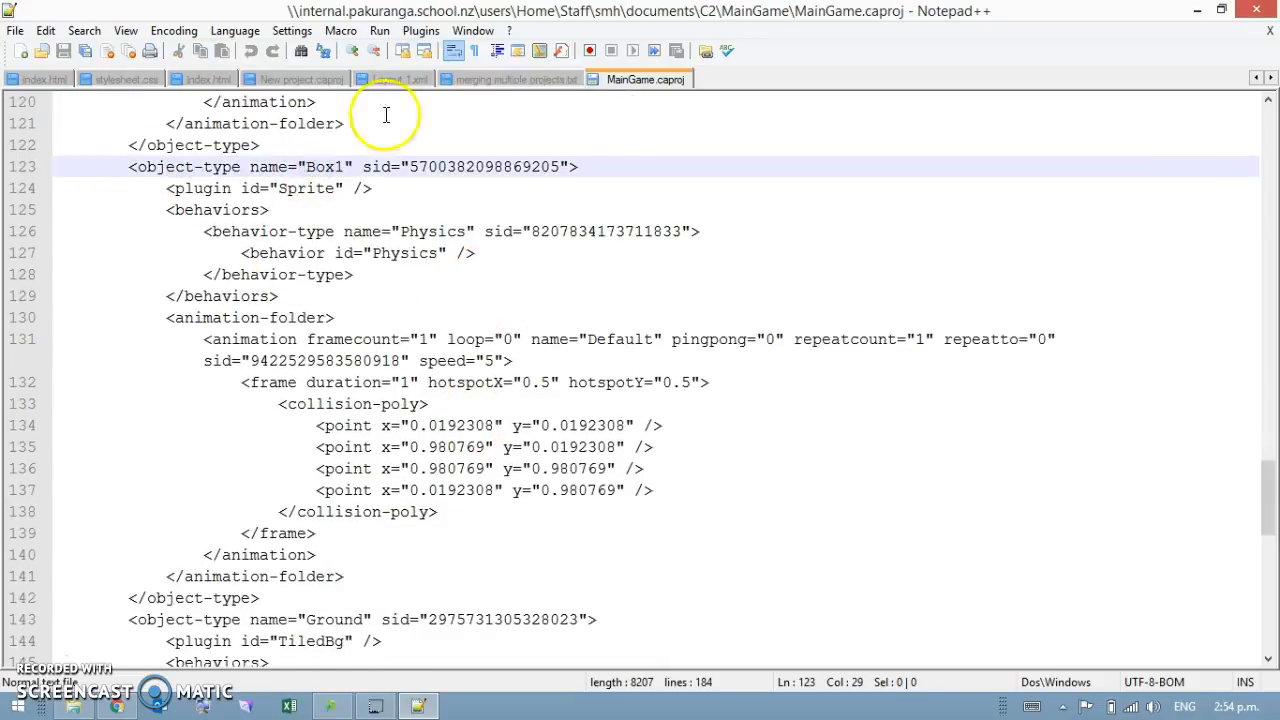
right_click(644, 80)
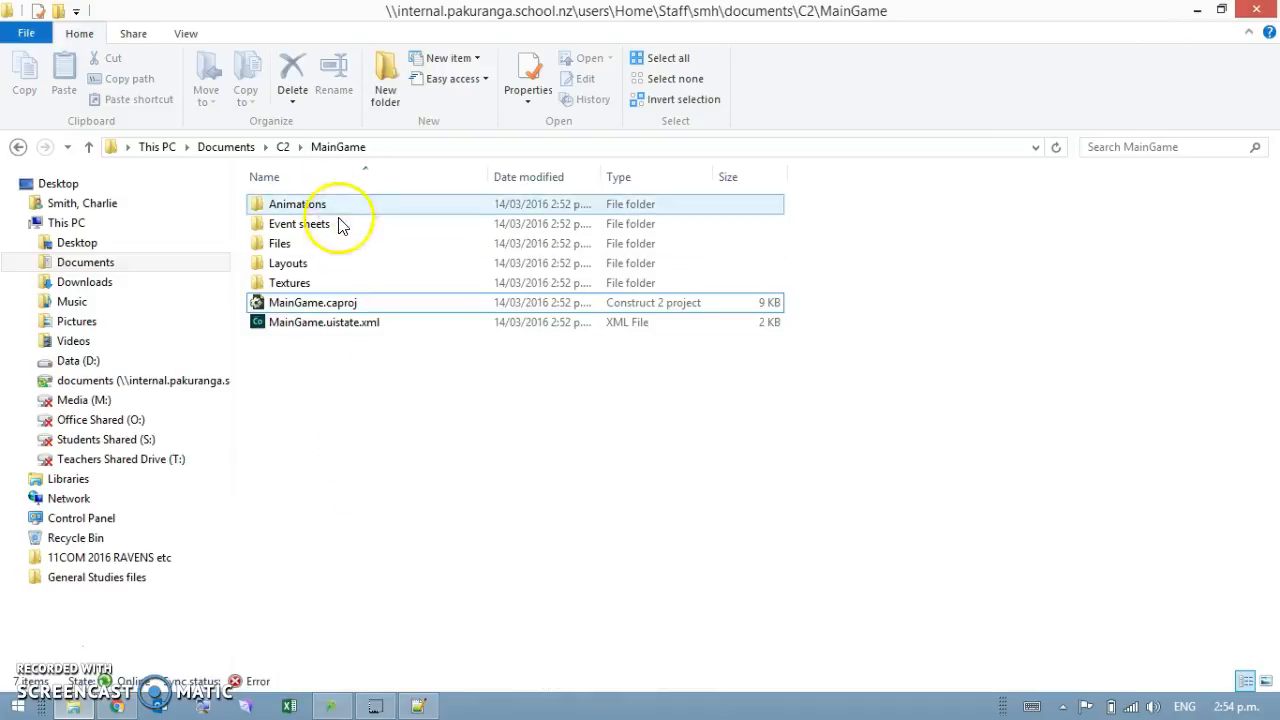
Browse MainGame's Animations folder and its Box1 subfolder, then return to the C2 folder.
double_click(300, 224)
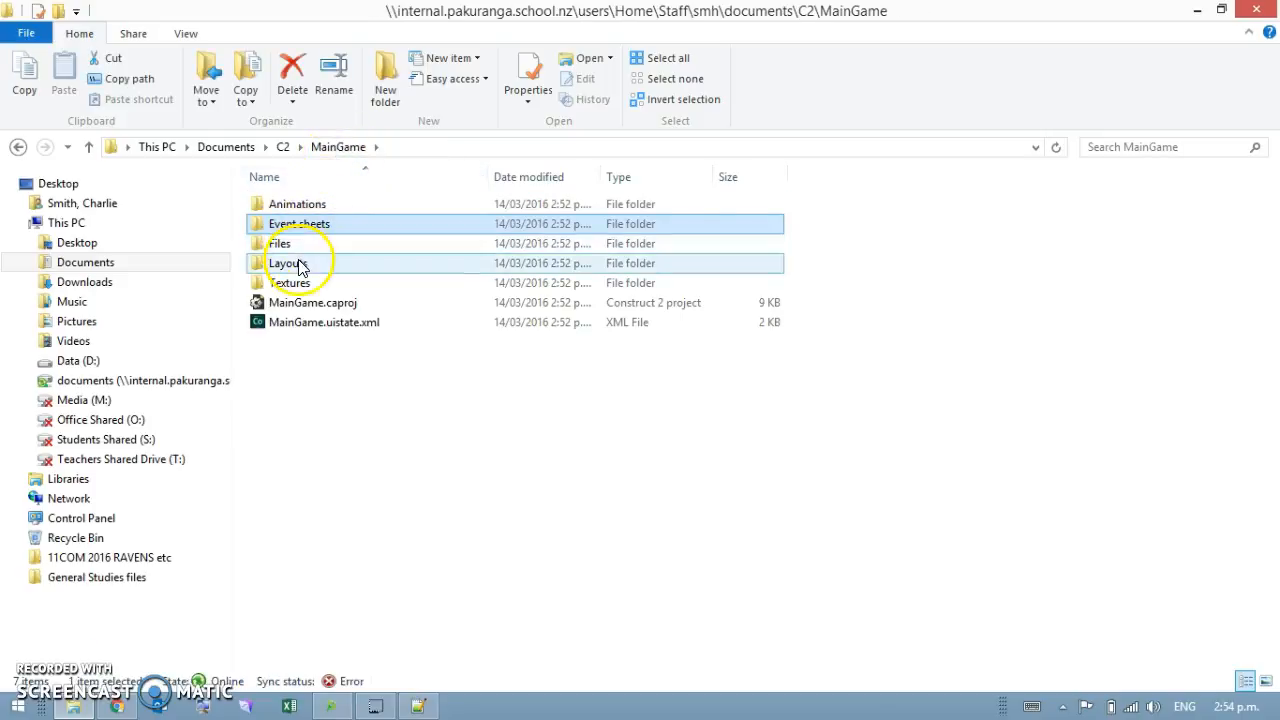
double_click(284, 264)
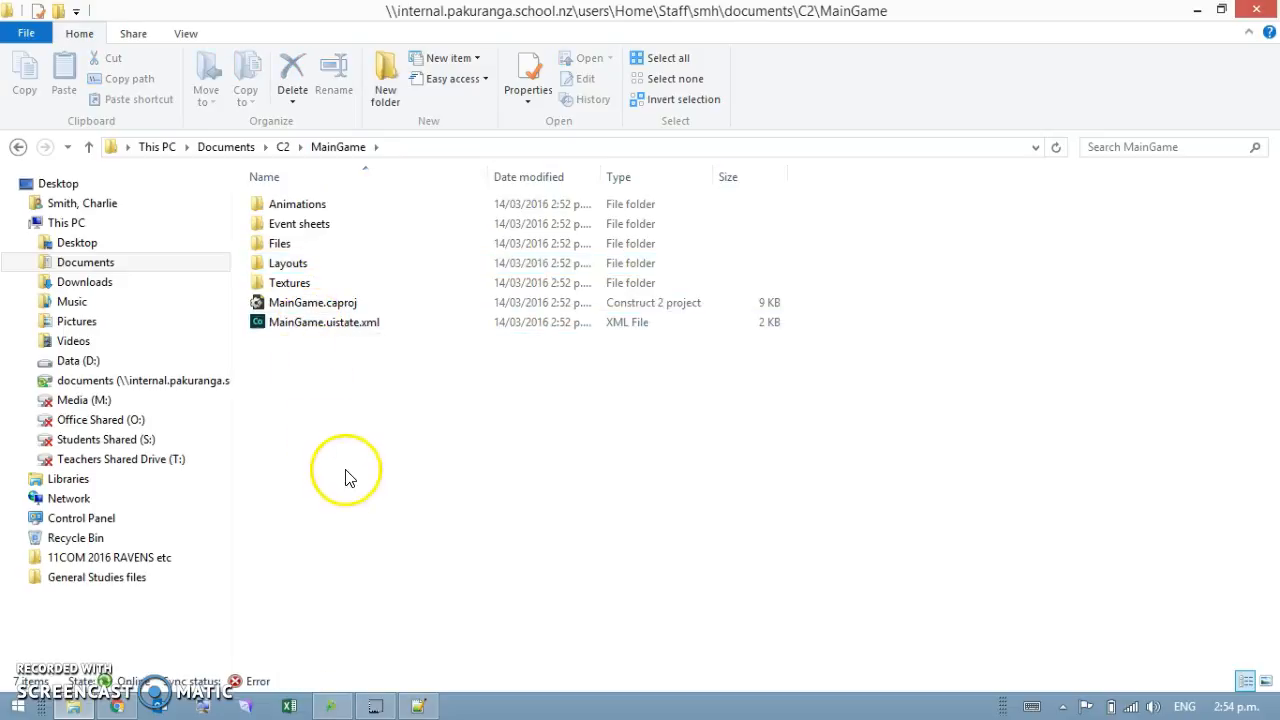
double_click(296, 204)
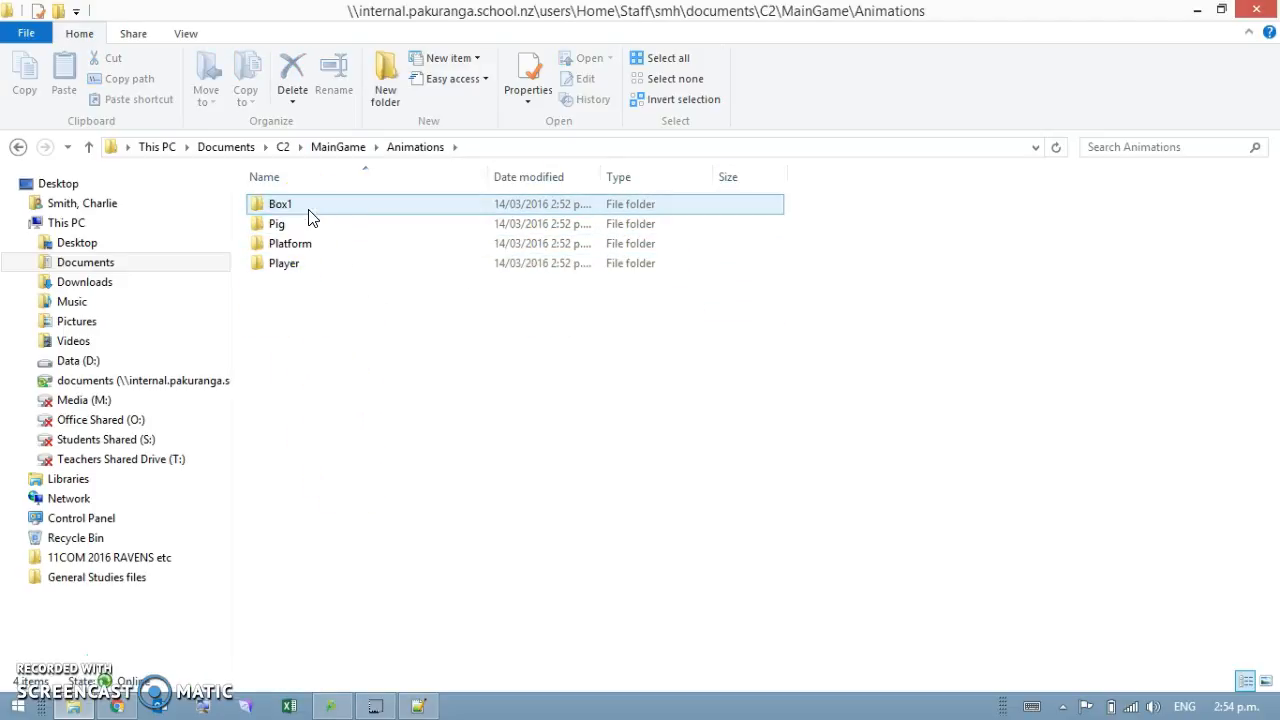
click(284, 264)
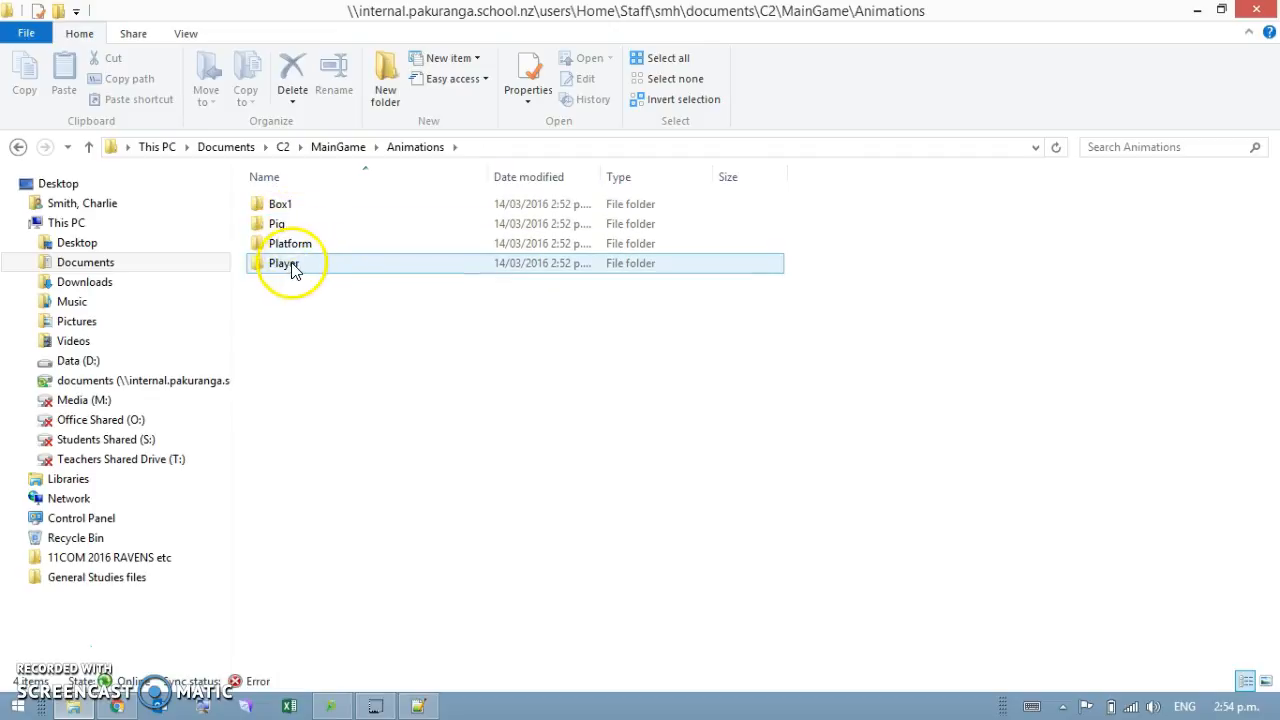
click(276, 224)
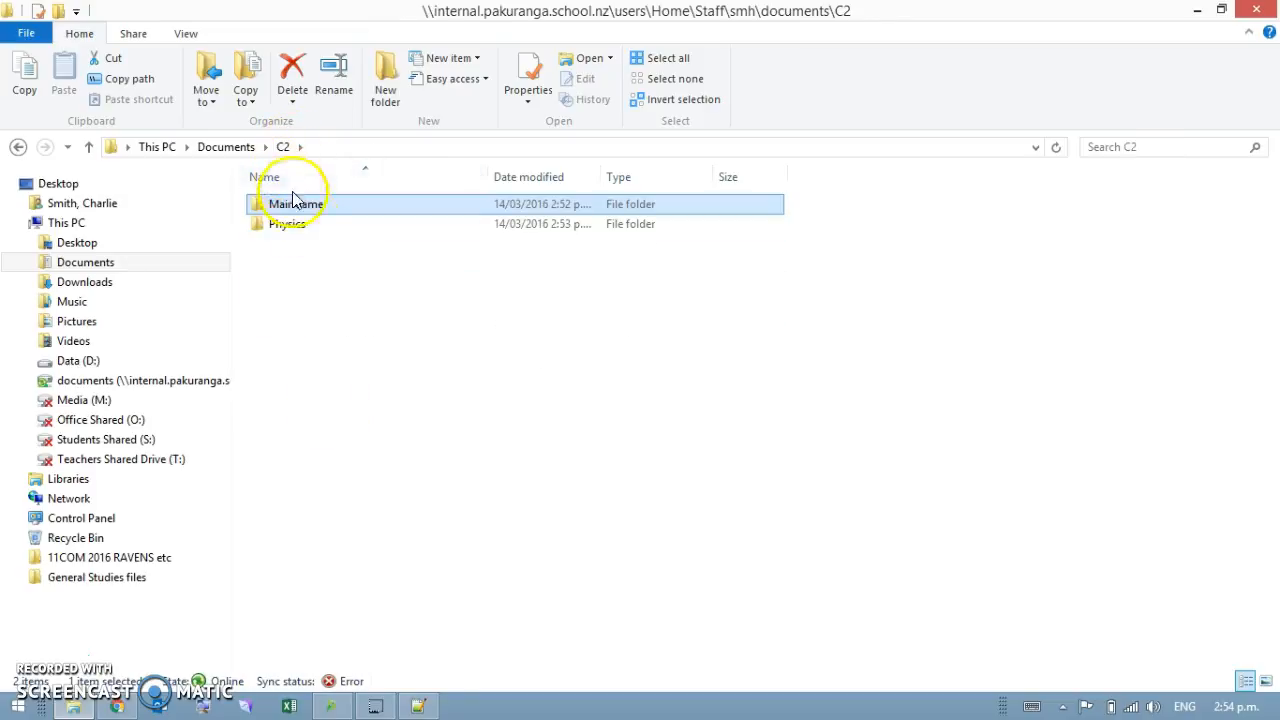
Look inside the Physics project's Layouts folder, then MainGame's Textures folder.
double_click(288, 224)
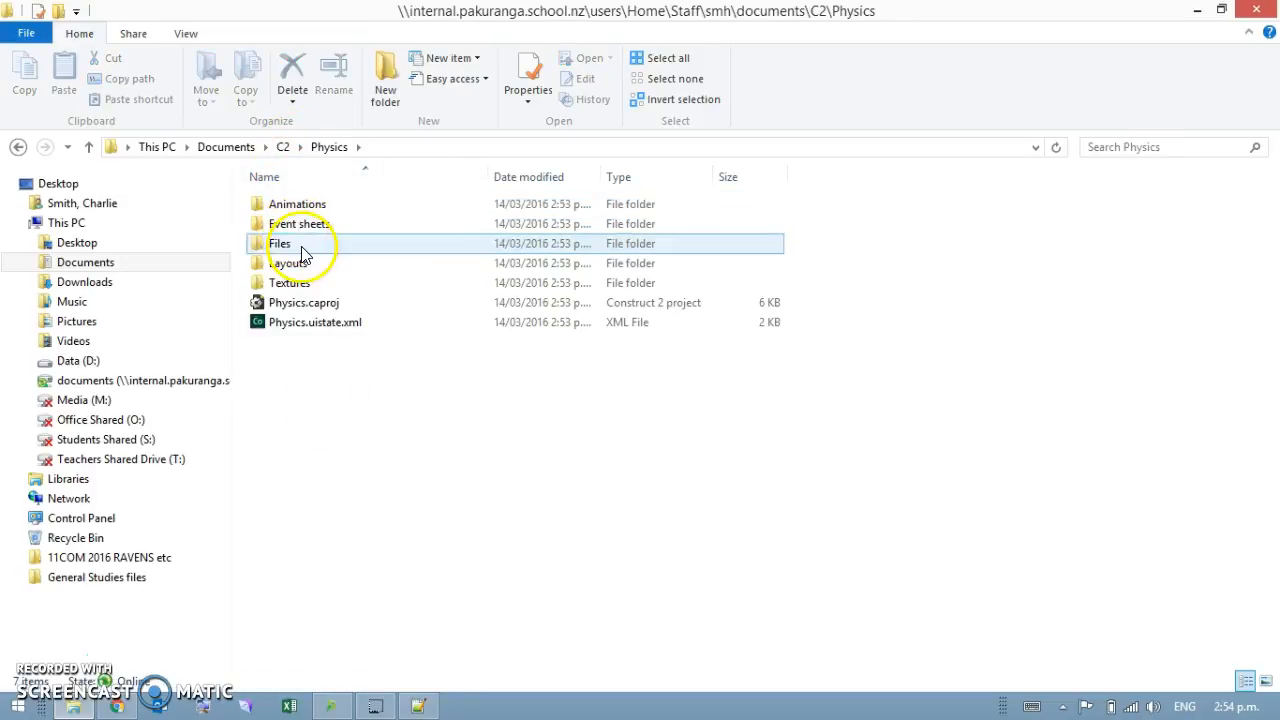
click(290, 264)
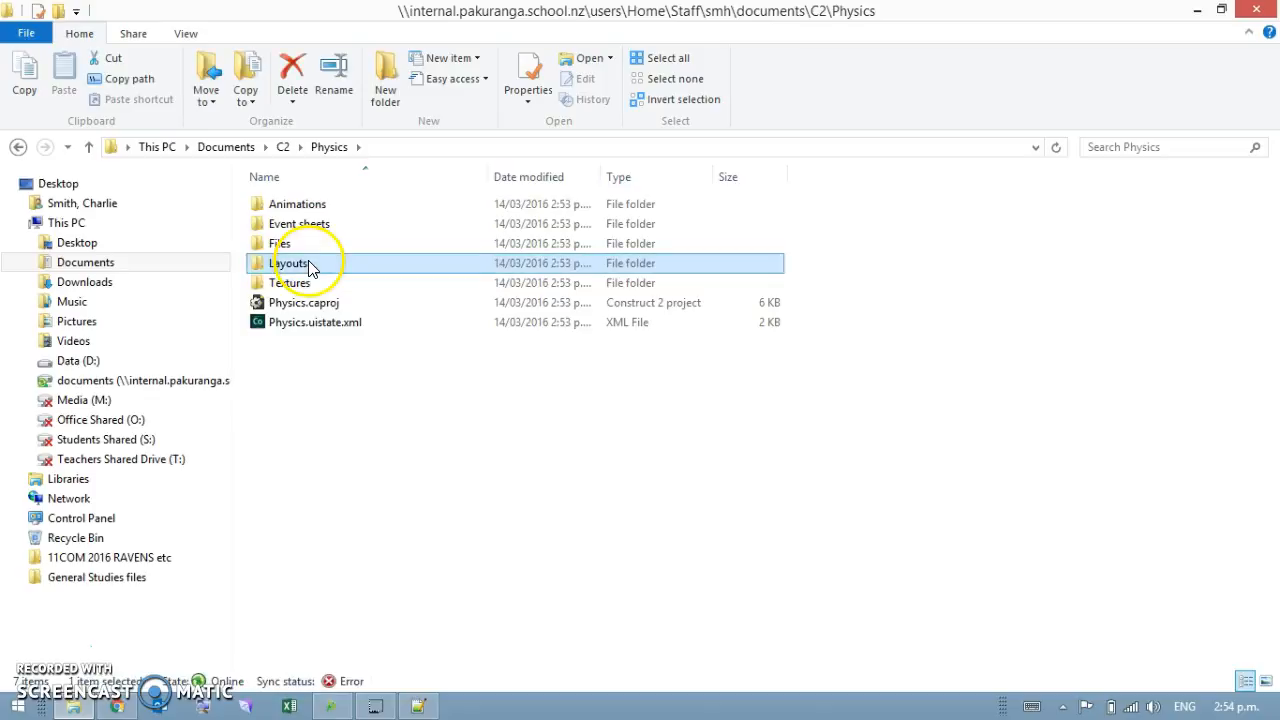
double_click(292, 264)
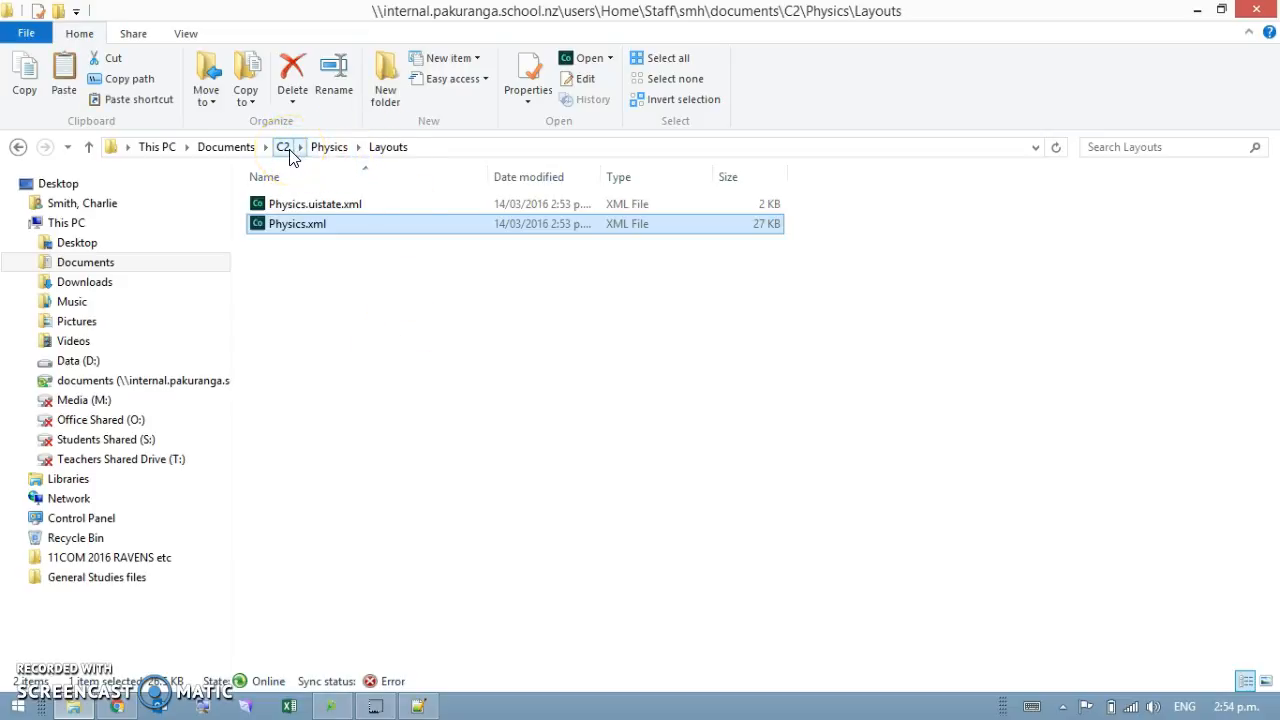
click(280, 148)
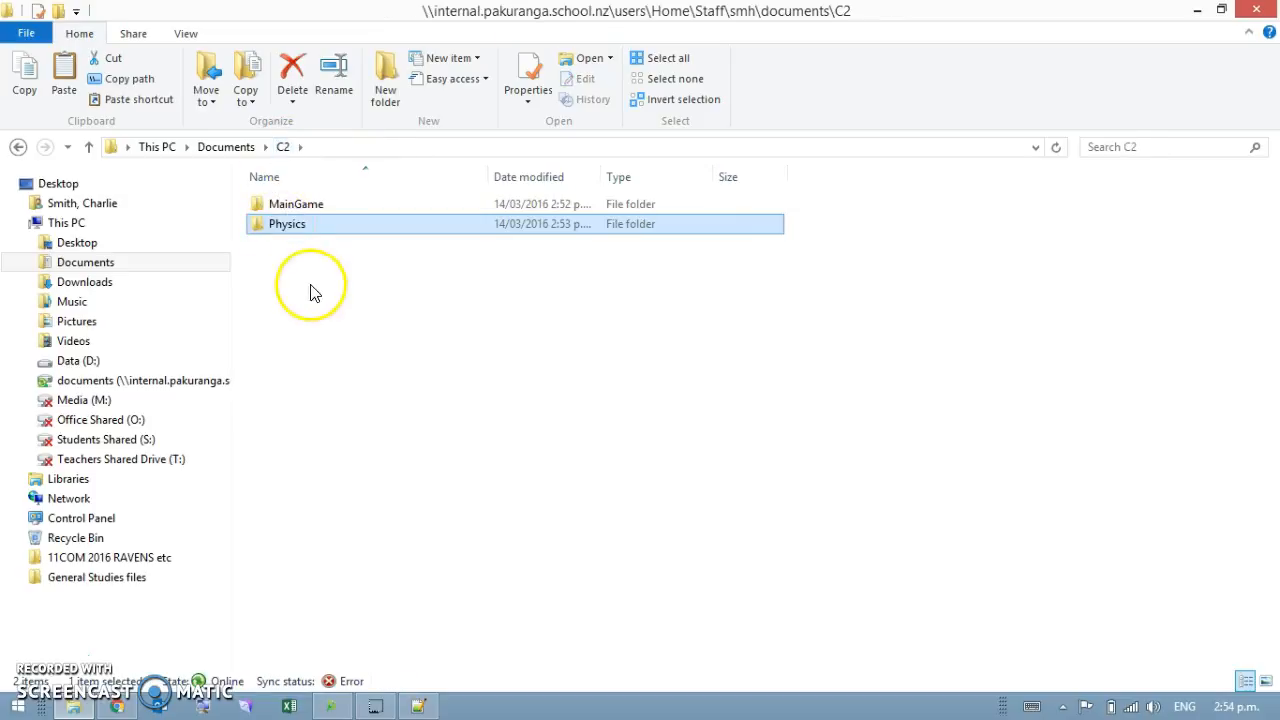
double_click(296, 204)
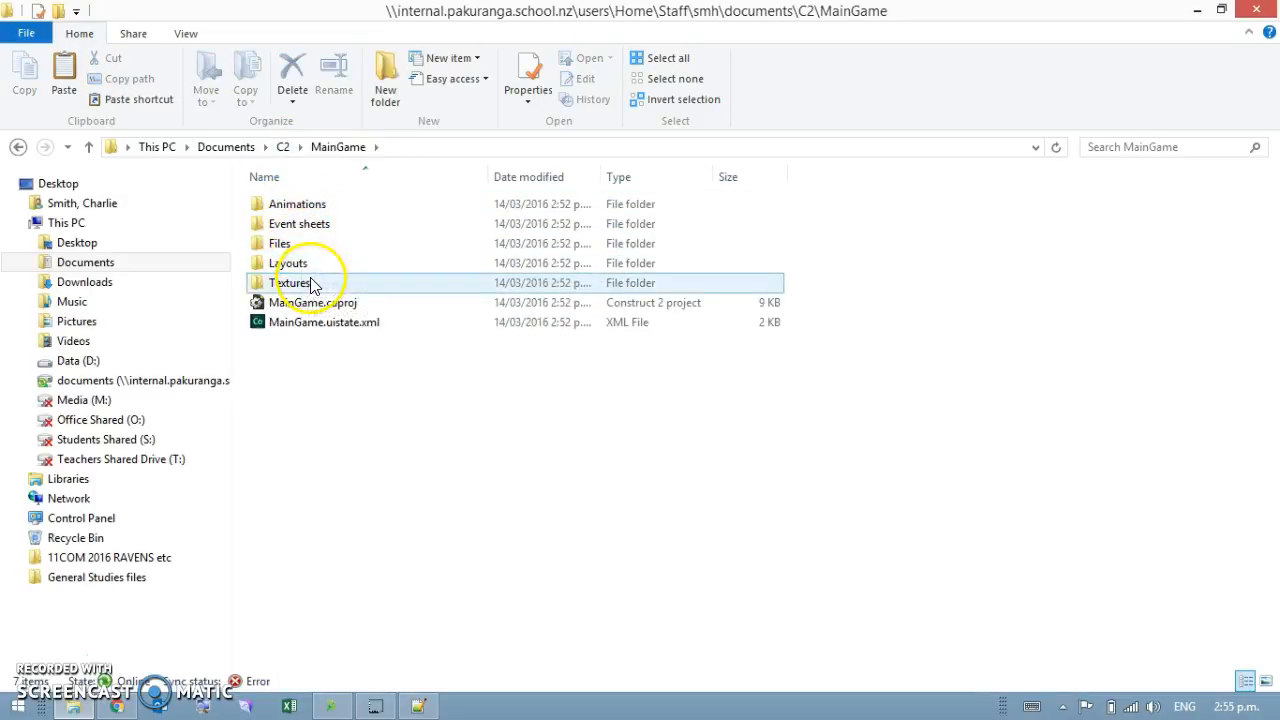
double_click(288, 262)
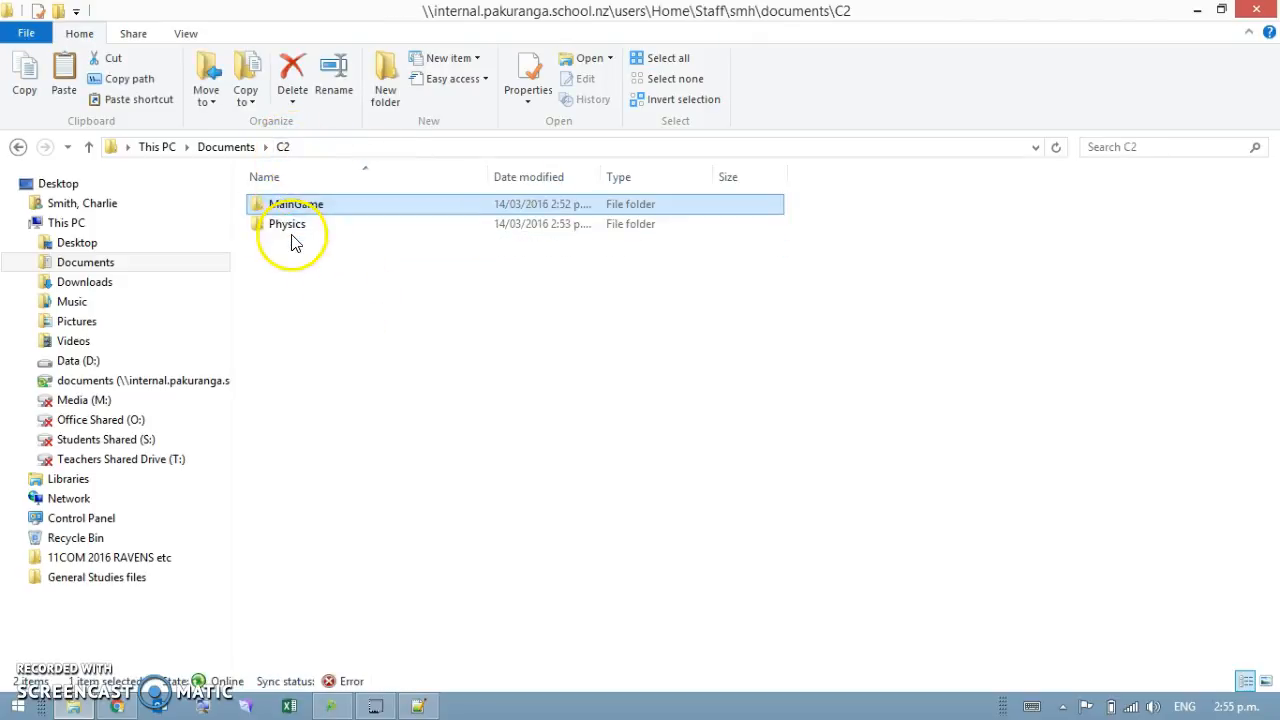
Check Physics-events.xml in the Physics project, then return to MainGame's Event sheets folder.
double_click(288, 224)
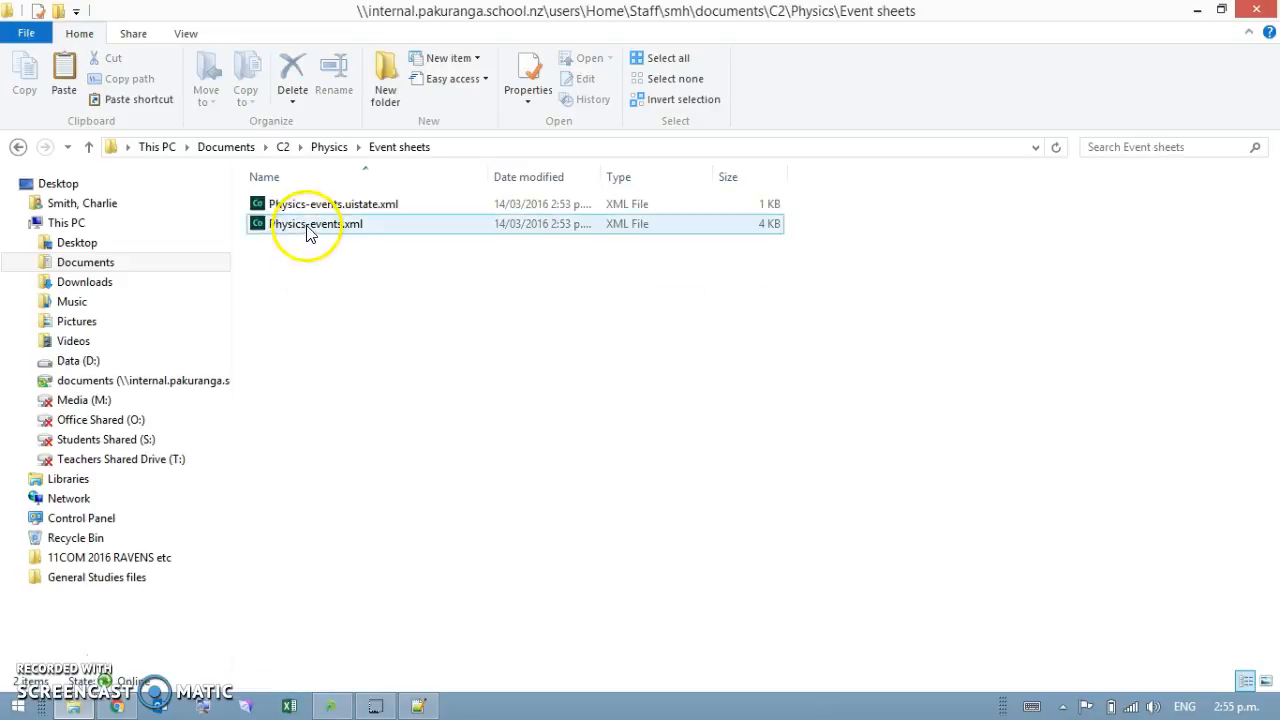
click(316, 224)
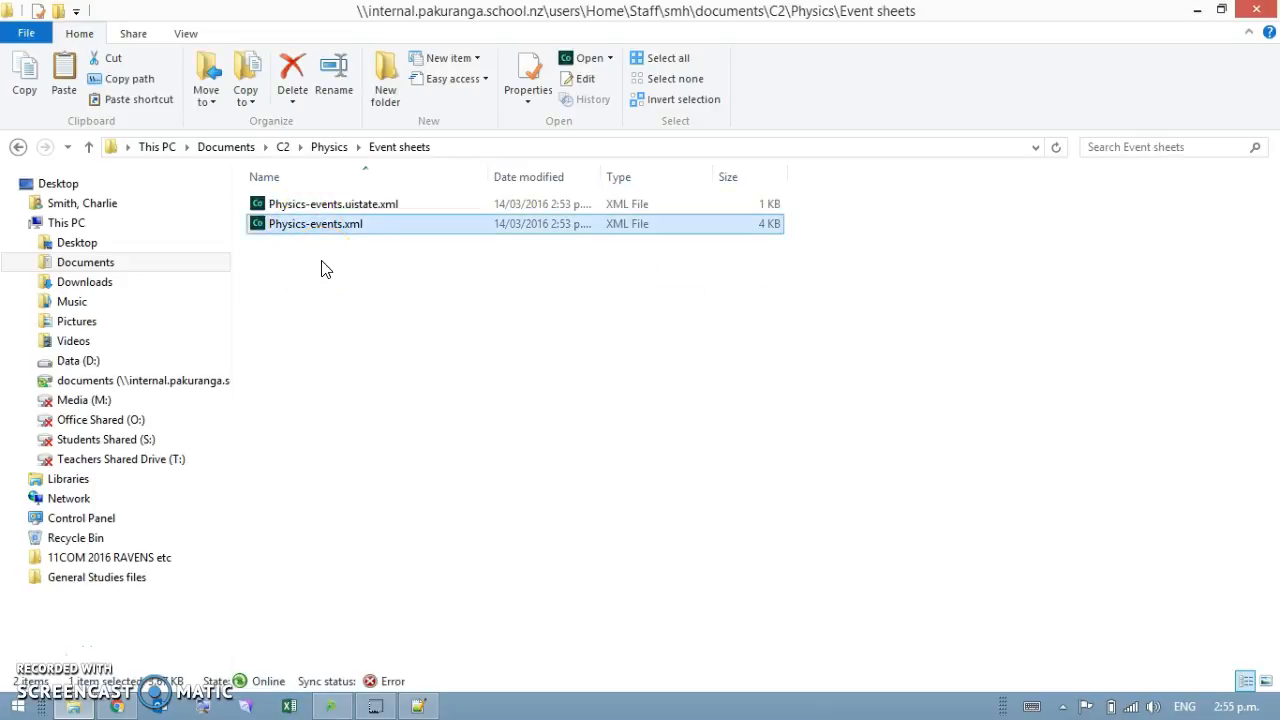
click(18, 146)
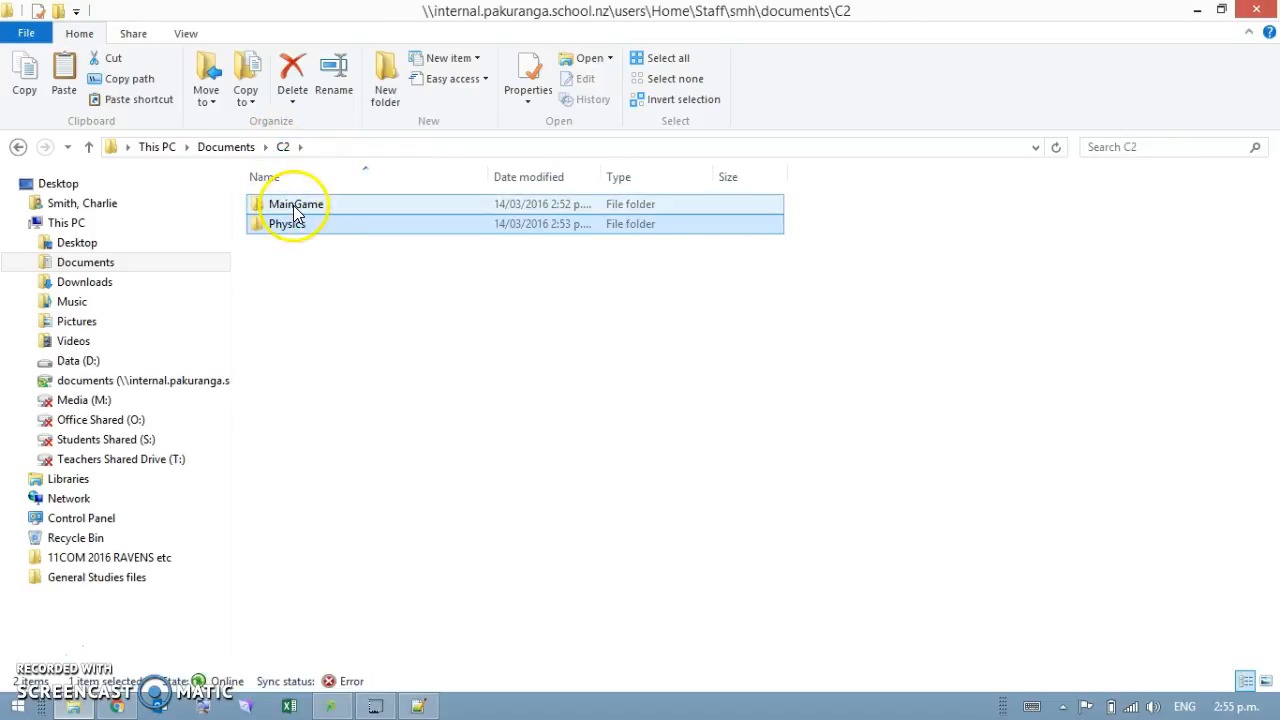
double_click(296, 204)
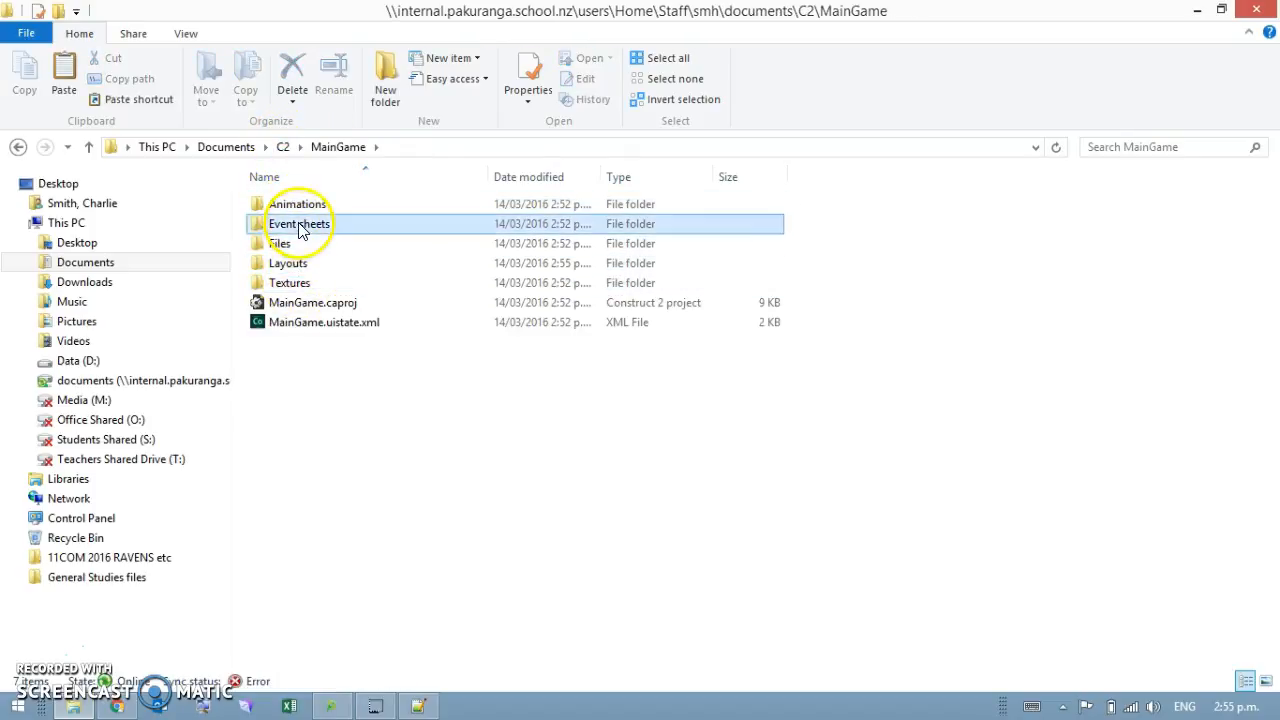
double_click(300, 224)
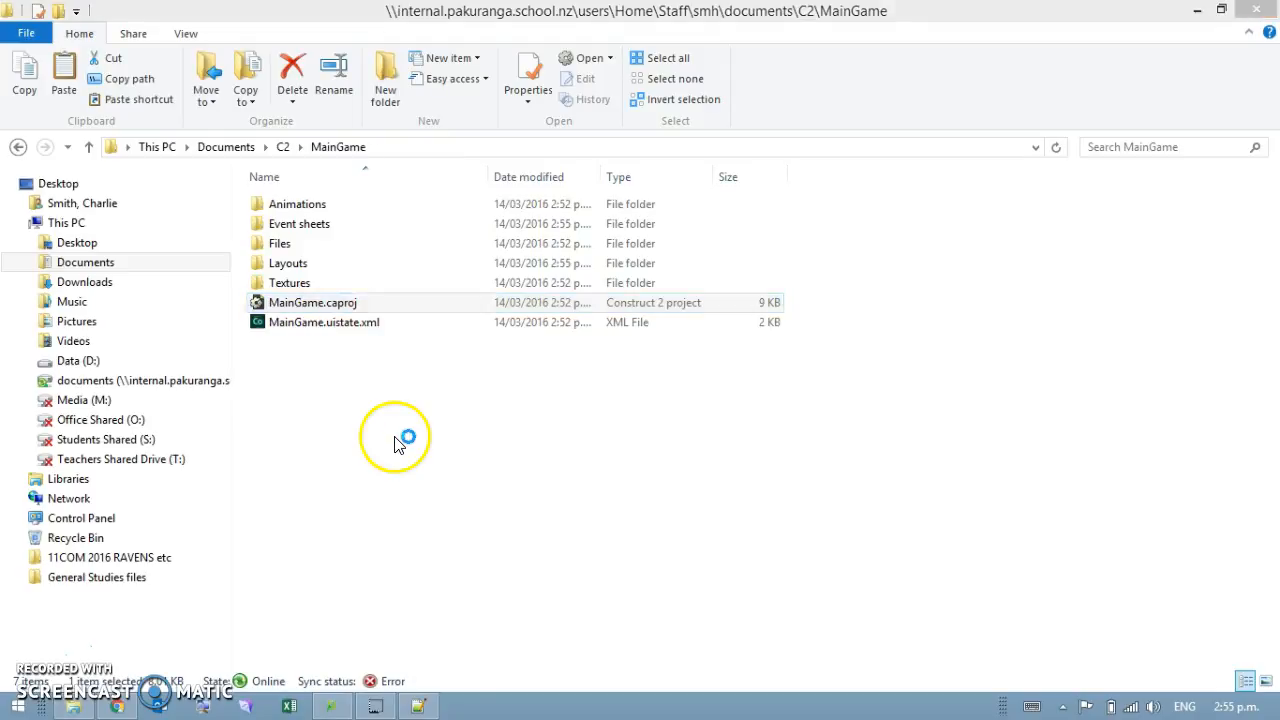
double_click(312, 302)
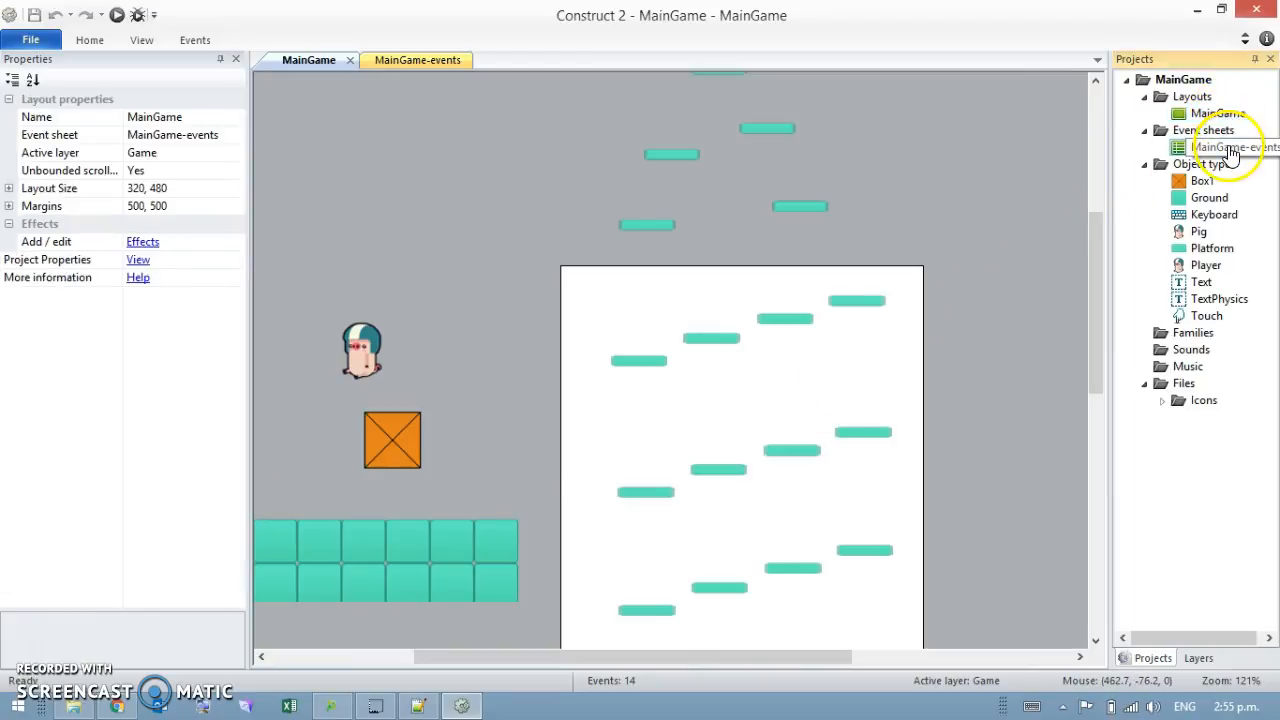
click(1218, 112)
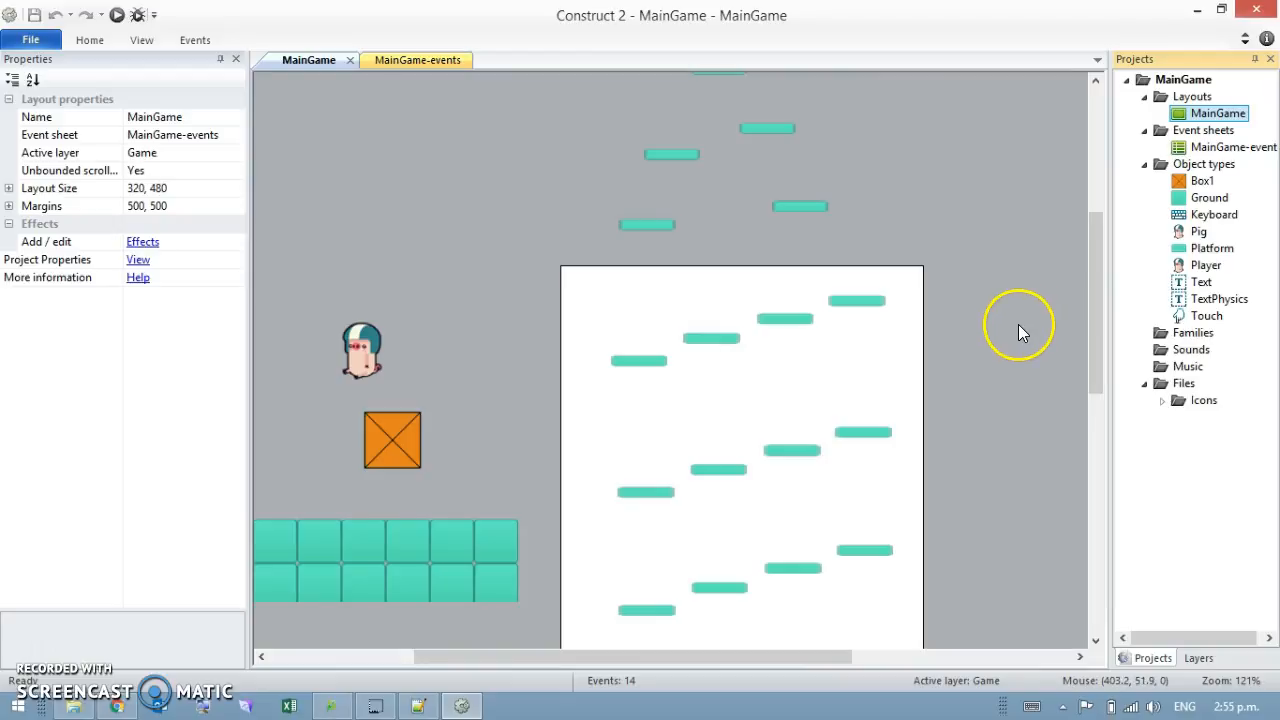
mouse_move(990, 168)
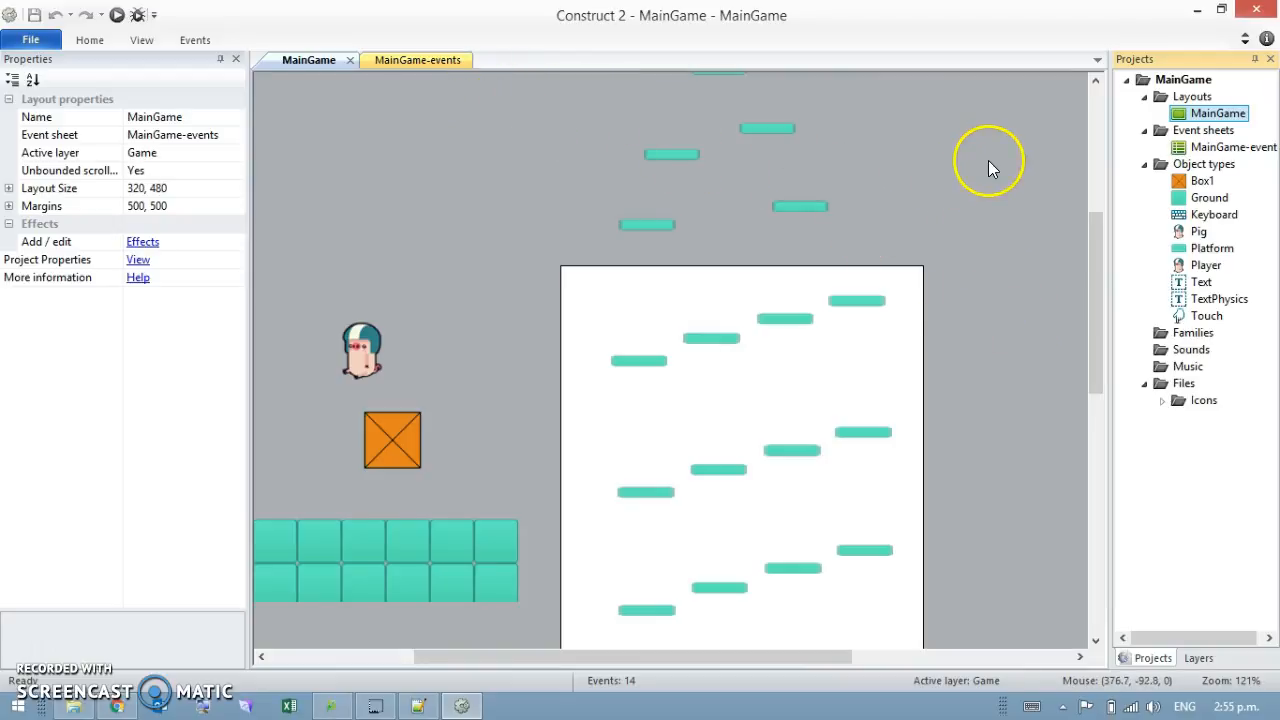
mouse_move(1198, 14)
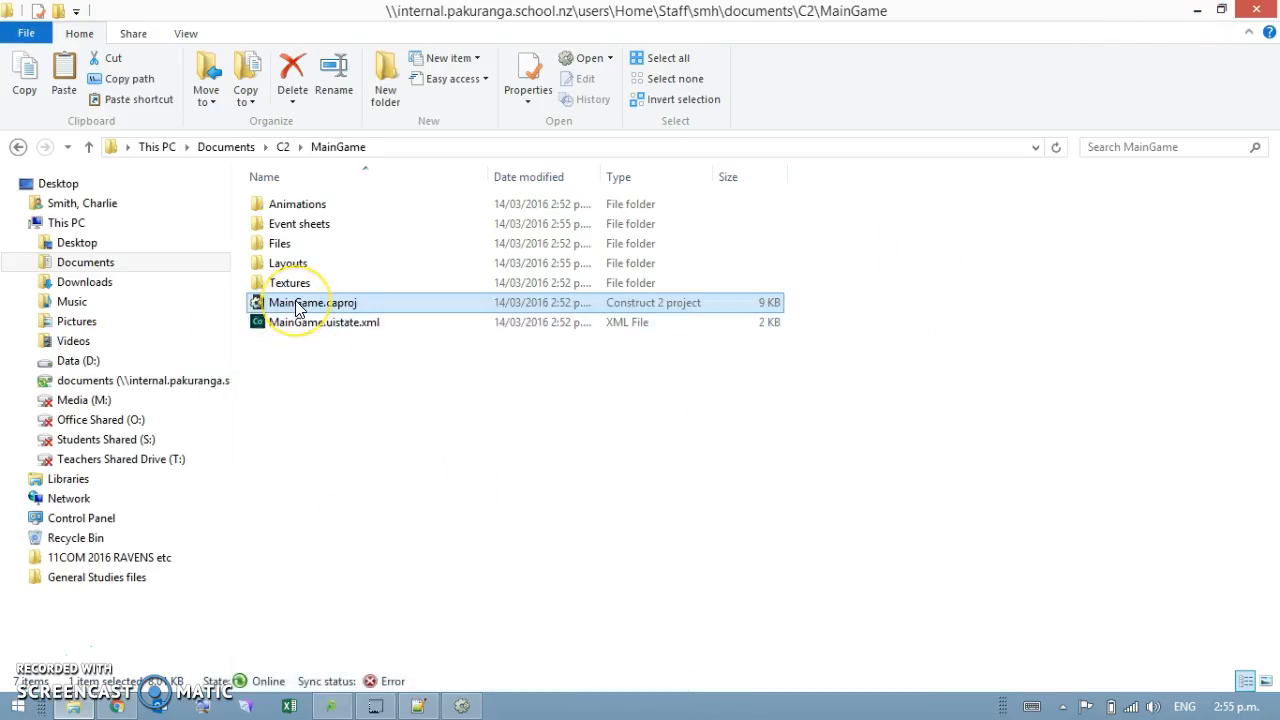
Edit MainGame.caproj in Notepad++ and scroll to its layout-folder, event-folder and global-instances sections.
right_click(312, 302)
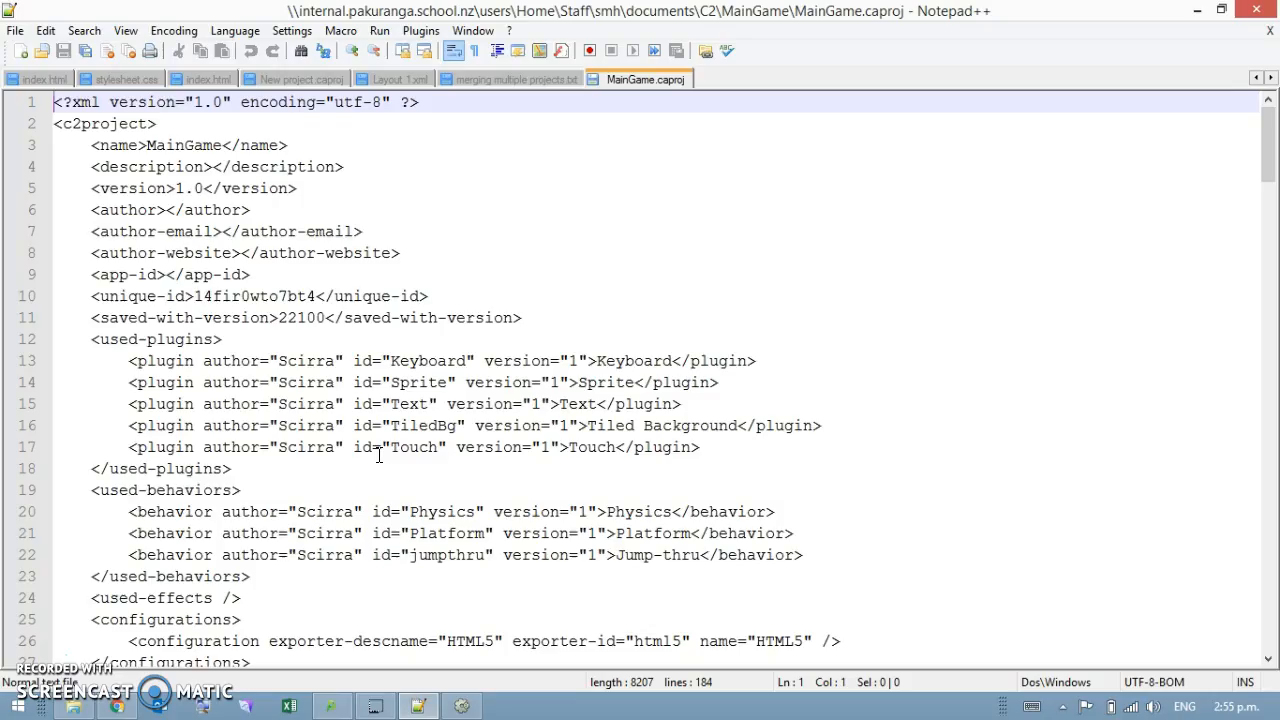
scroll(down, 3)
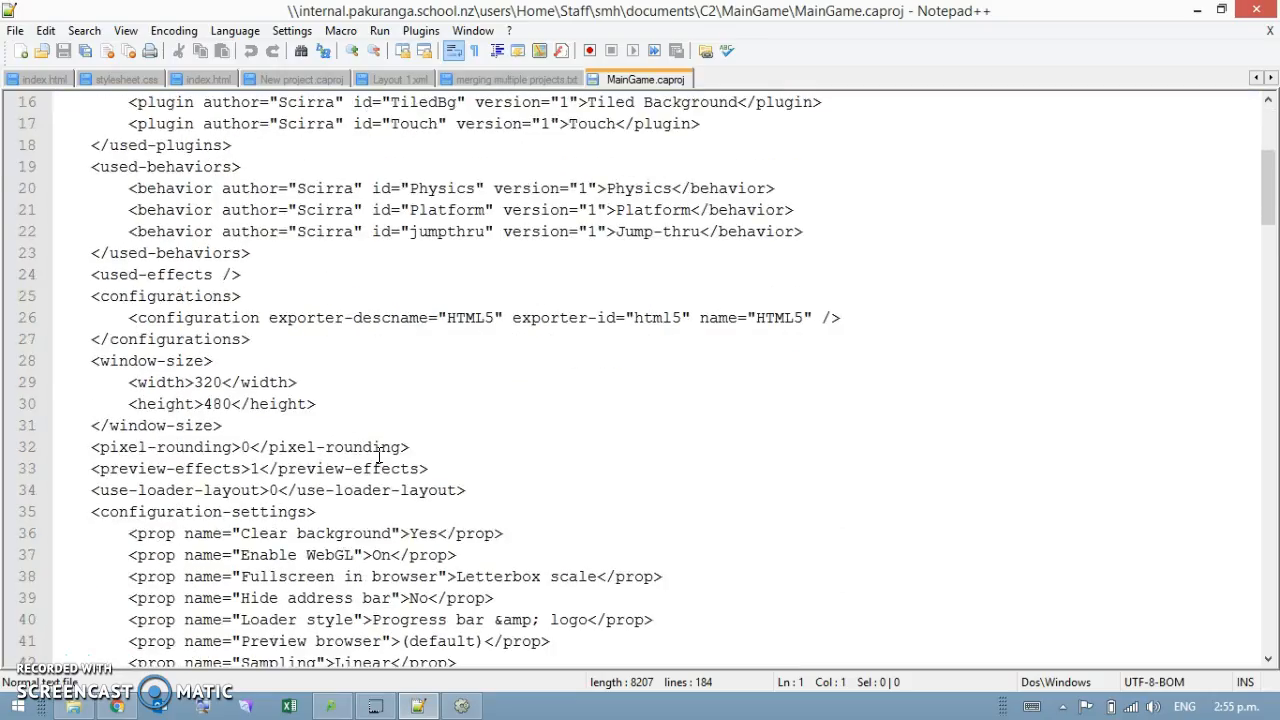
scroll(down, 3)
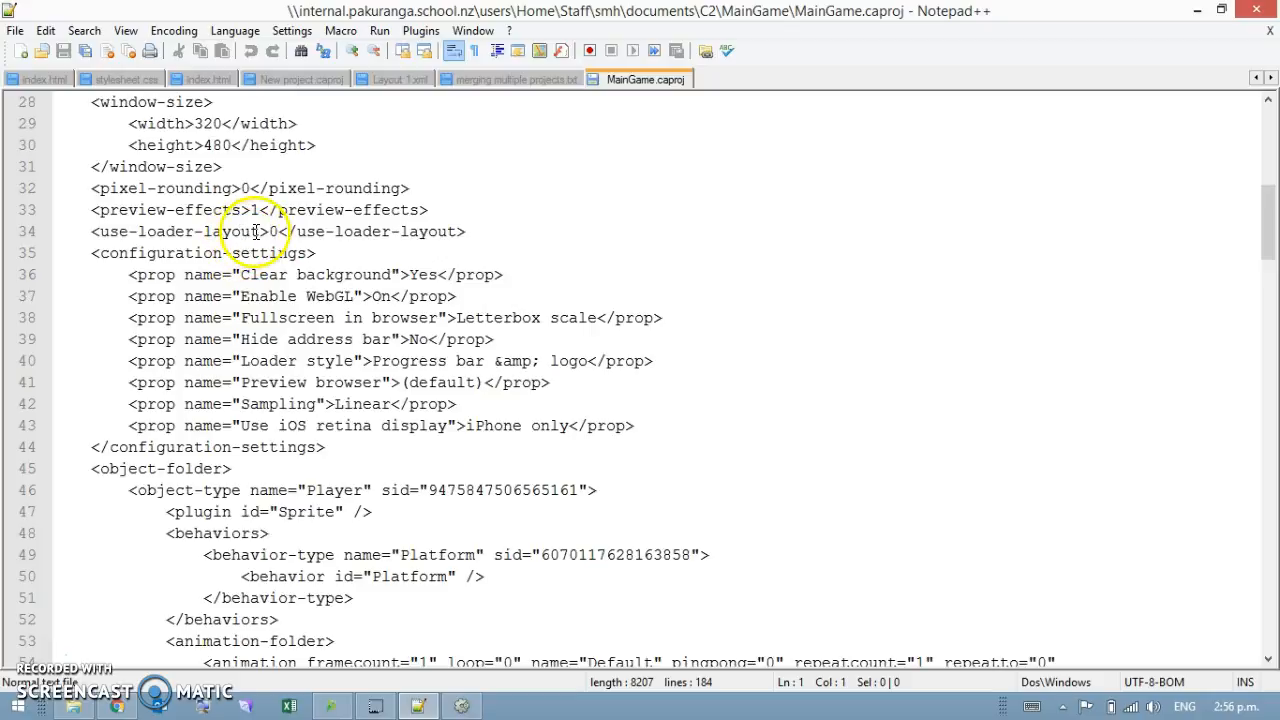
mouse_move(296, 370)
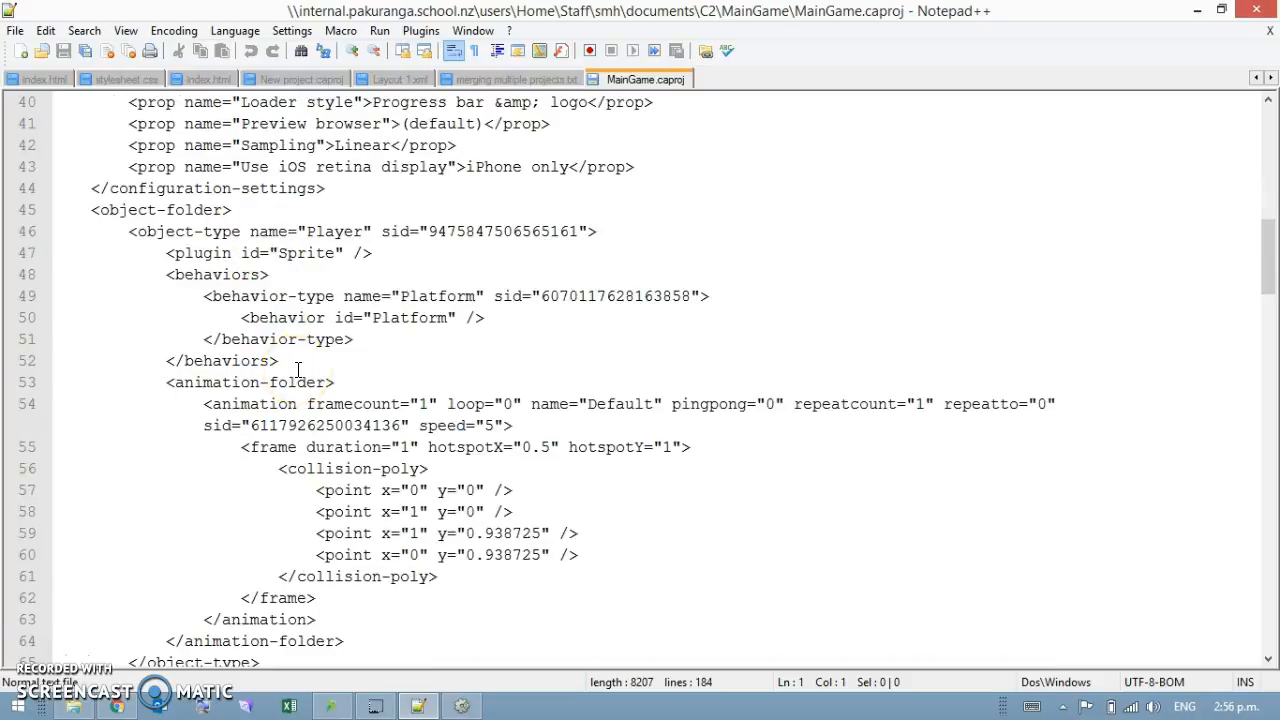
scroll(down, 3)
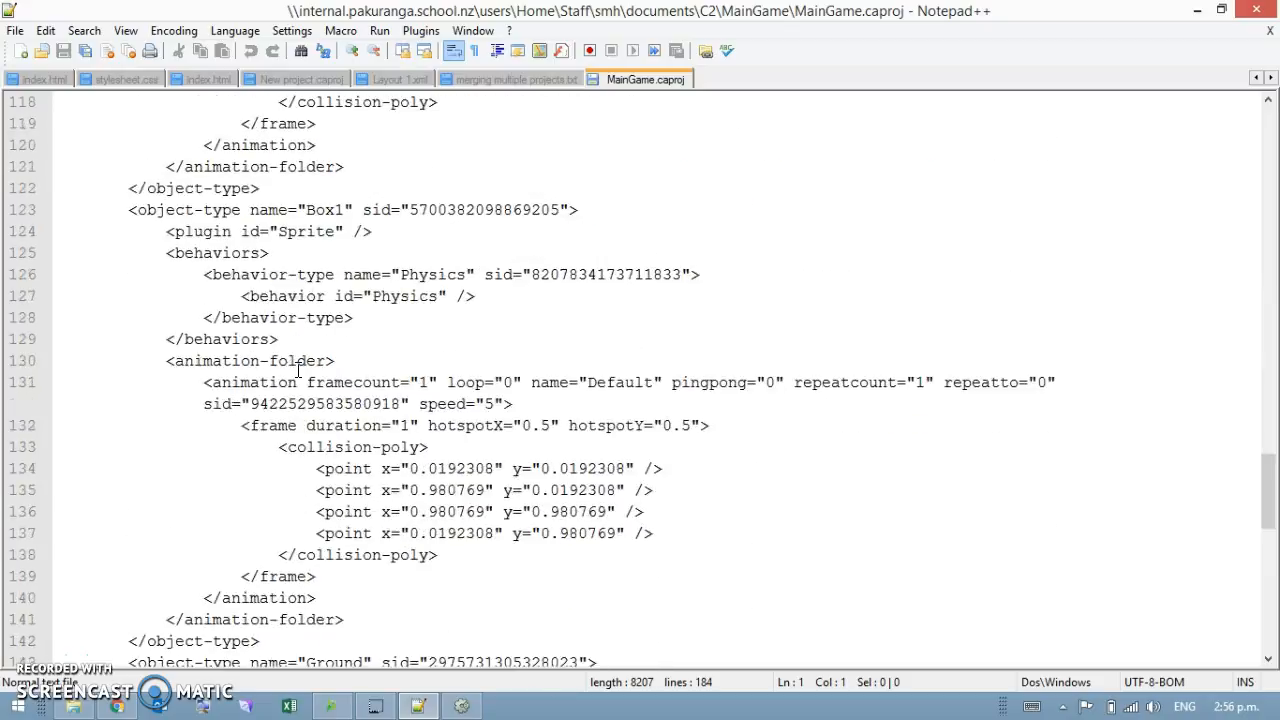
scroll(down, 3)
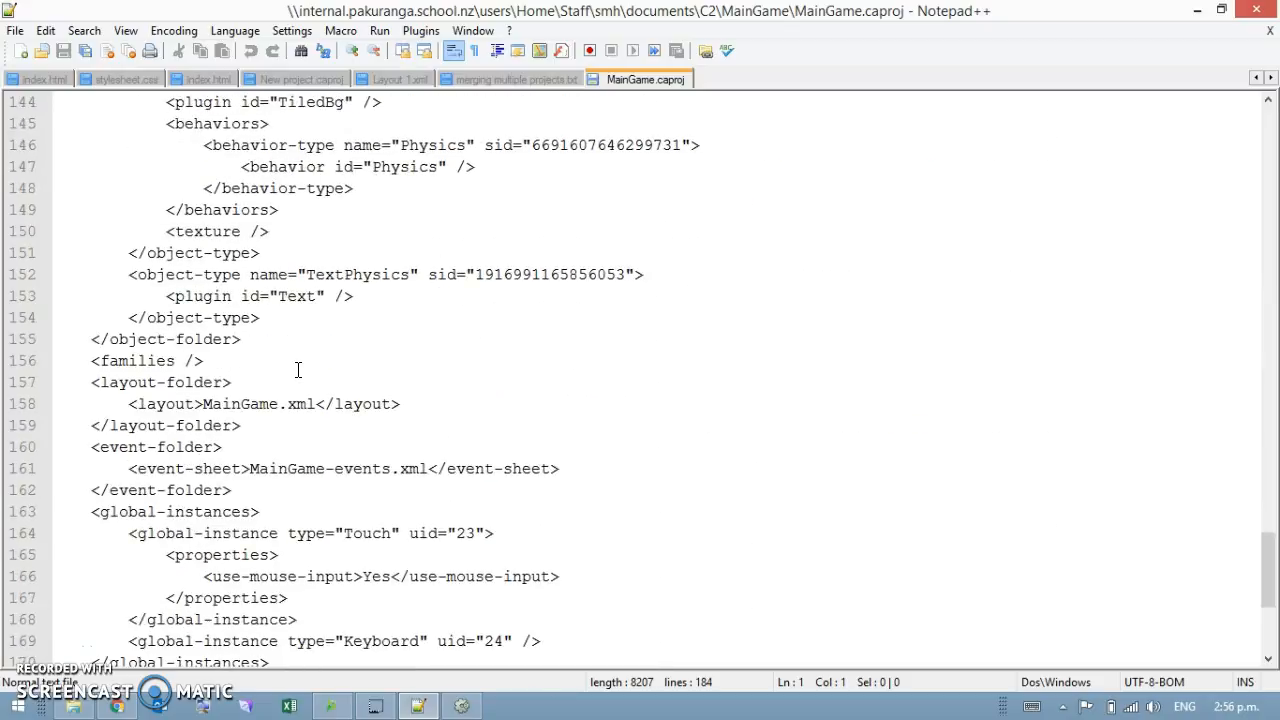
scroll(down, 3)
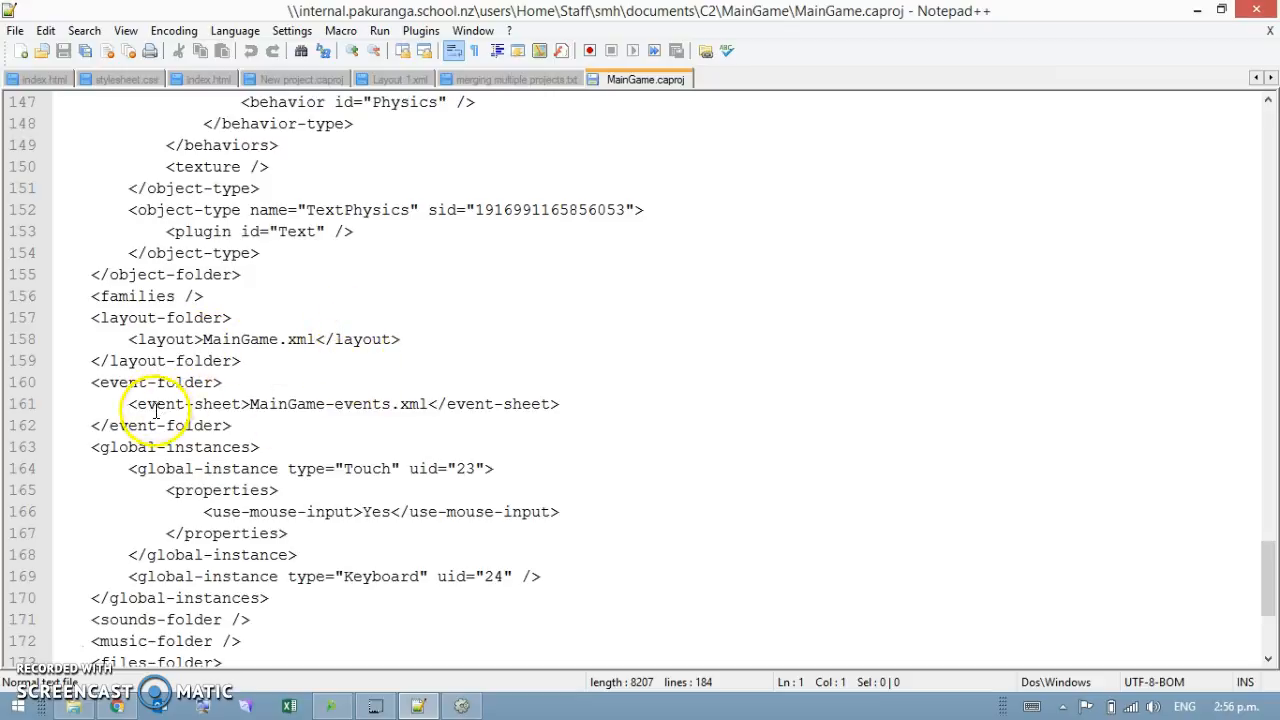
Duplicate the MainGame.xml layout line and rename the copy to Physics.xml.
triple_click(264, 340)
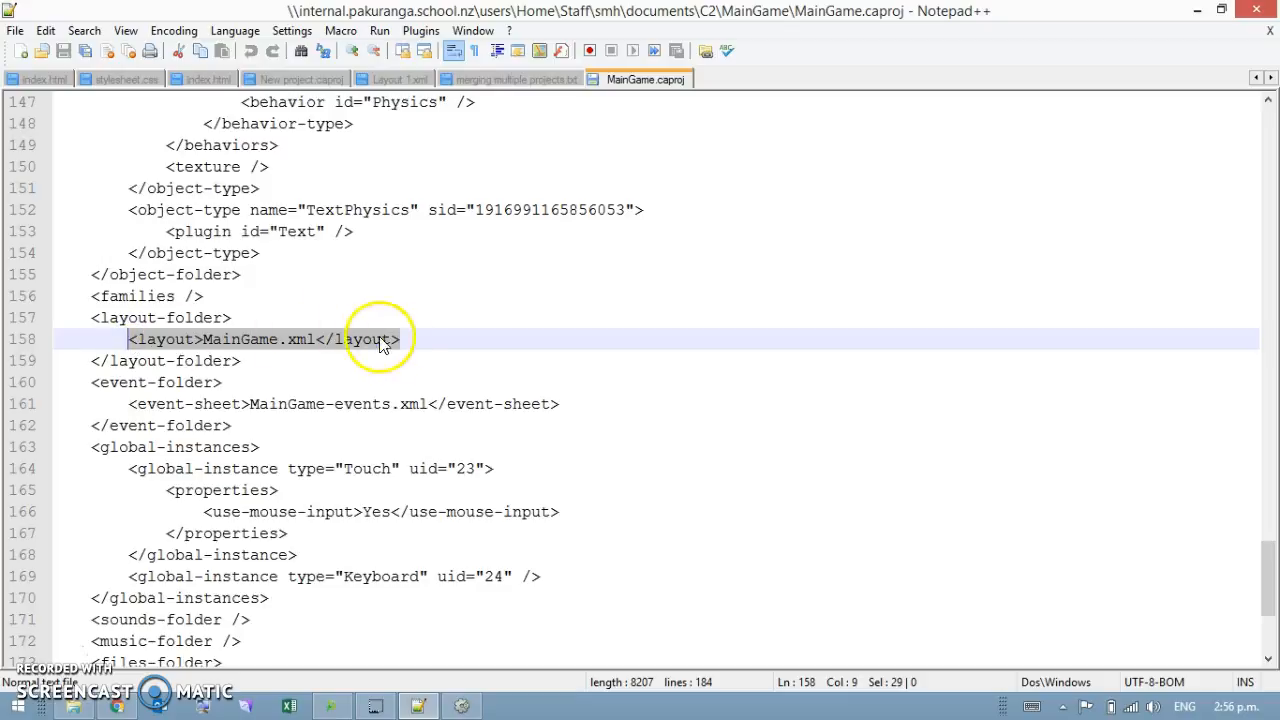
key(Enter)
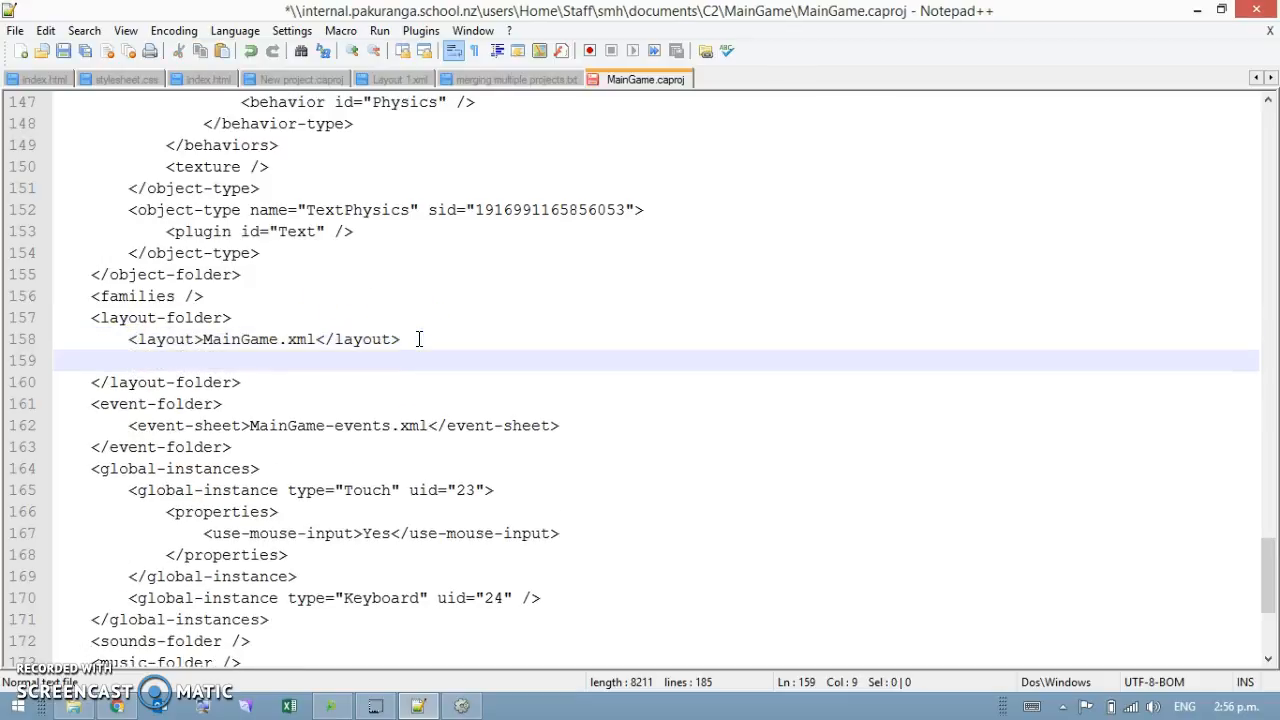
text(<layout>MainGame.xml</layout>)
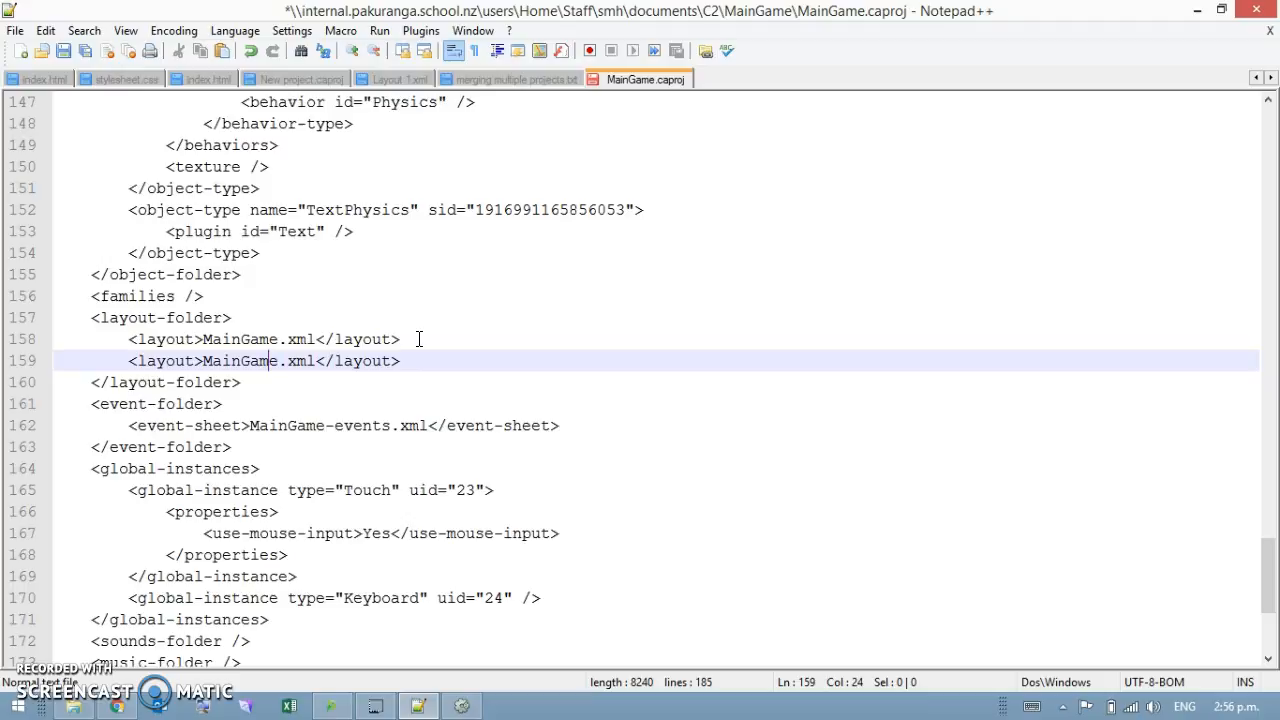
double_click(240, 360)
text(Phys)
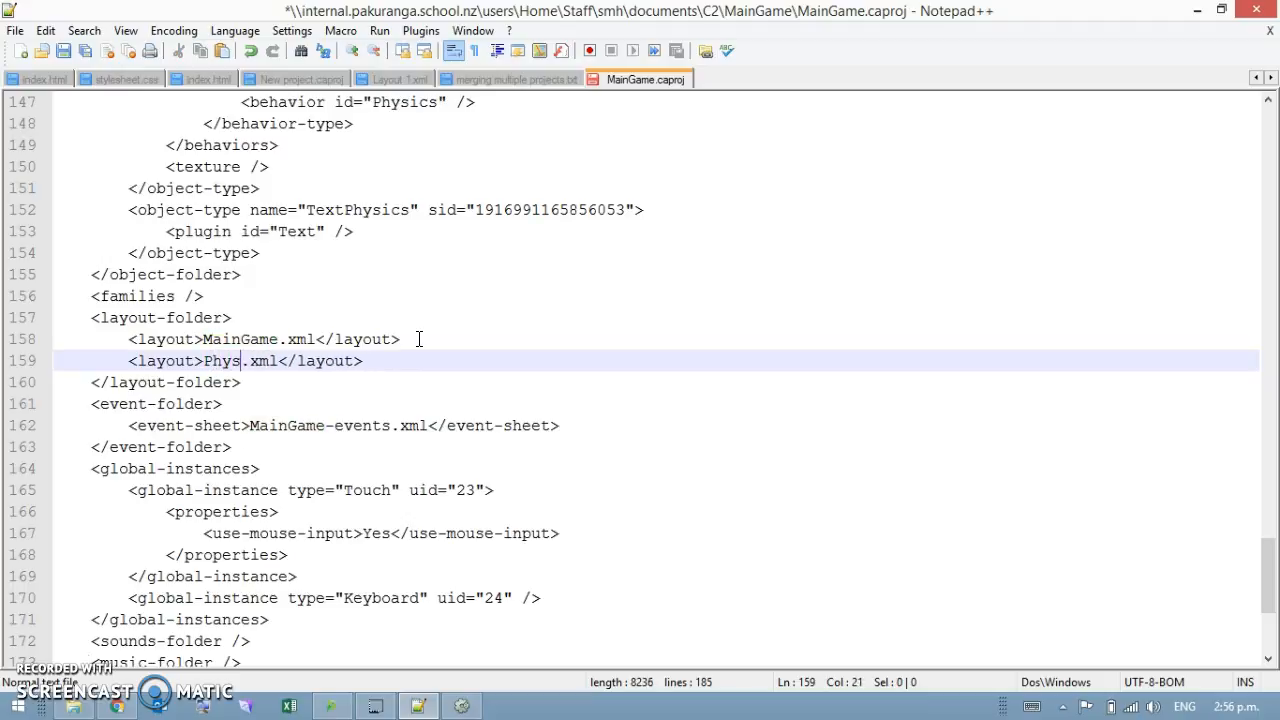
text(ics)
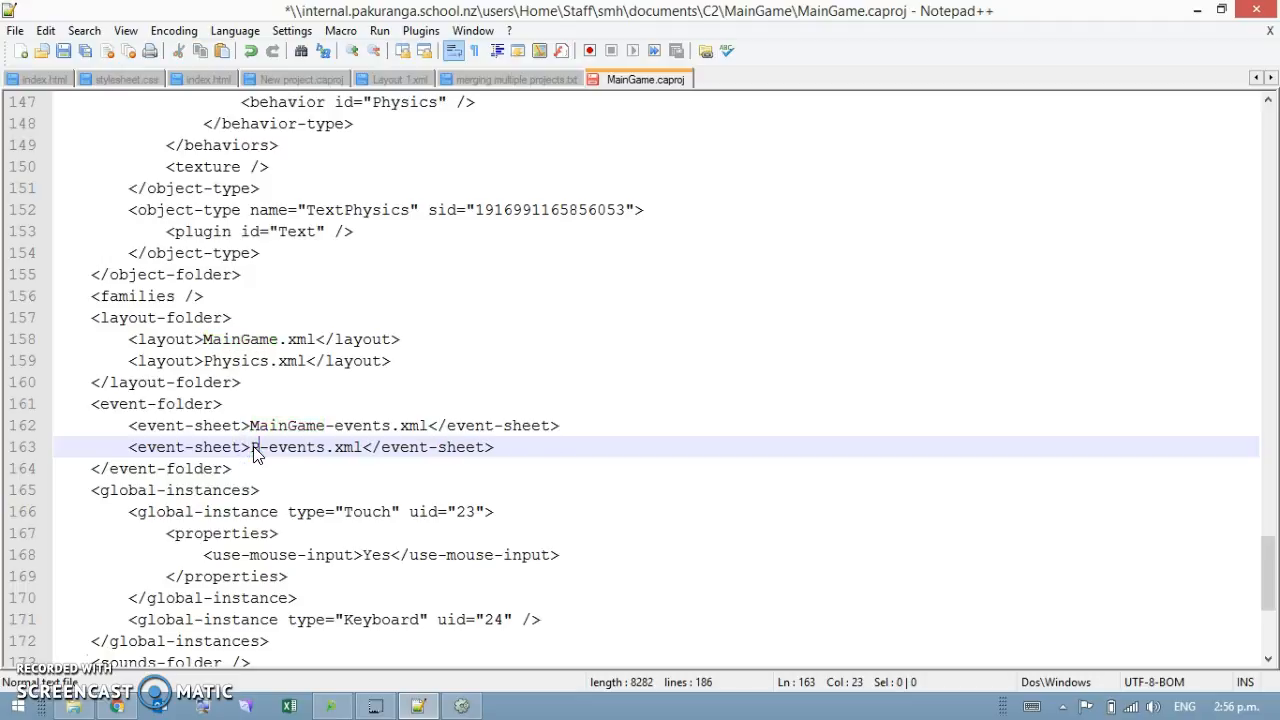
Add a Physics-events.xml event-sheet entry and save the project file.
text(Physic)
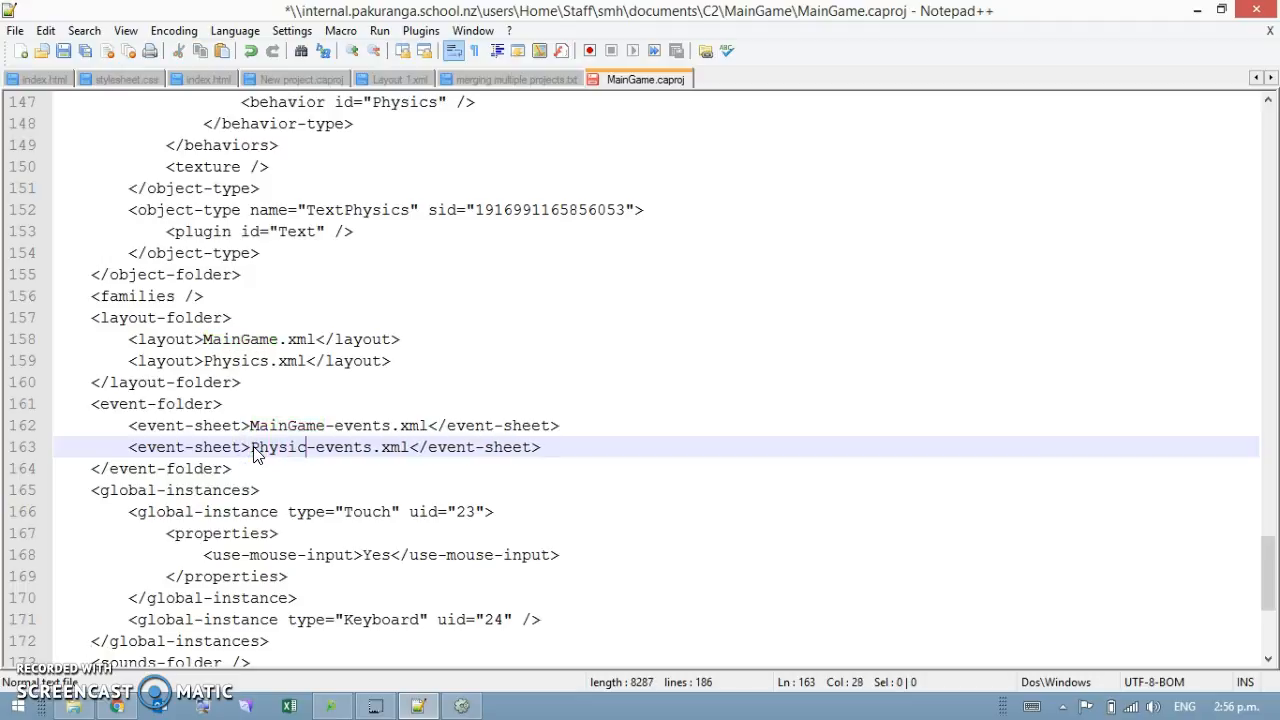
text(s)
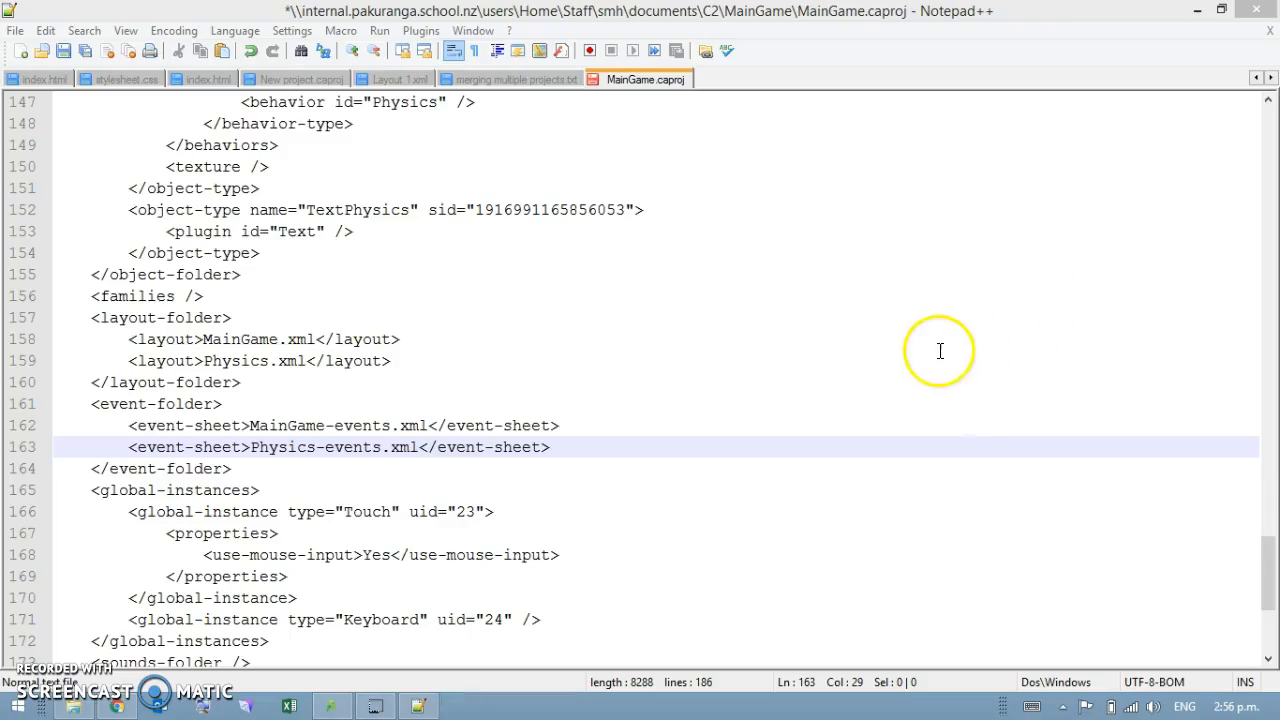
click(316, 448)
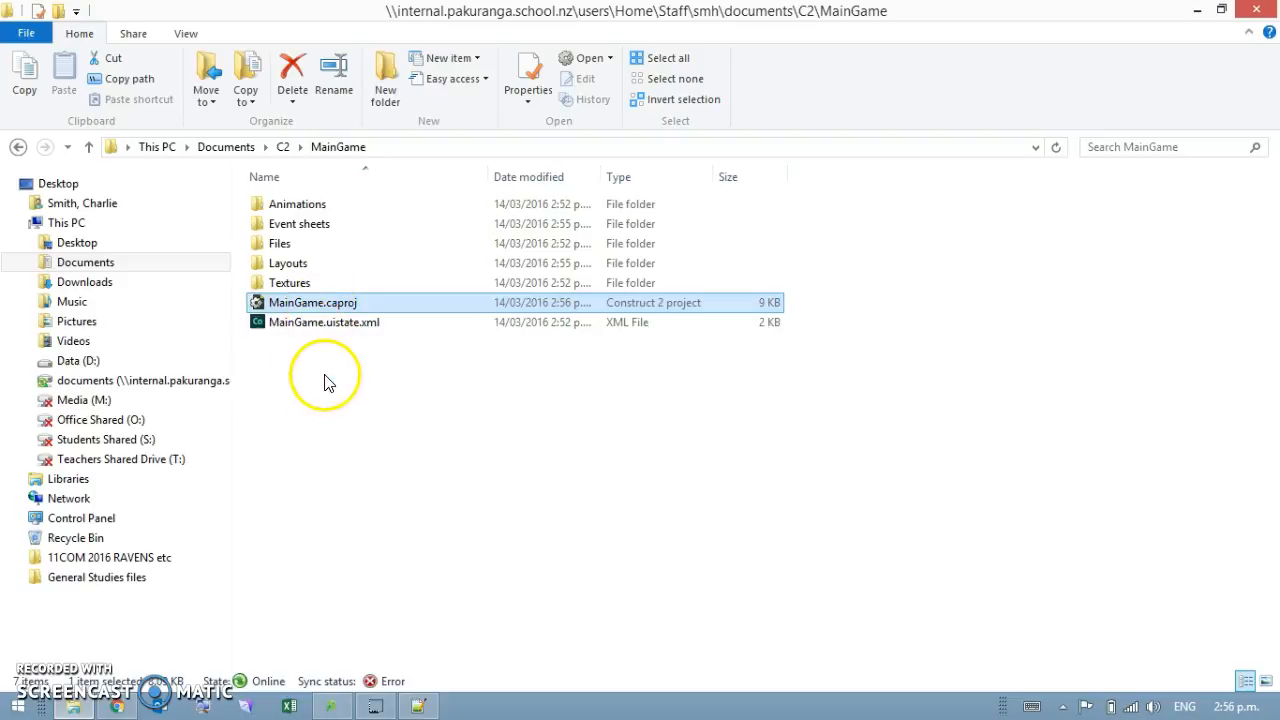
mouse_move(558, 598)
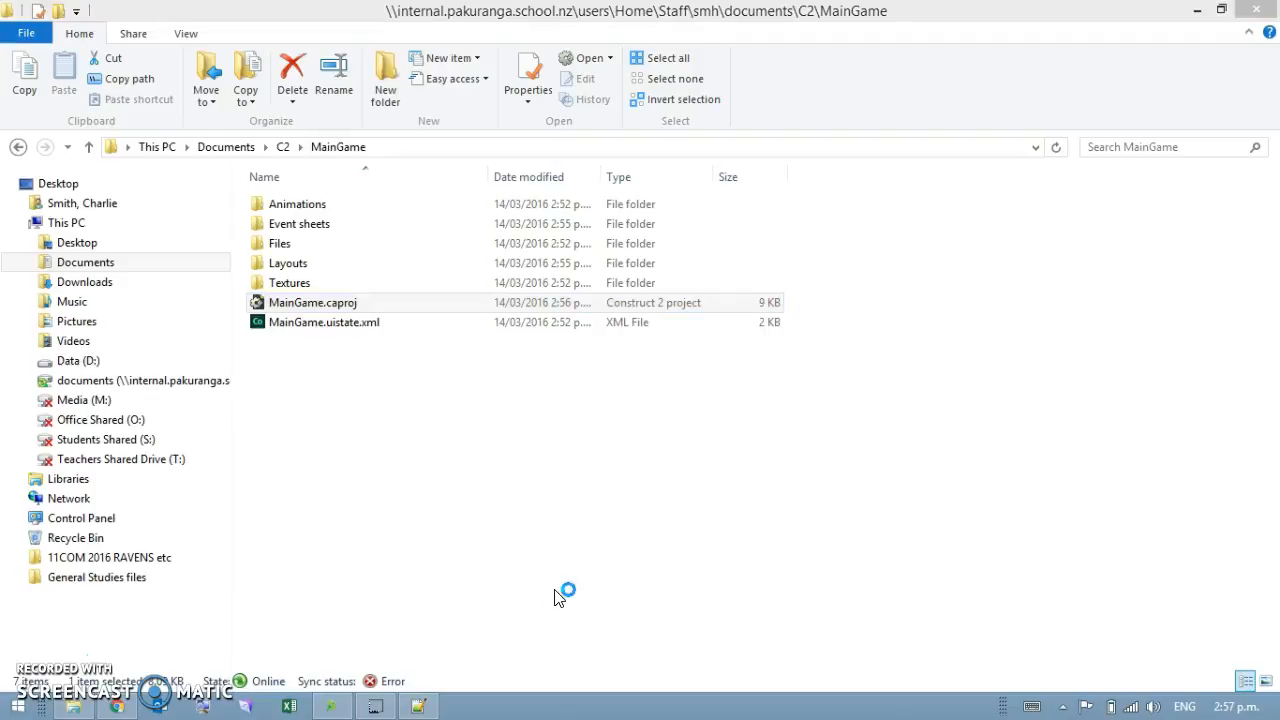
Reopen MainGame.caproj in Construct 2 and view the Physics layout and Physics-events sheet.
double_click(312, 302)
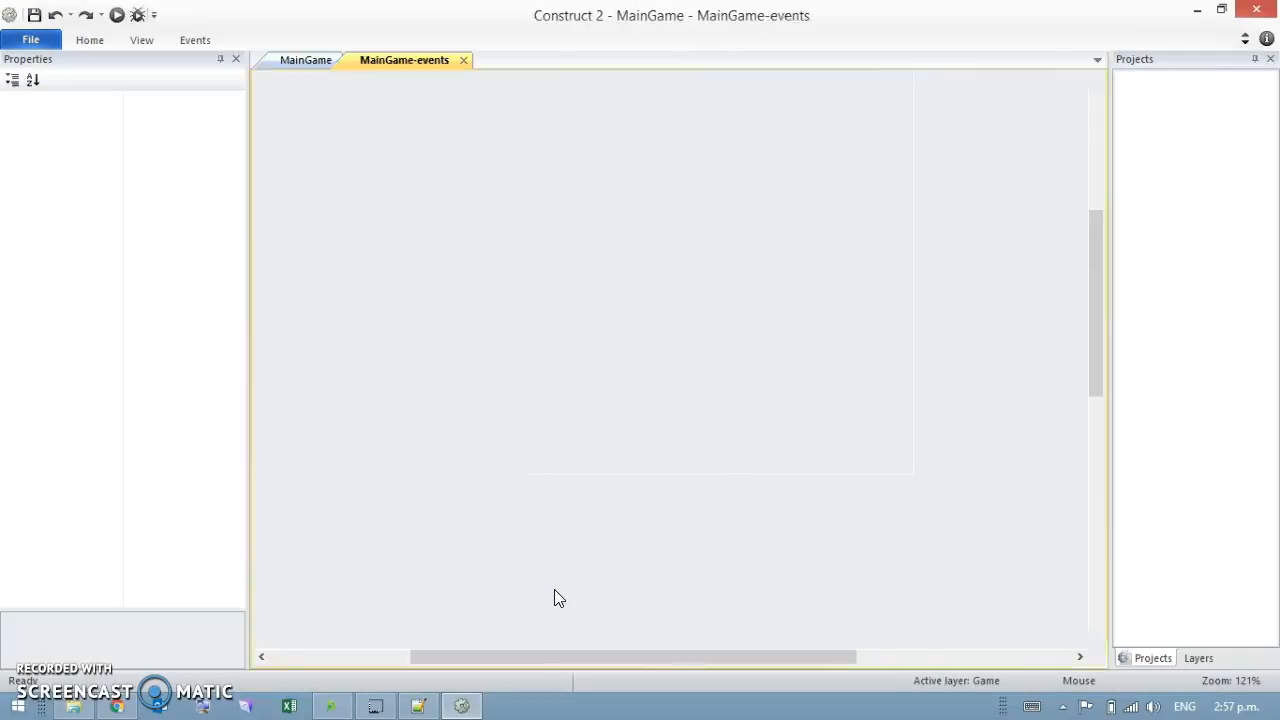
double_click(1218, 112)
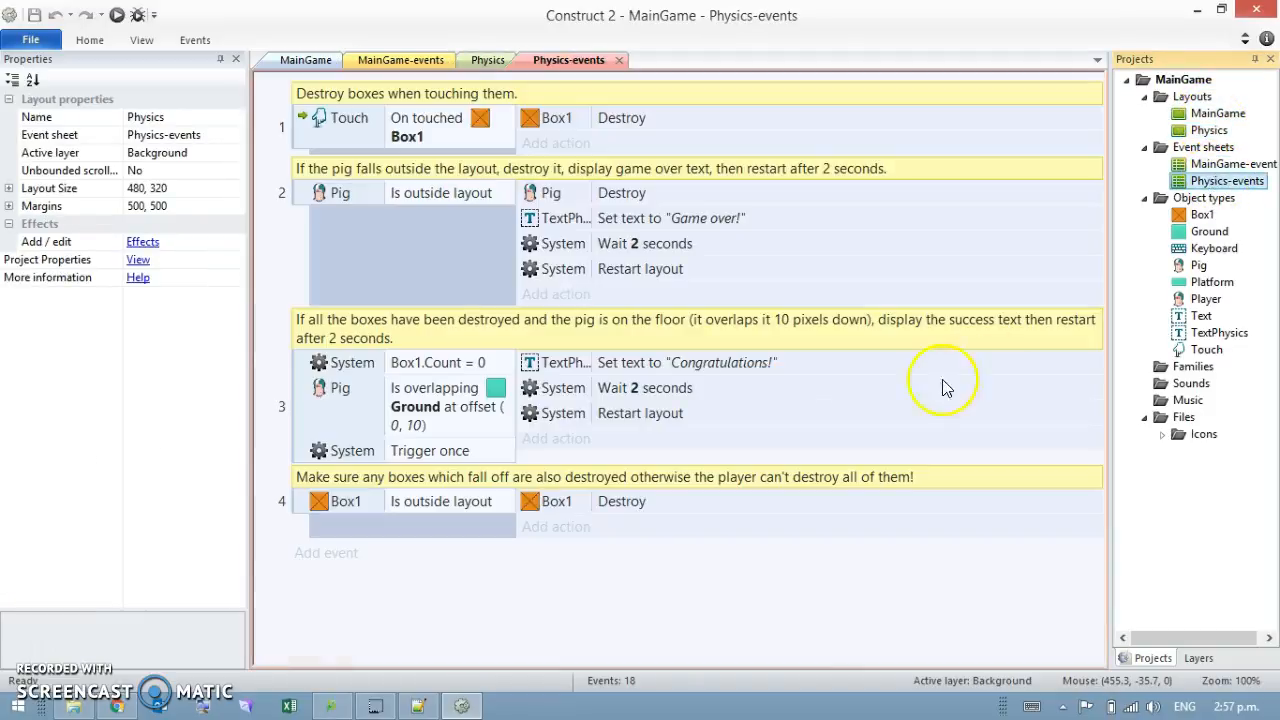
click(308, 60)
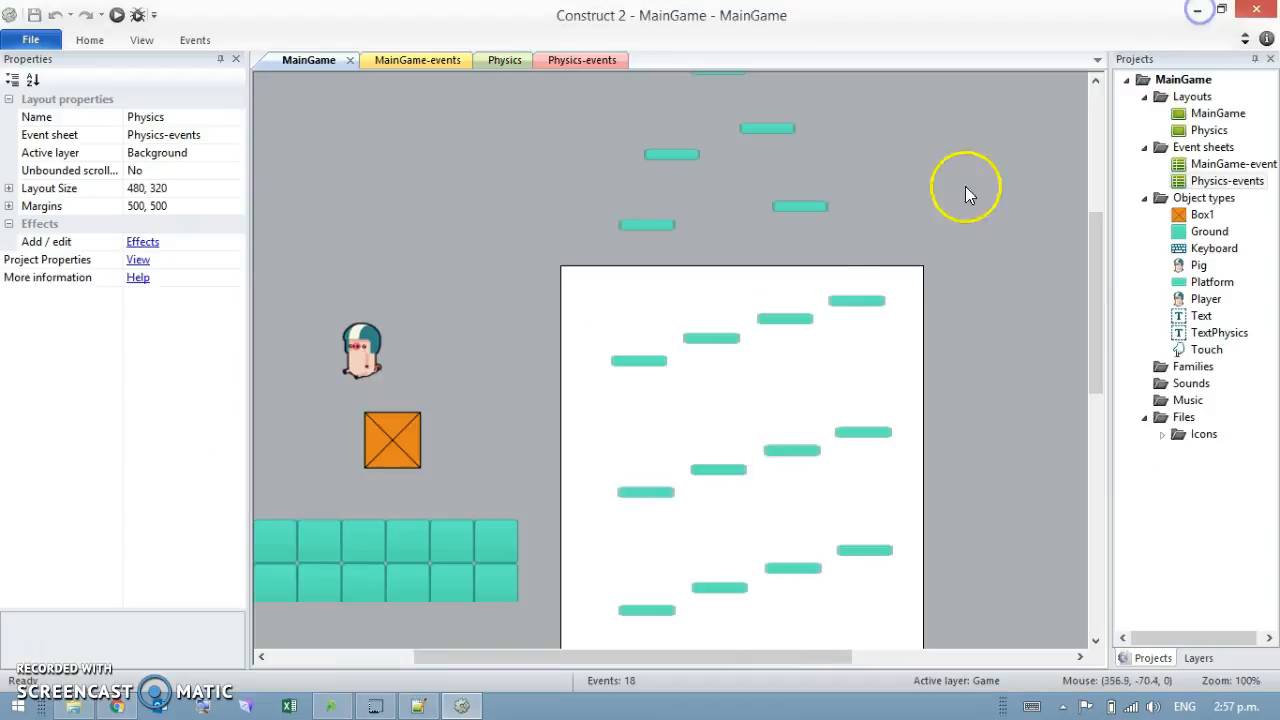
Run the MainGame layout preview in Chrome and destroy a crate in the game.
click(492, 60)
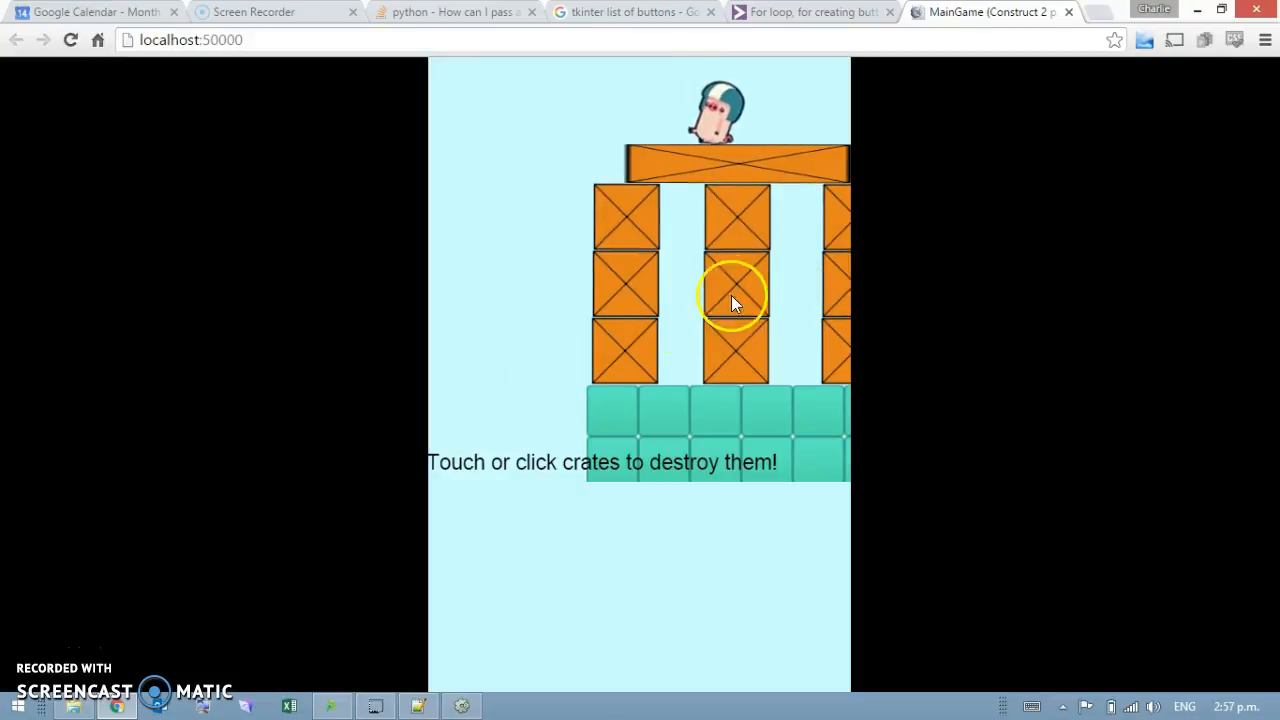
click(736, 300)
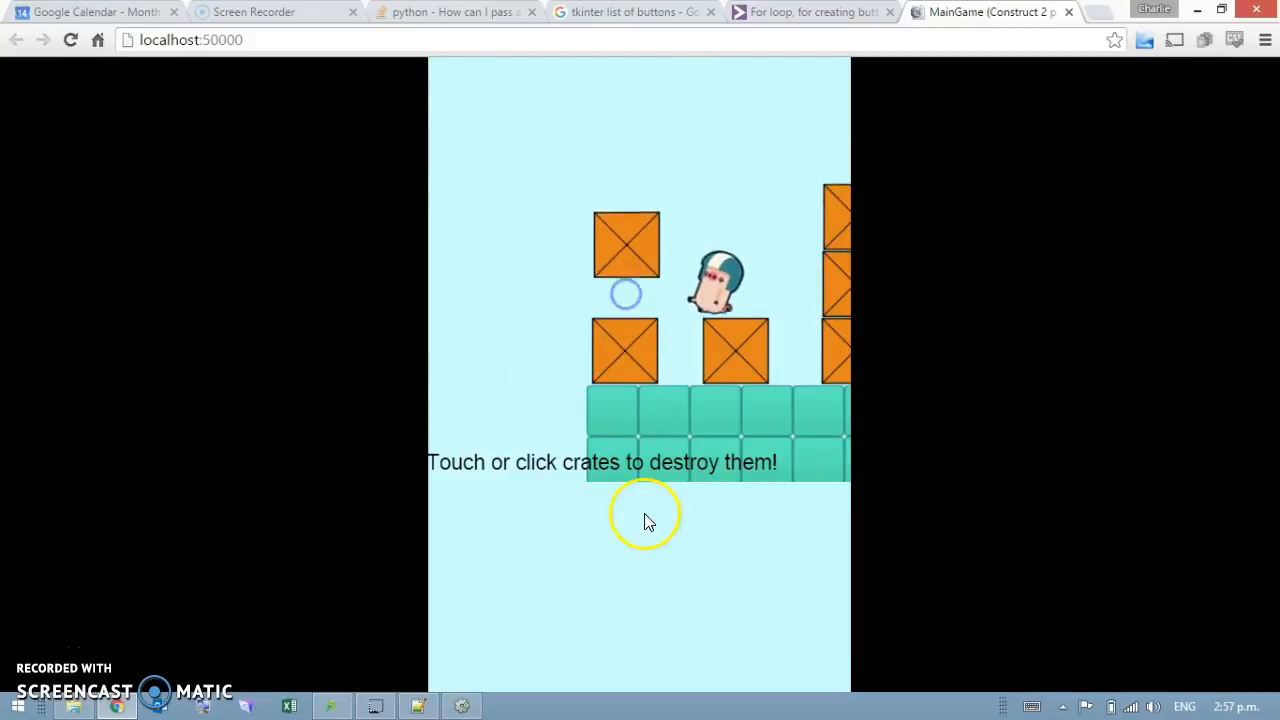